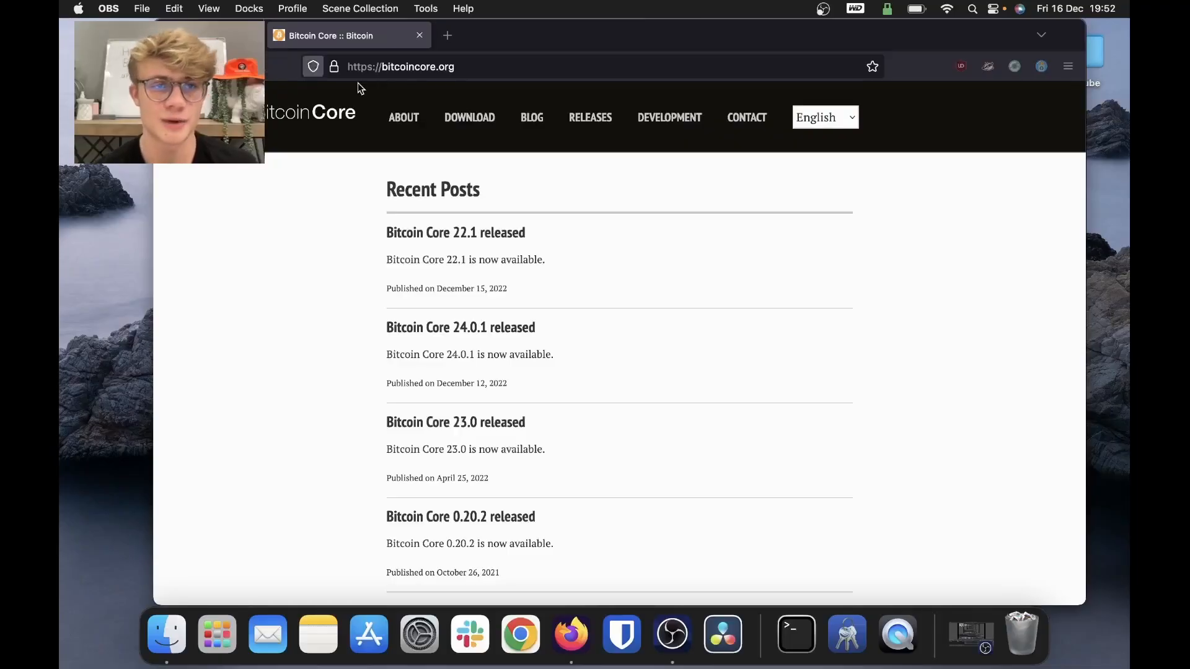
# Open the Bitcoin Core download page and scroll to 'Verify your download'.
pyautogui.click(401, 67)
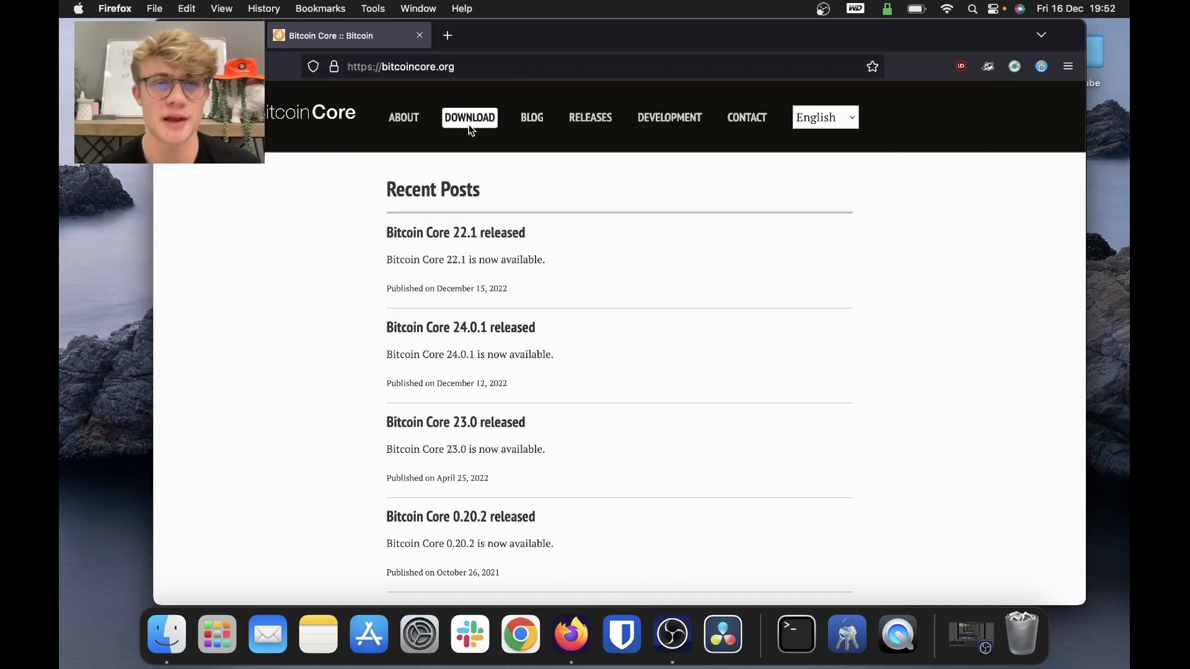
pyautogui.click(469, 117)
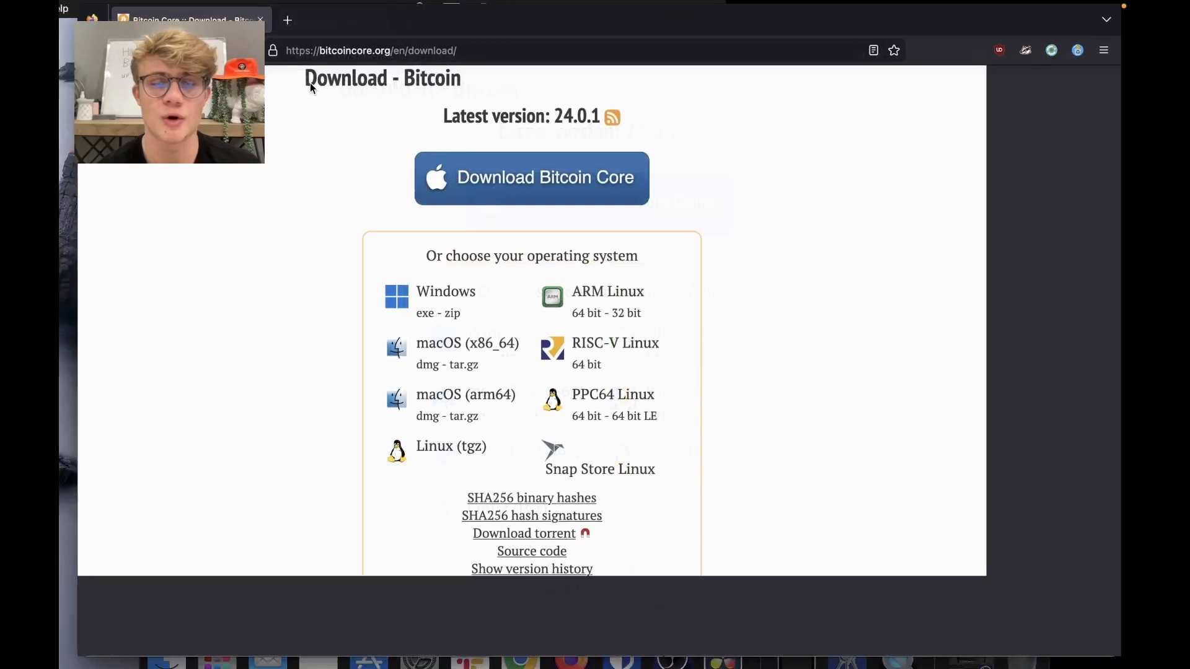
pyautogui.scroll(-3)
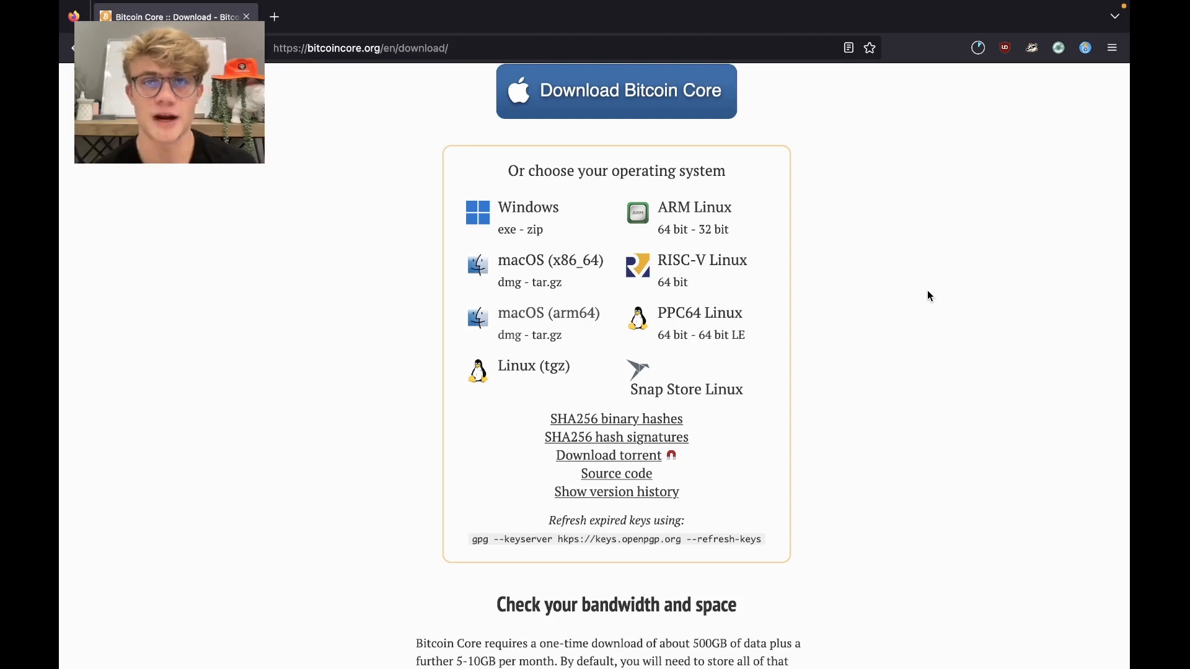
pyautogui.scroll(-3)
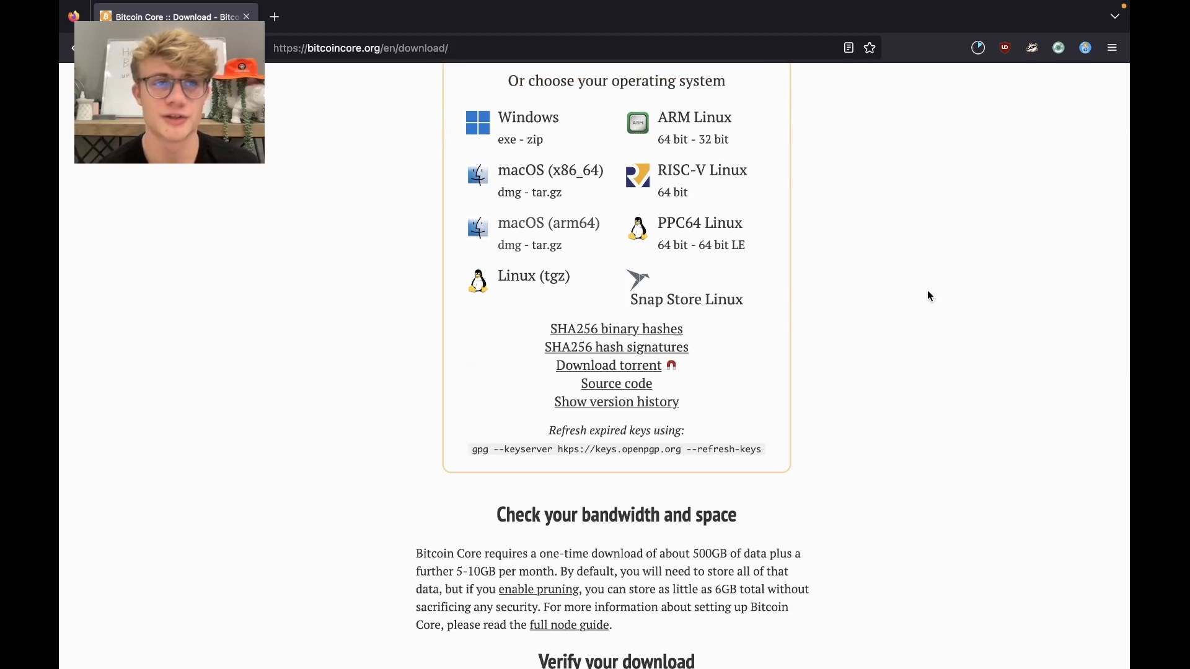
pyautogui.scroll(-3)
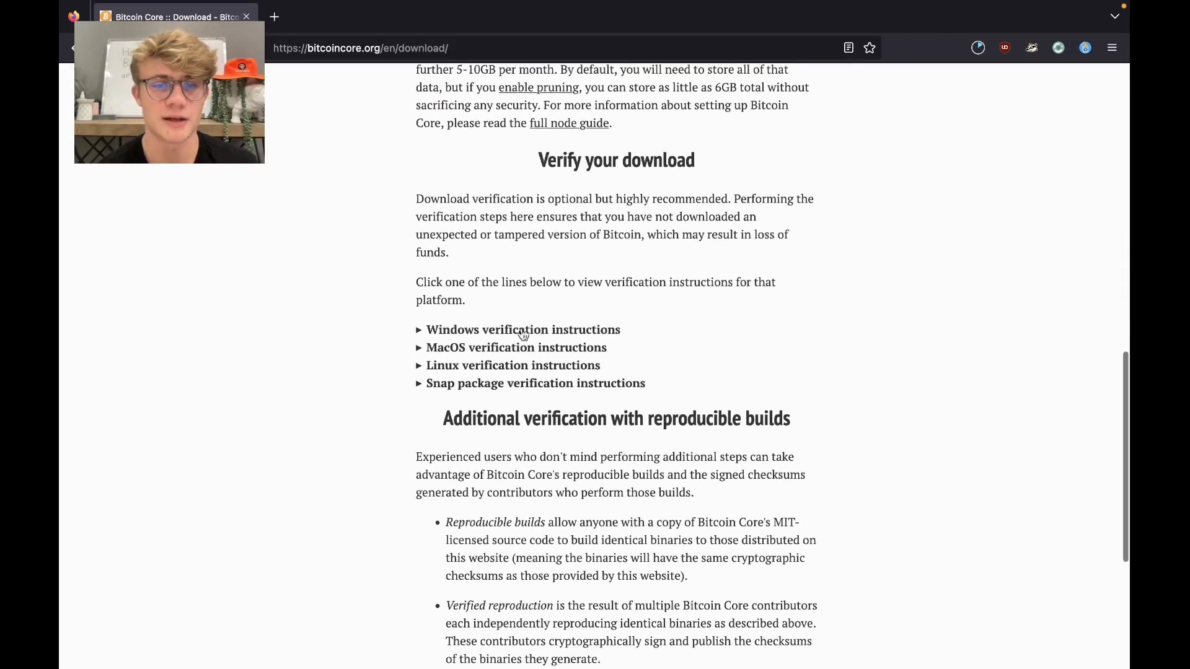
pyautogui.moveTo(507, 356)
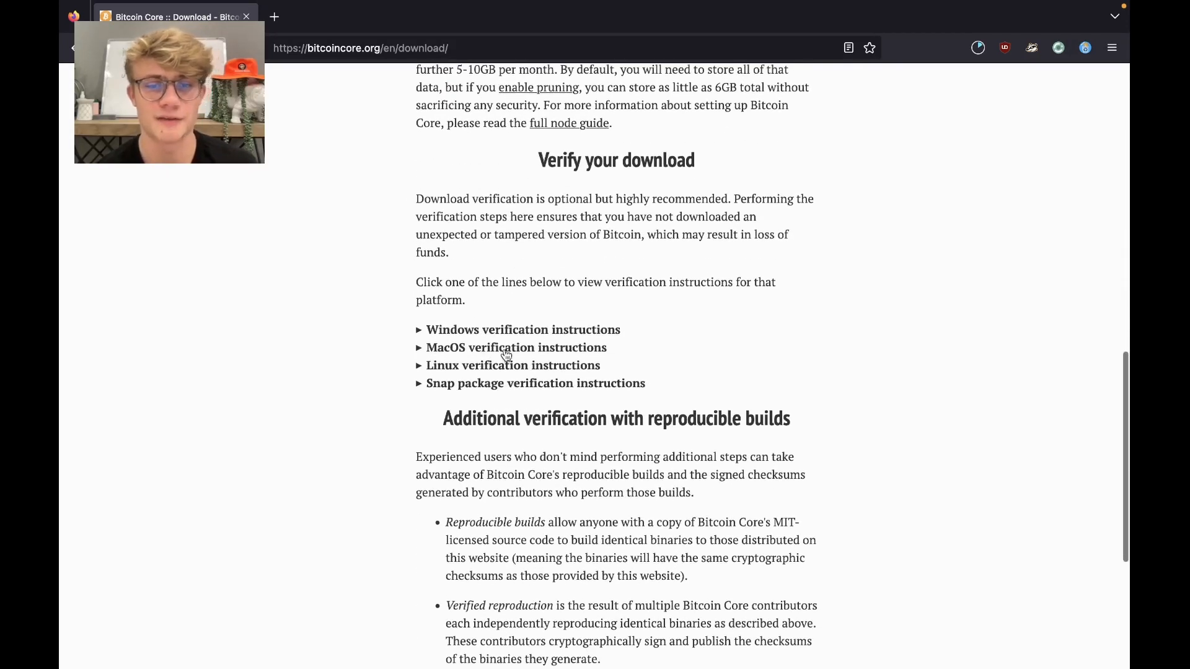
# Expand the MacOS verification instructions and download SHA256SUMS and SHA256SUMS.asc.
pyautogui.click(515, 347)
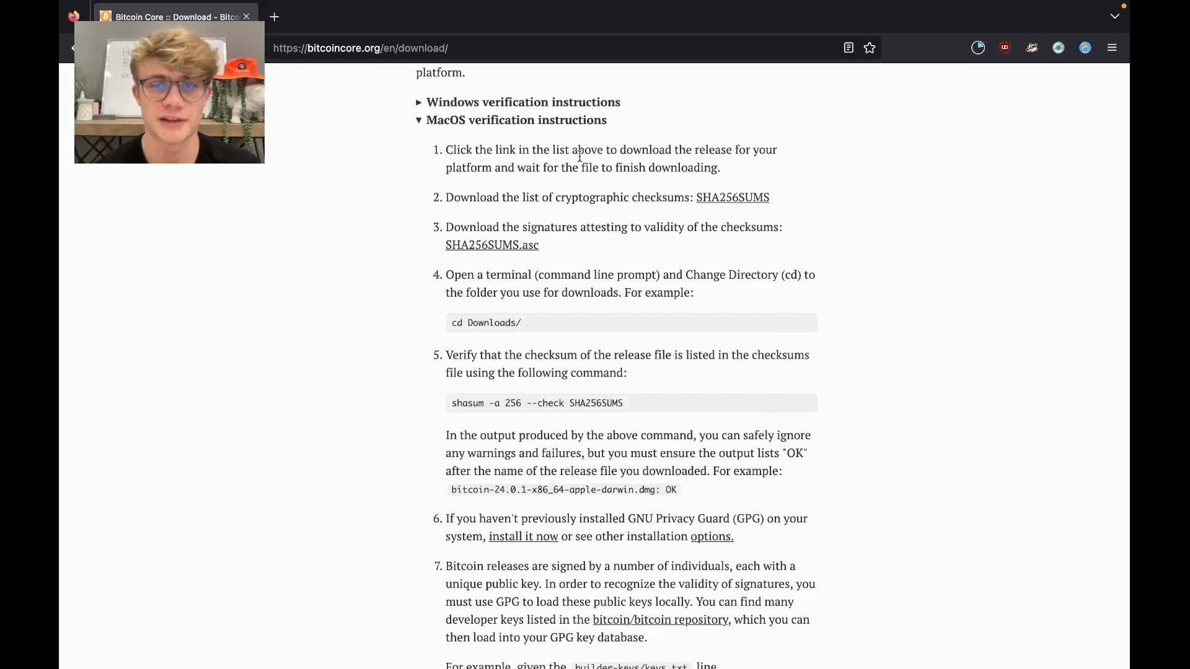
pyautogui.moveTo(677, 157)
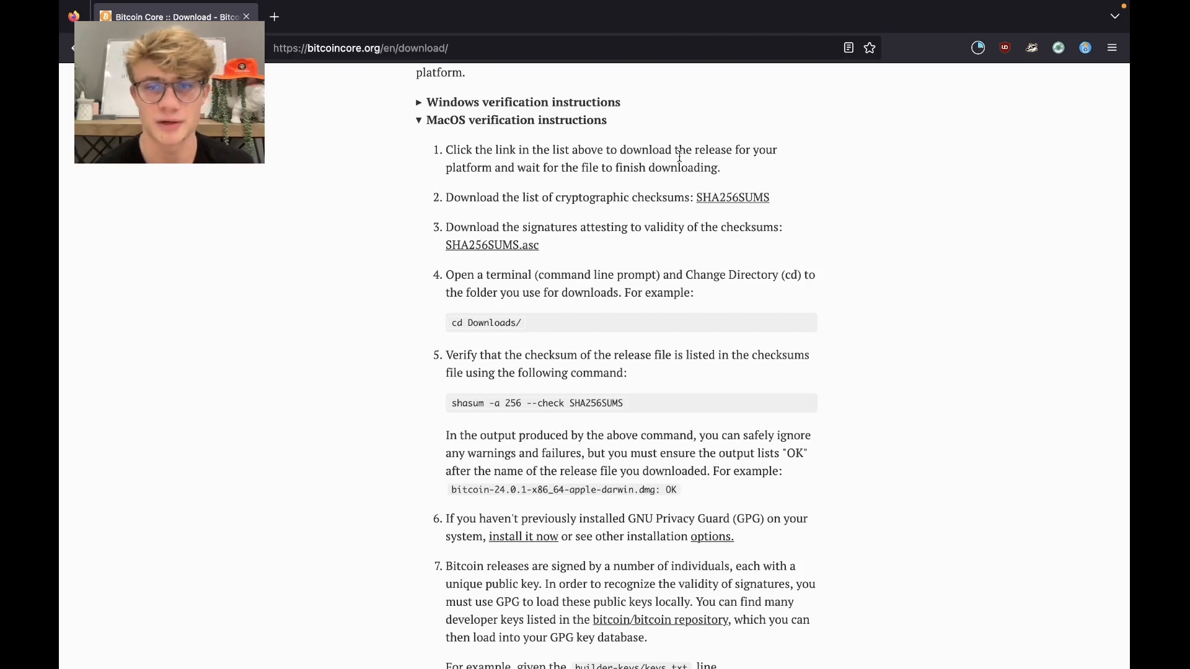
pyautogui.scroll(-3)
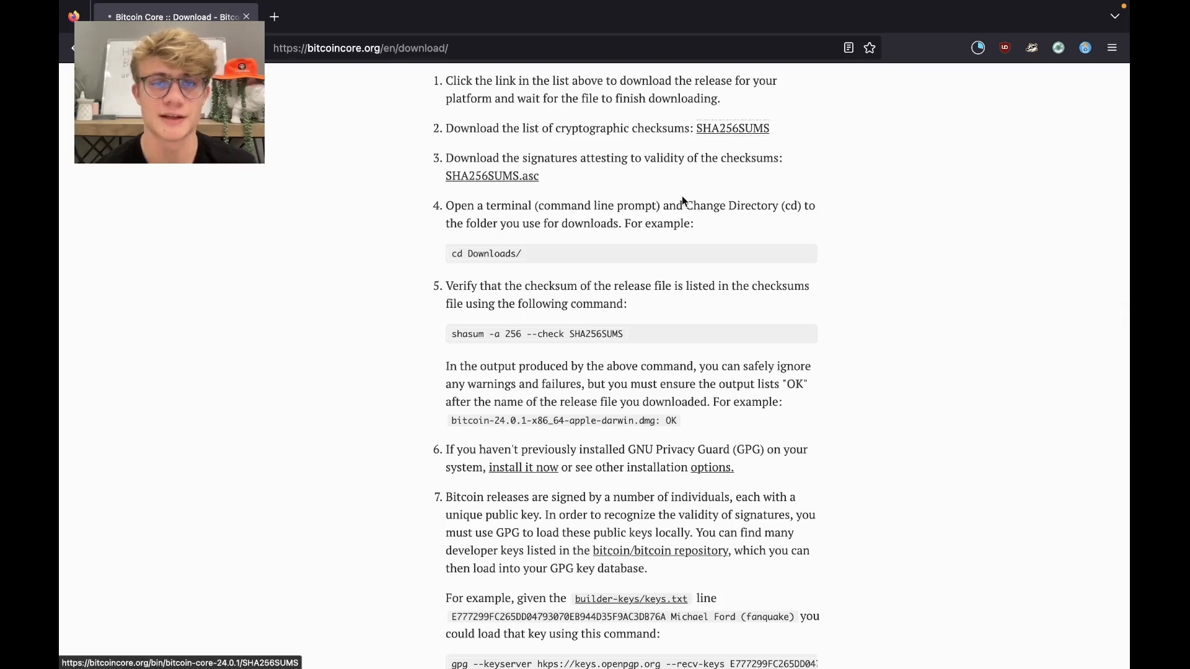
pyautogui.scroll(-3)
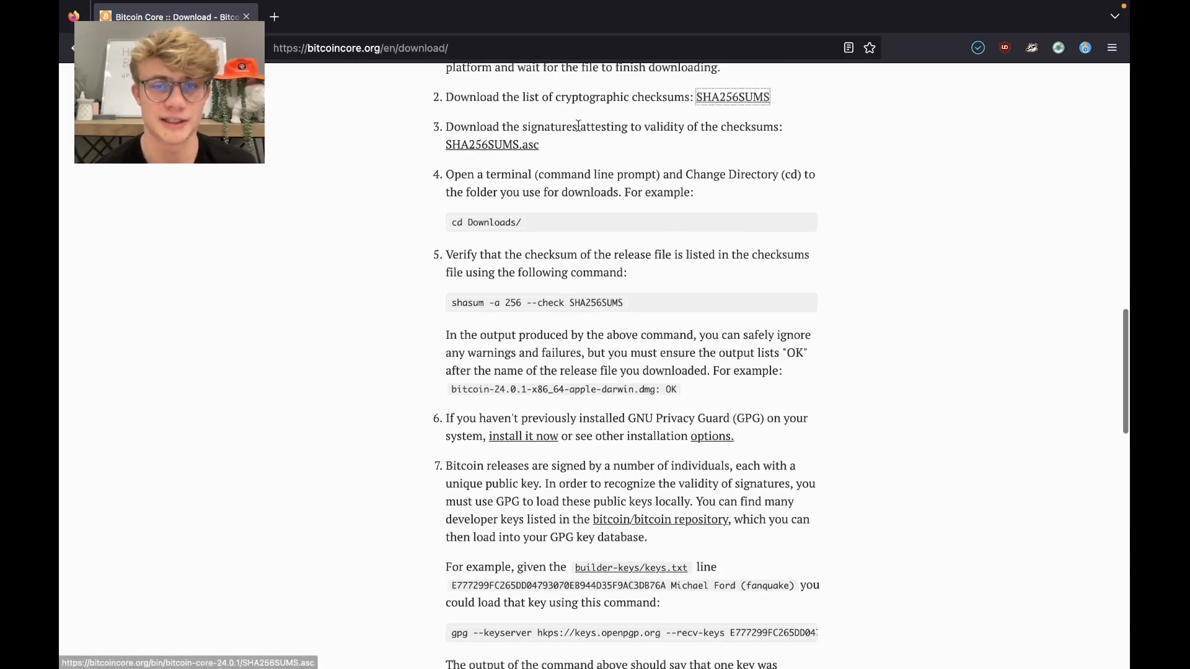
pyautogui.moveTo(500, 155)
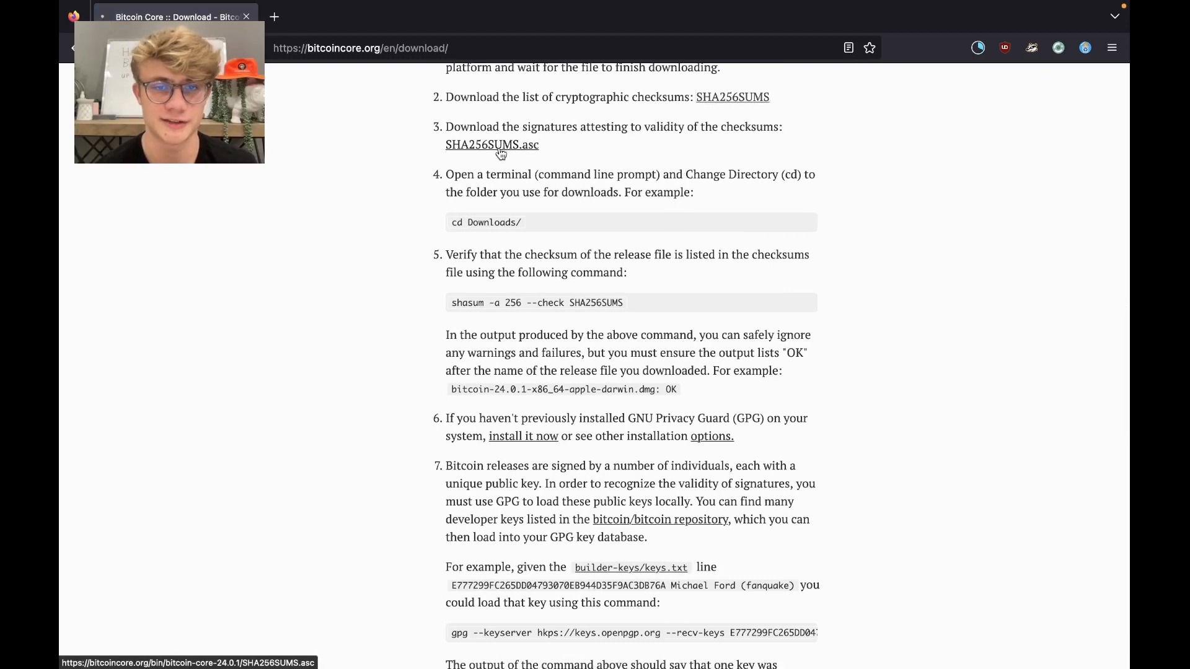
pyautogui.click(977, 48)
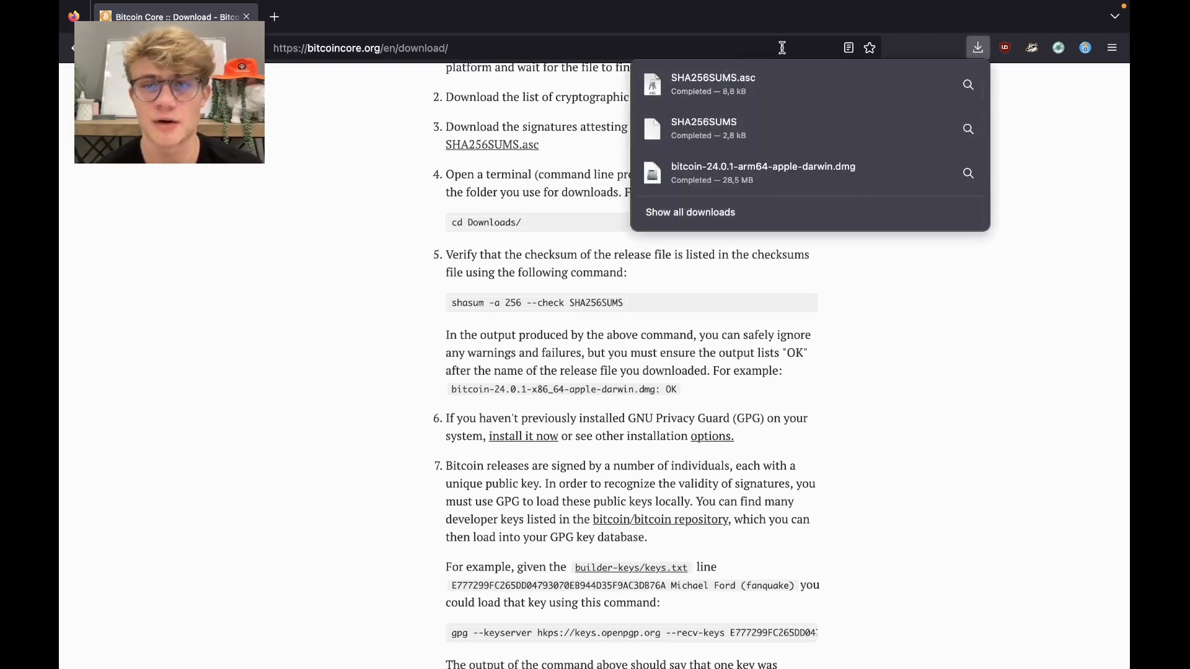
pyautogui.moveTo(947, 271)
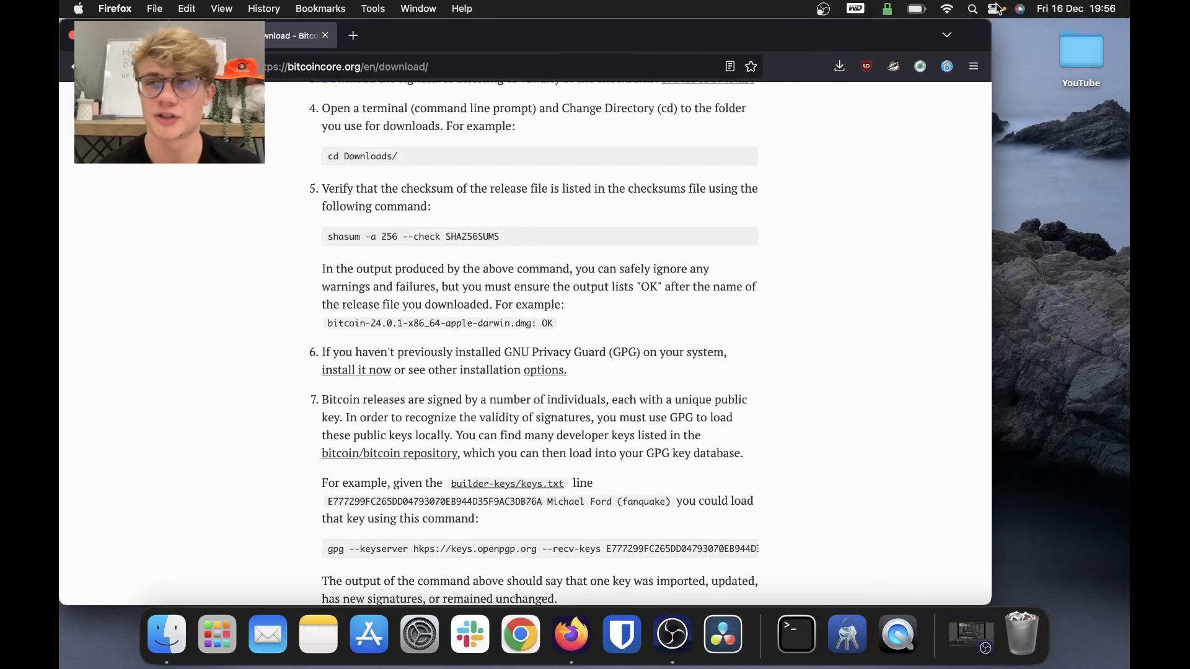
# Open Terminal and run the page's 'cd Downloads/' command.
pyautogui.click(973, 8)
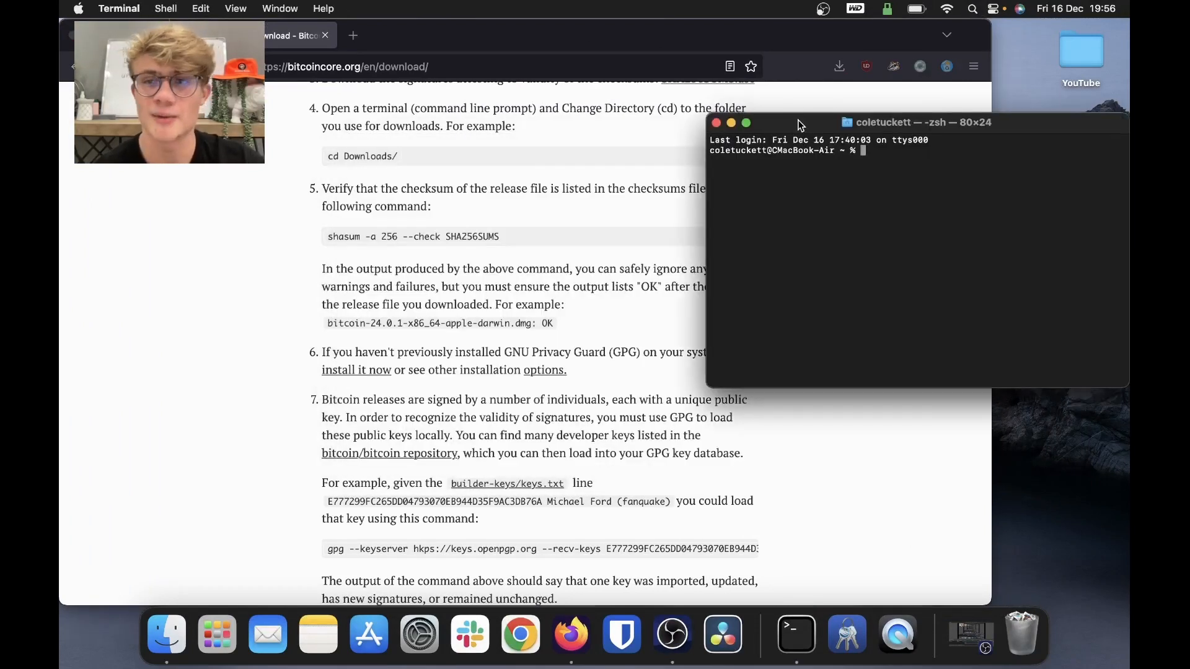
pyautogui.moveTo(892, 243)
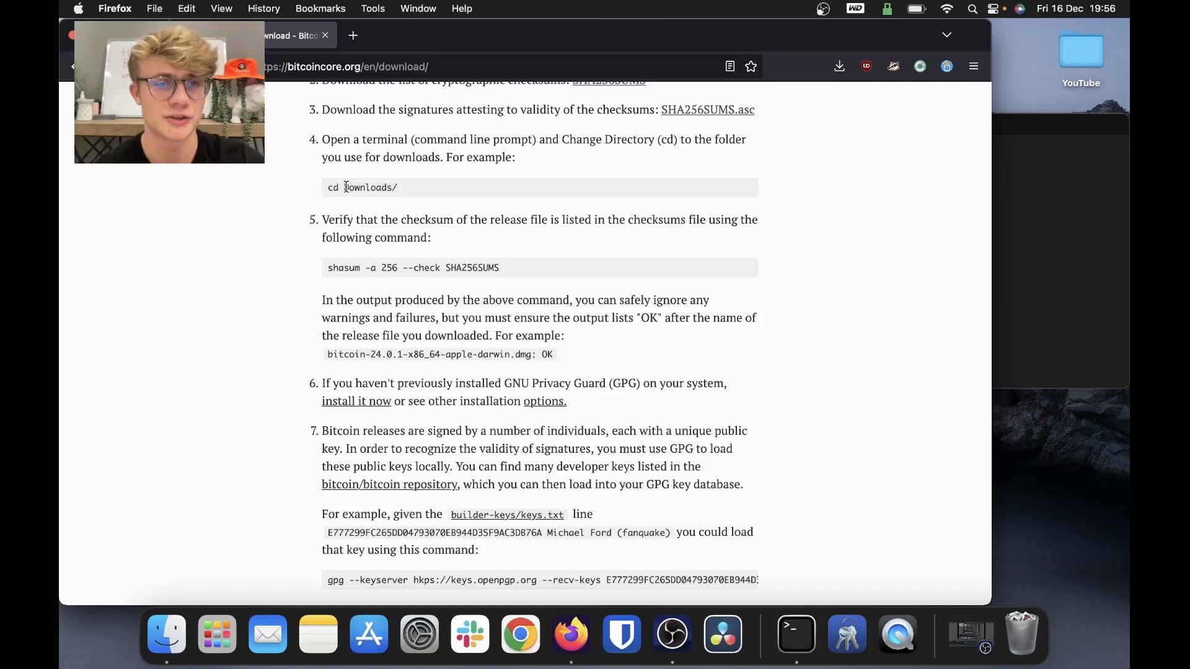
pyautogui.click(796, 635)
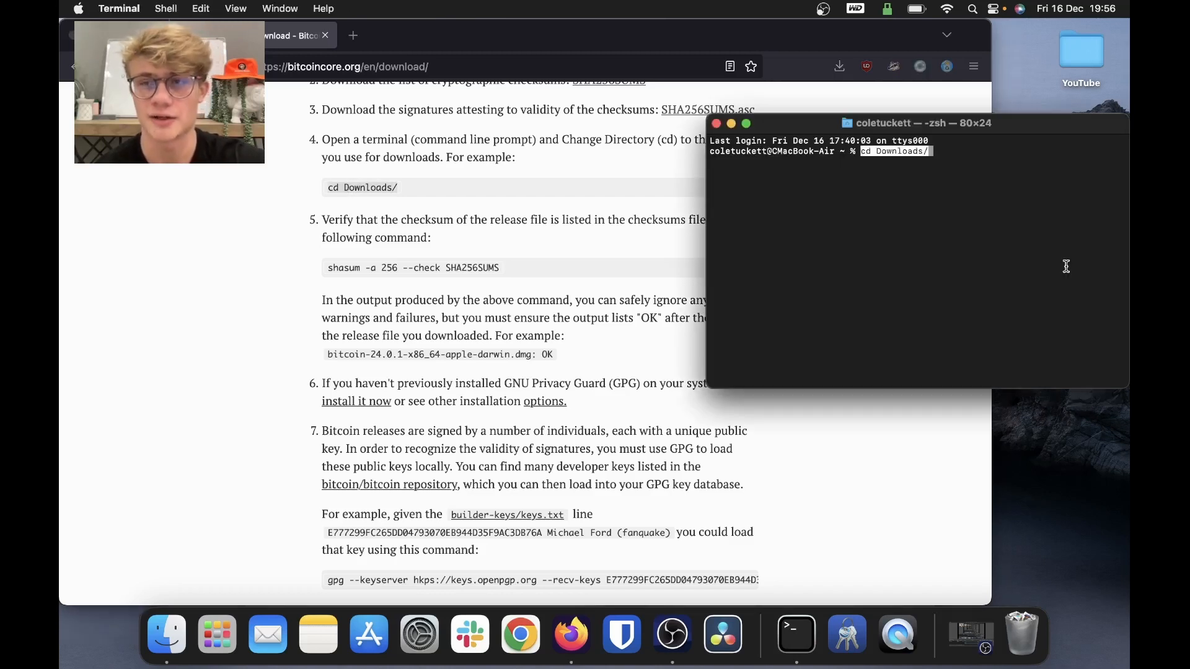
pyautogui.press('Return')
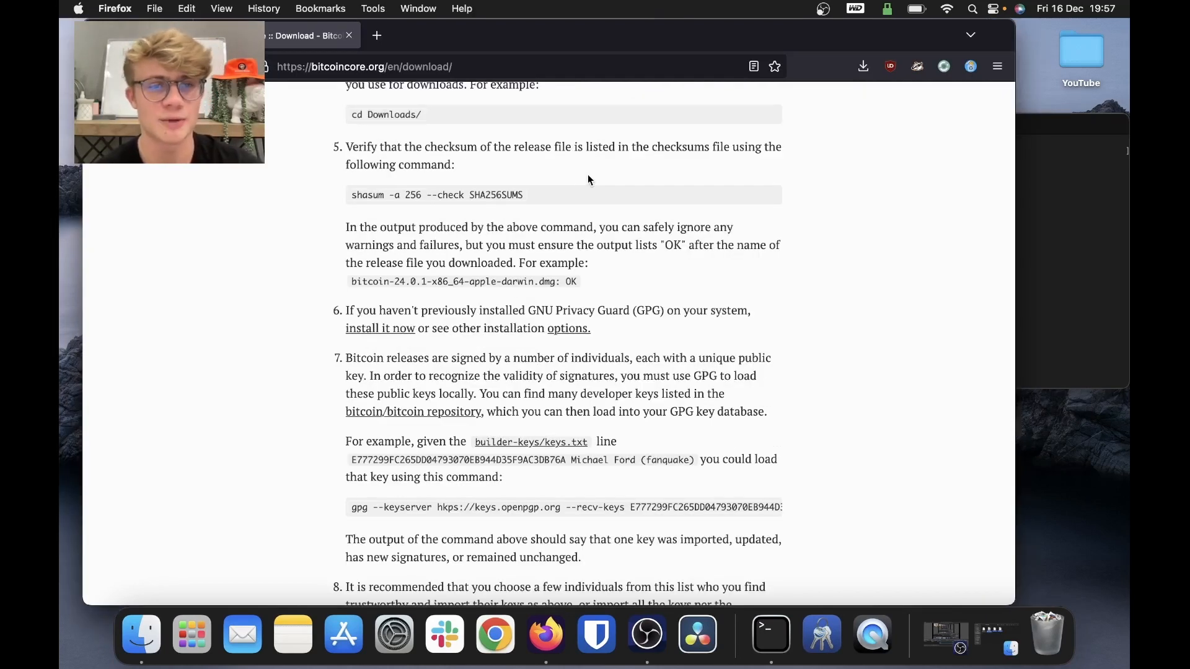
pyautogui.moveTo(488, 161)
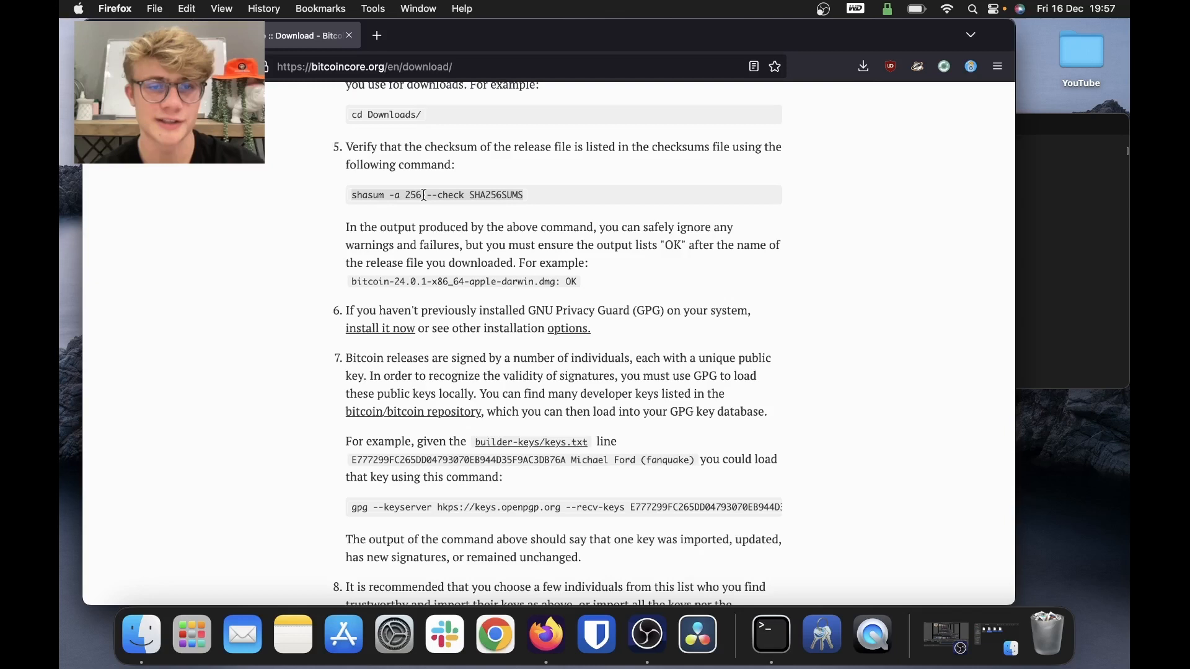
pyautogui.moveTo(1044, 265)
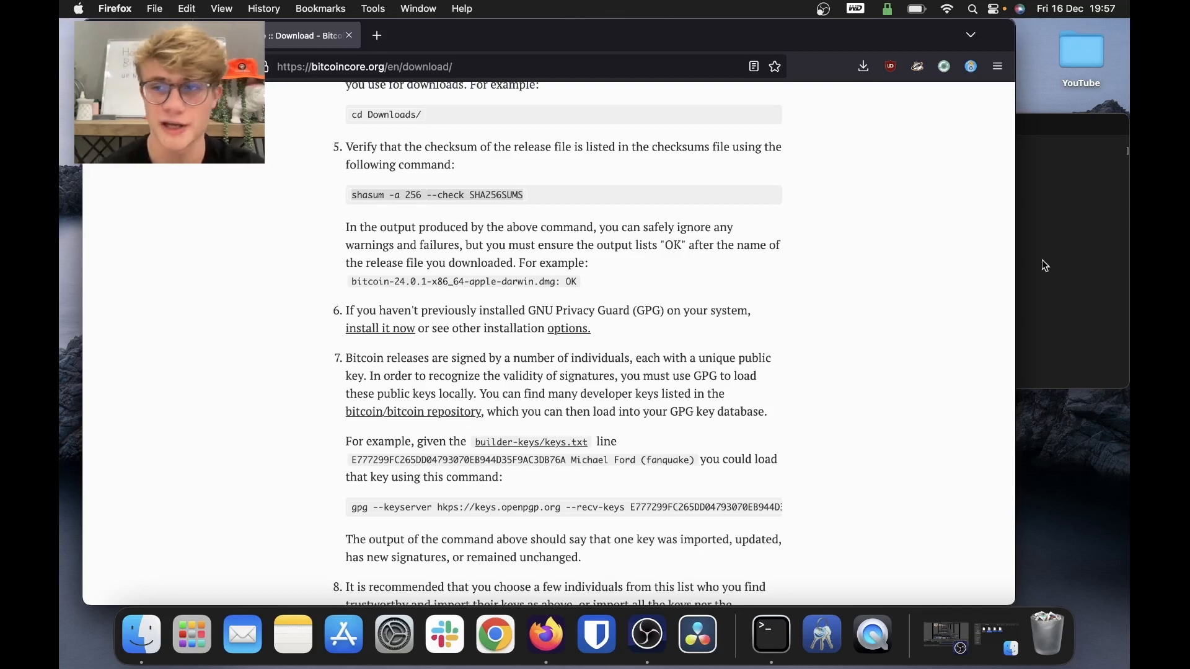
# Run shasum -a 256 --check SHA256SUMS in the Downloads folder.
pyautogui.click(771, 634)
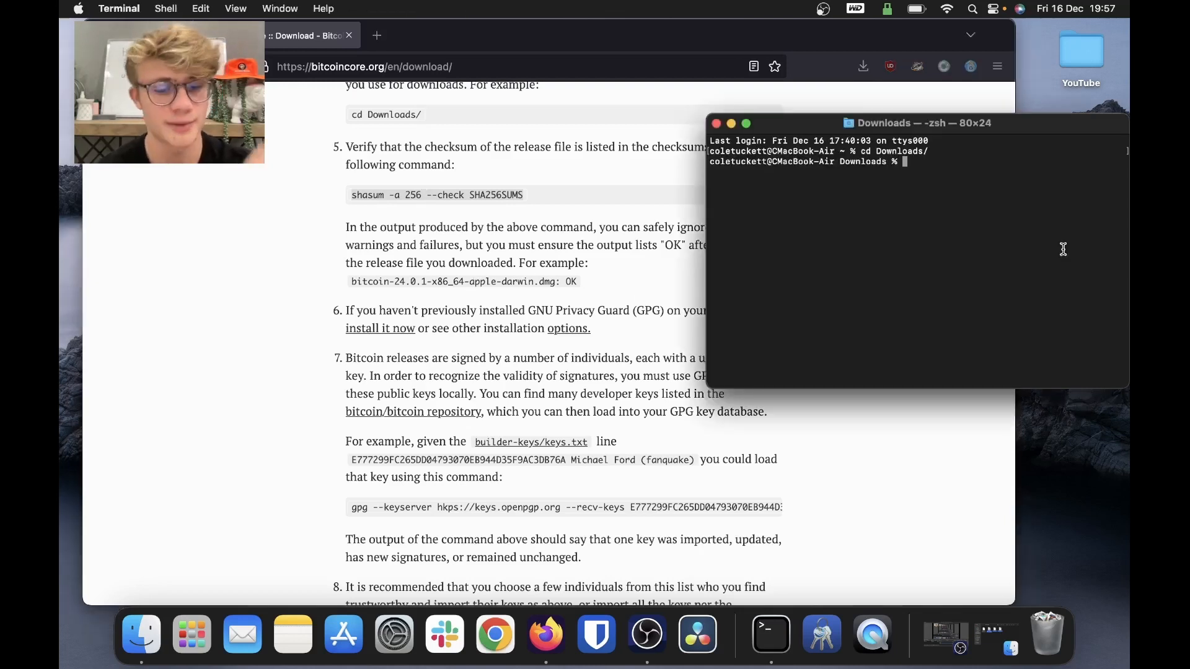
pyautogui.write('shasum -a 256 --check SHA256SUMS')
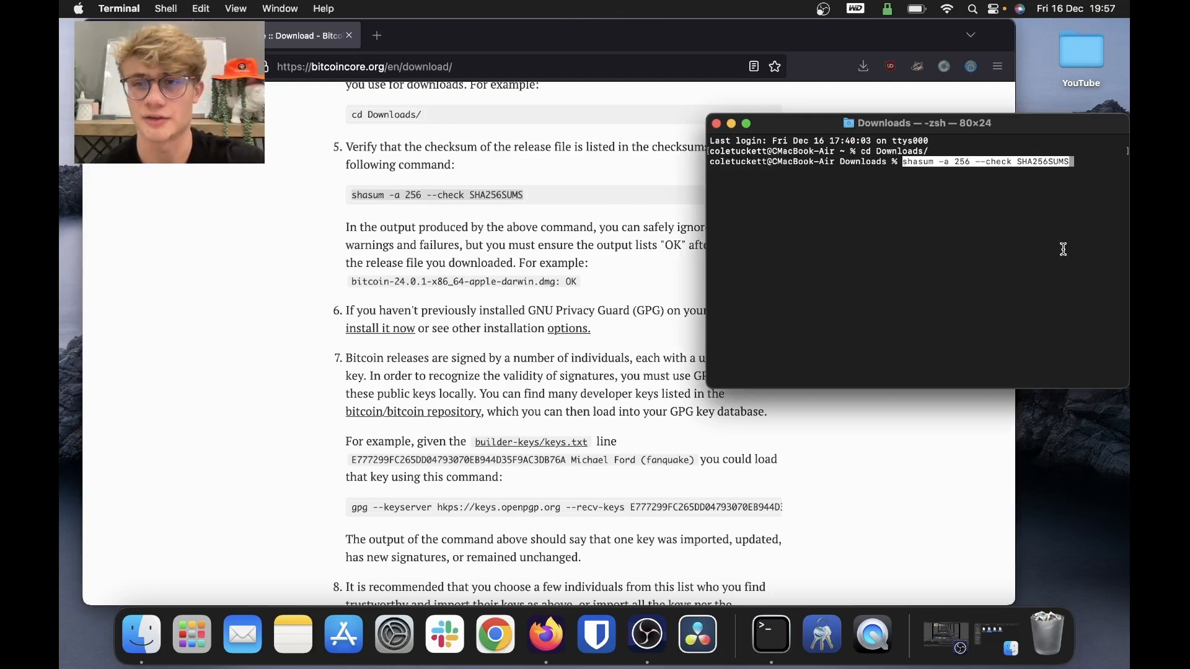
pyautogui.press('Return')
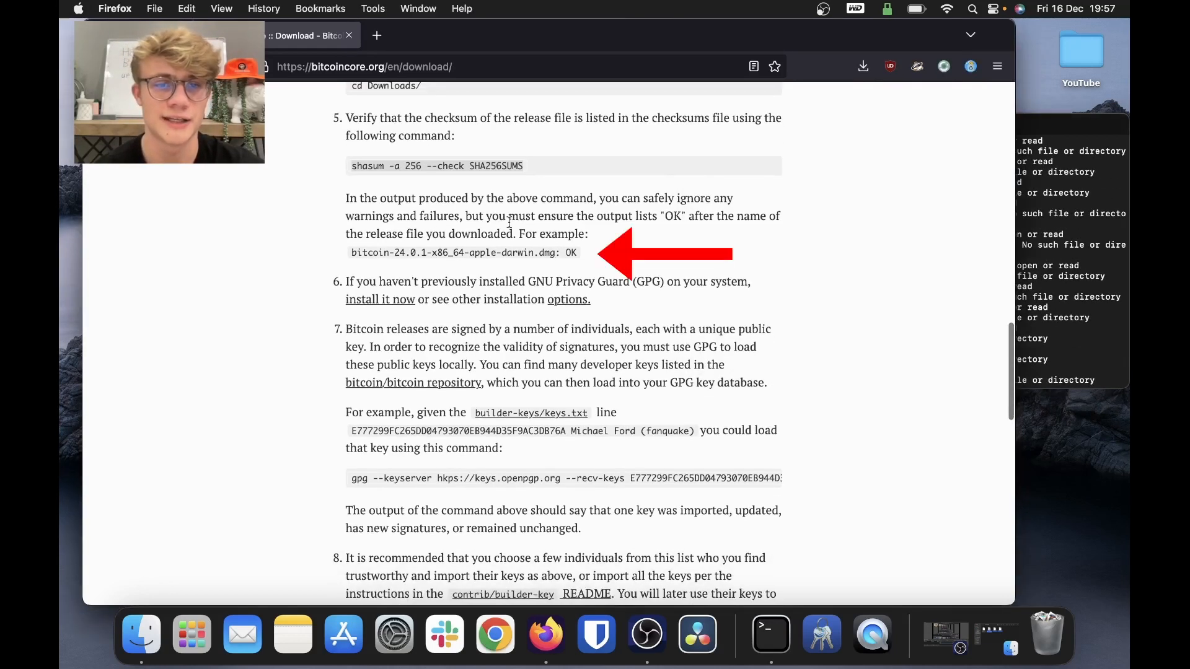
pyautogui.moveTo(599, 260)
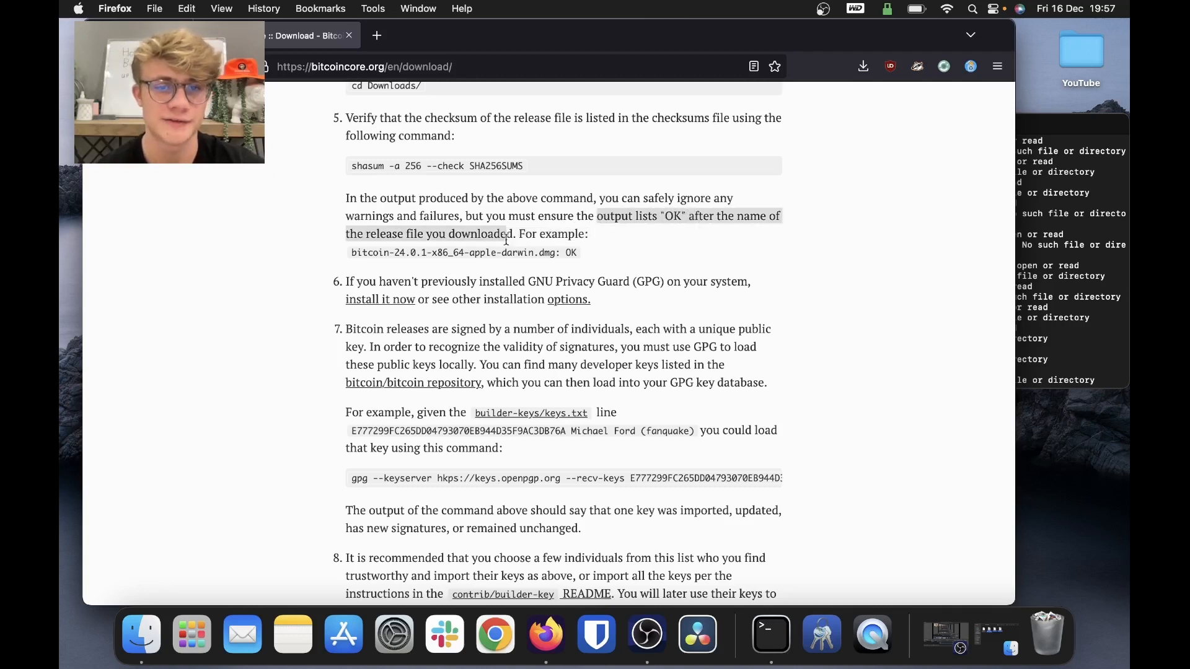
pyautogui.click(140, 634)
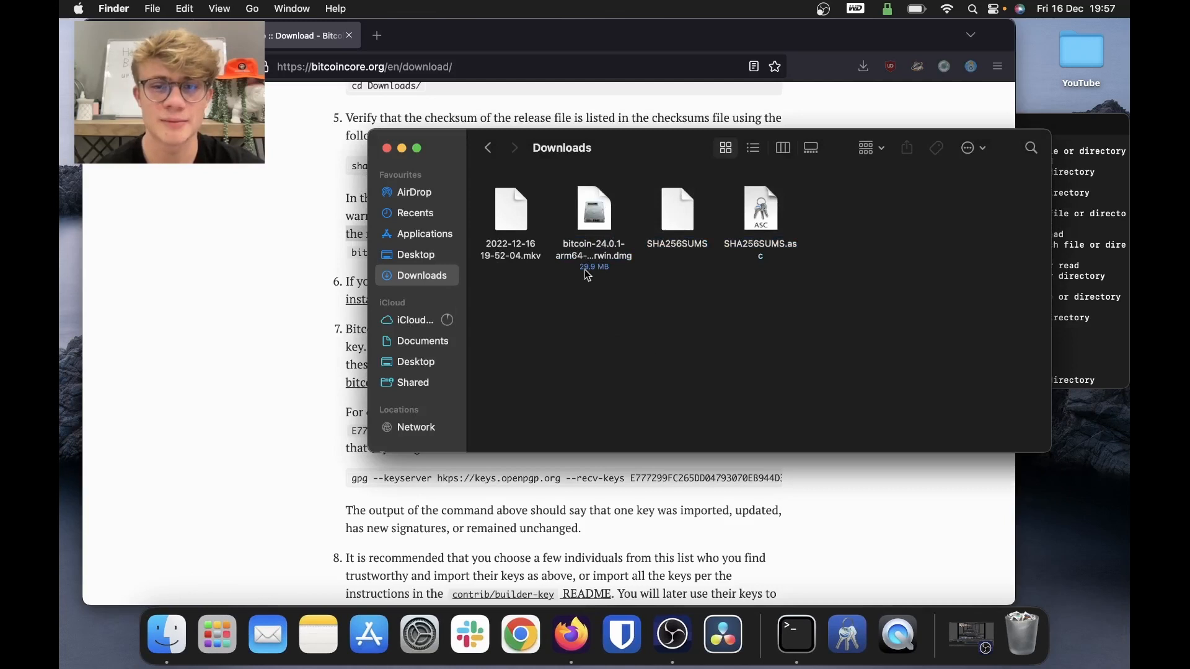
pyautogui.moveTo(608, 271)
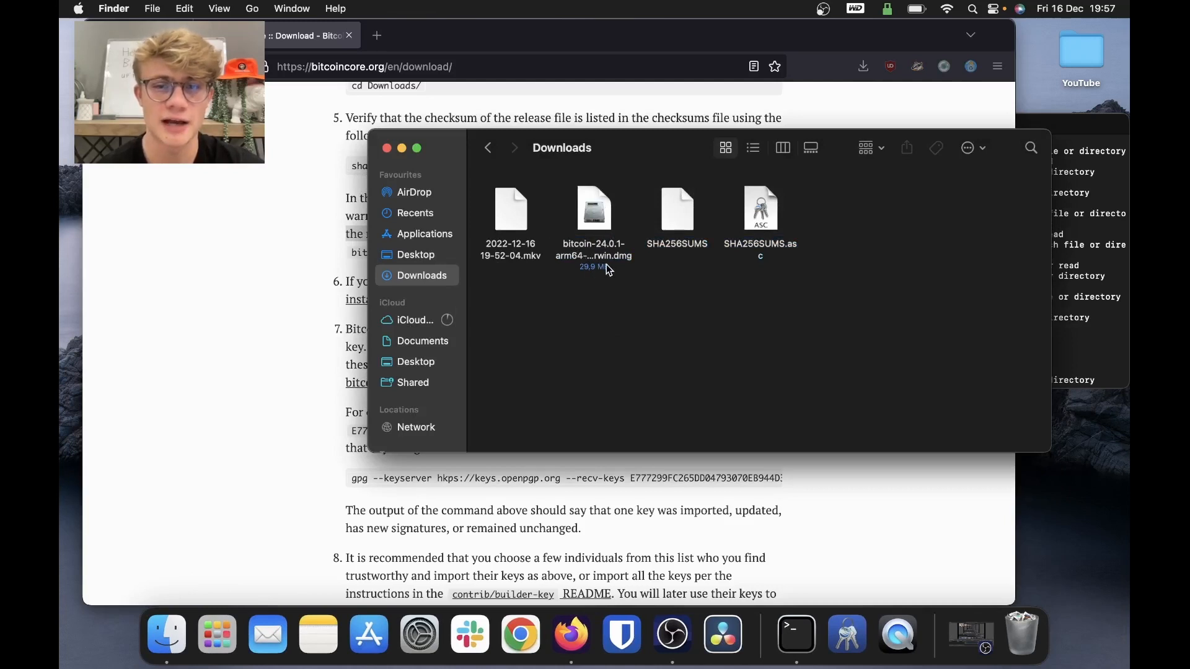
pyautogui.moveTo(1071, 252)
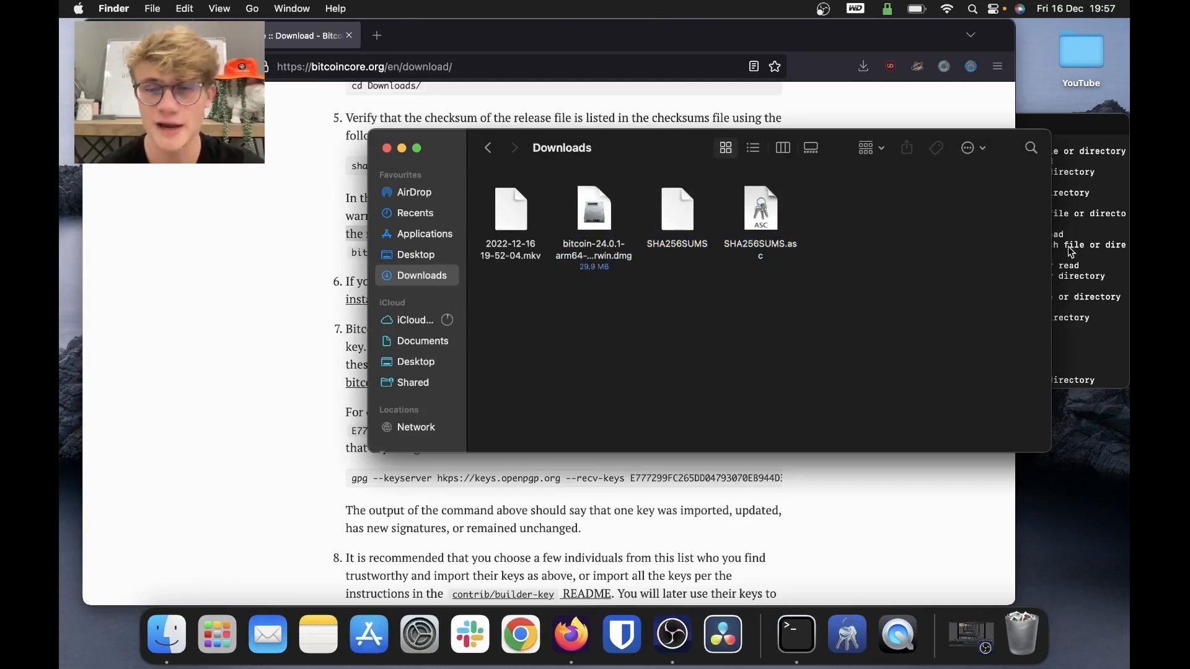
pyautogui.click(796, 635)
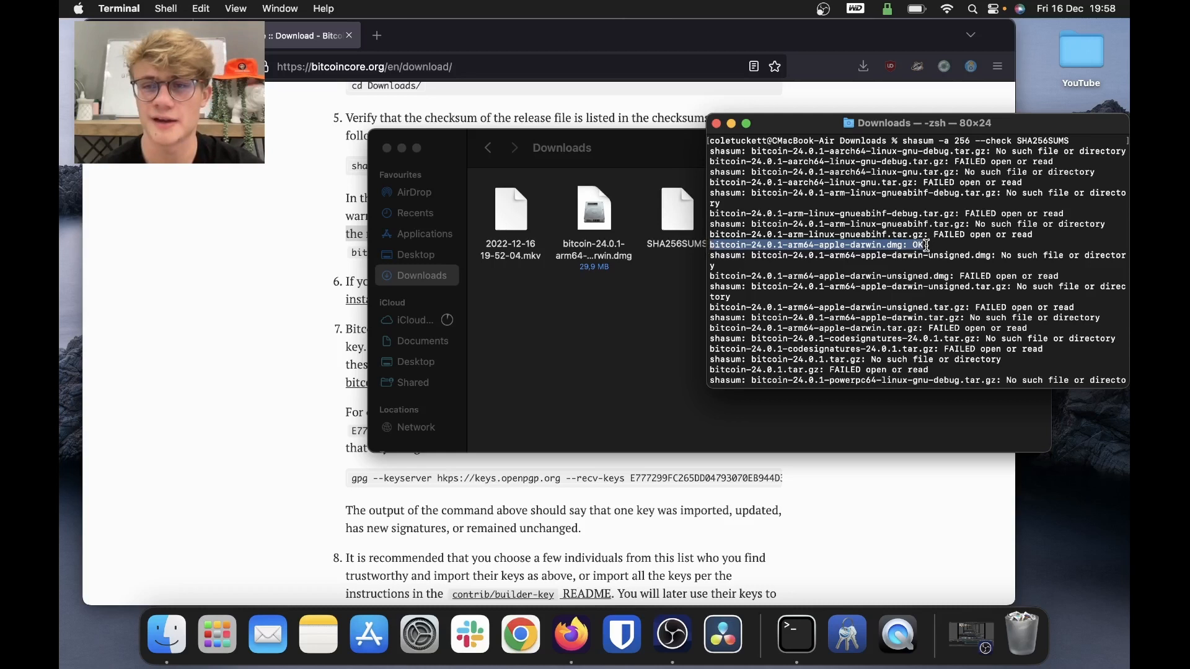
pyautogui.click(562, 148)
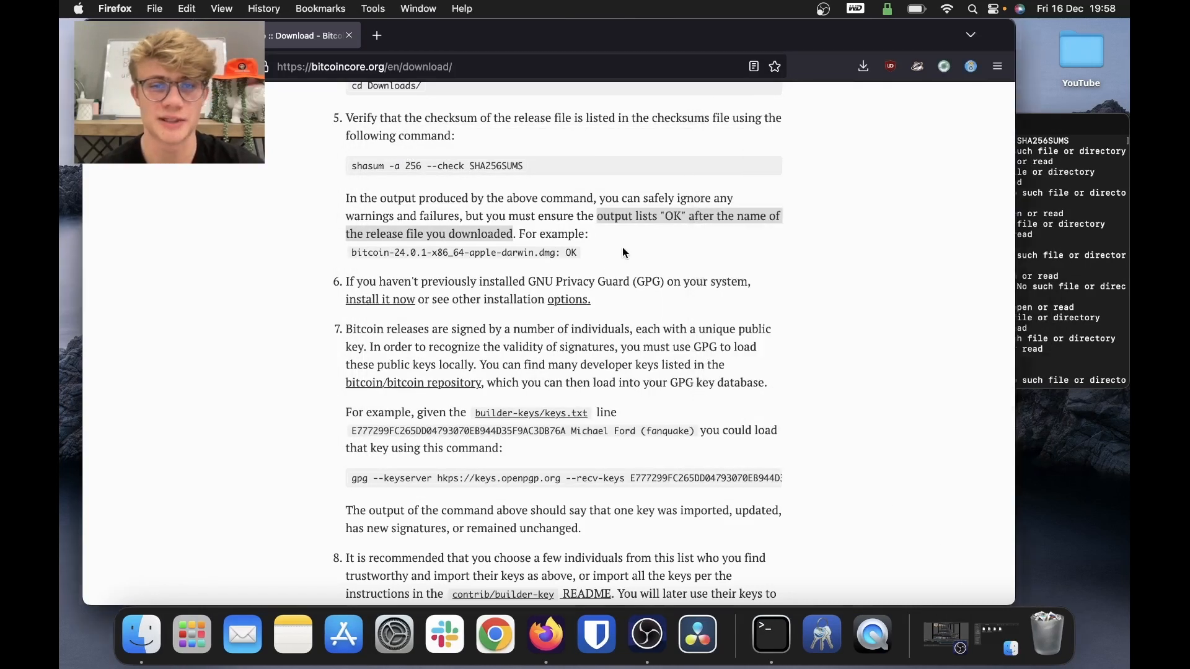
# Load gpgtools.org in a new Firefox tab.
pyautogui.scroll(-3)
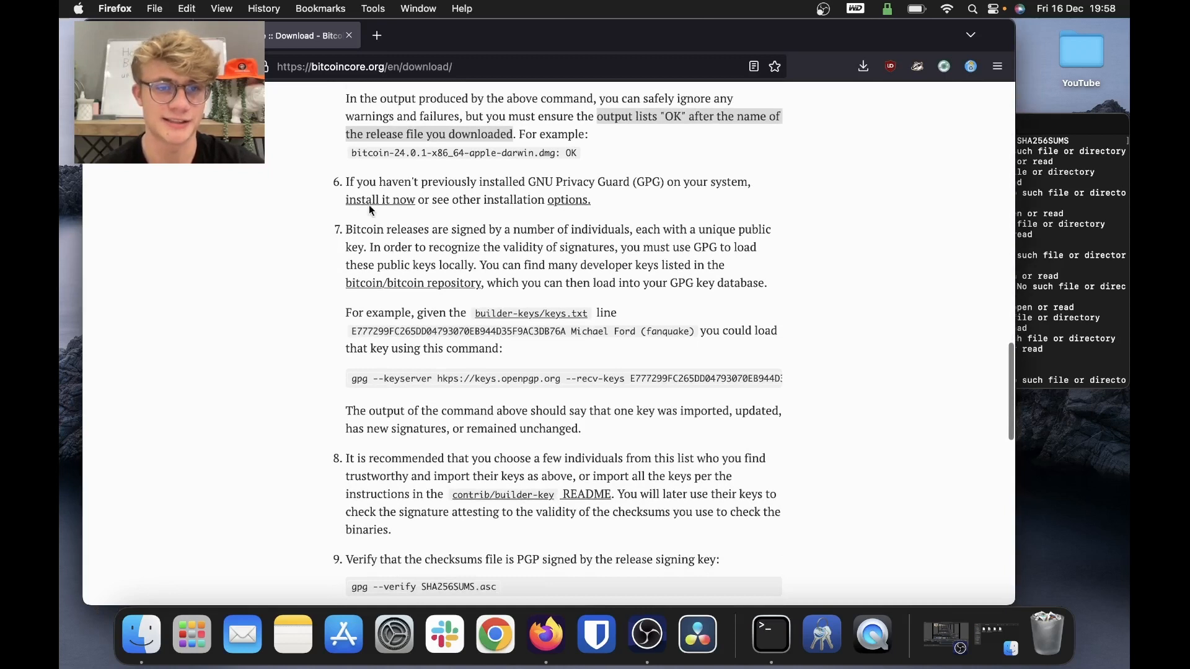
pyautogui.moveTo(531, 189)
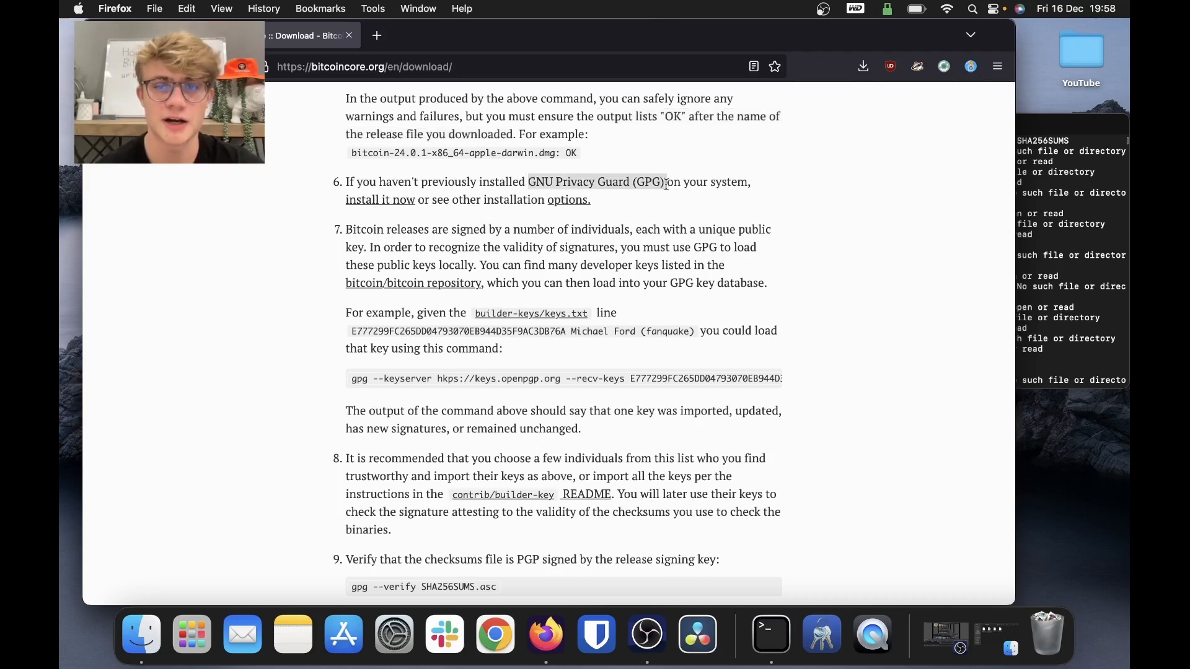
pyautogui.moveTo(376, 35)
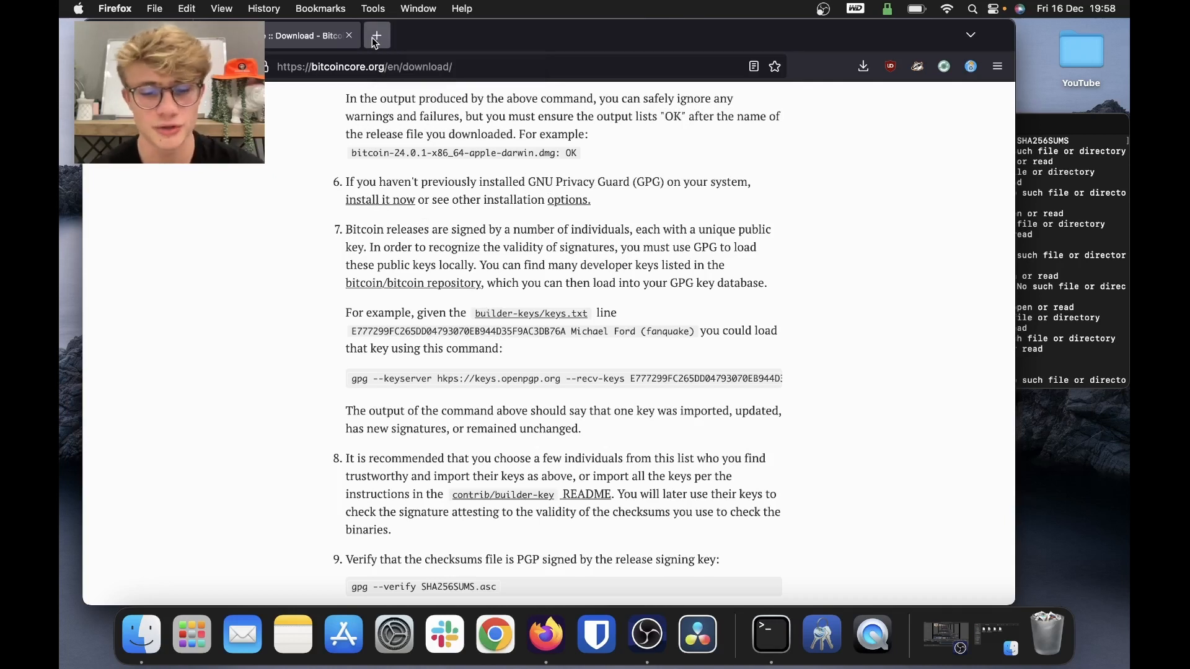
pyautogui.click(375, 35)
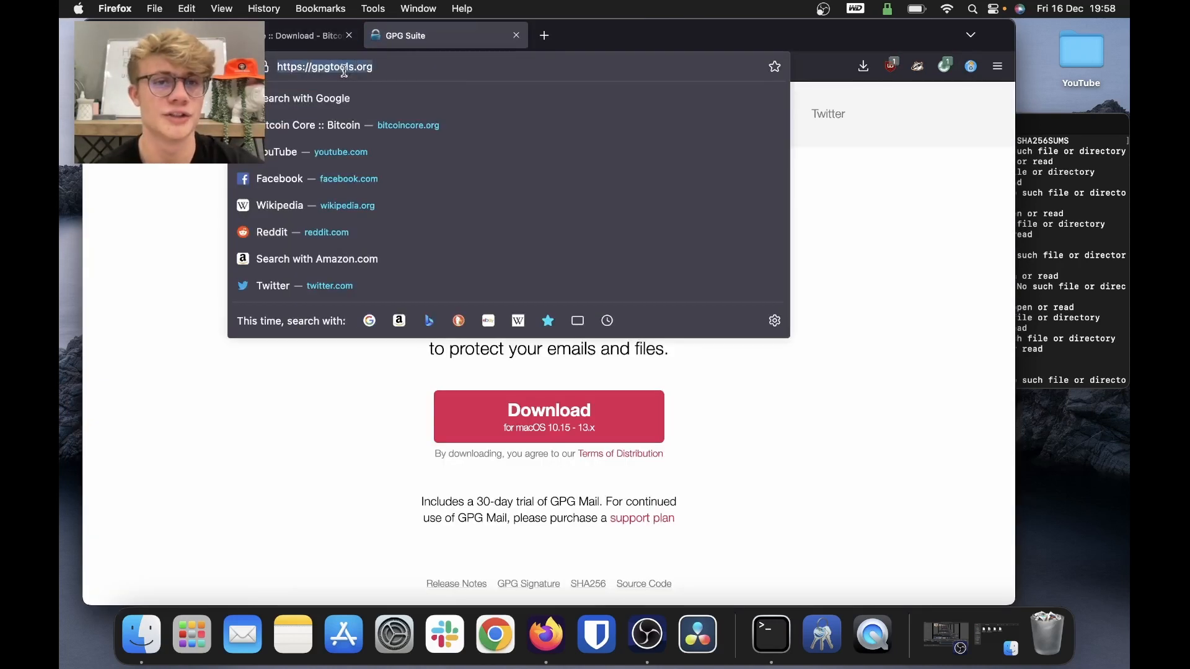
pyautogui.moveTo(860, 500)
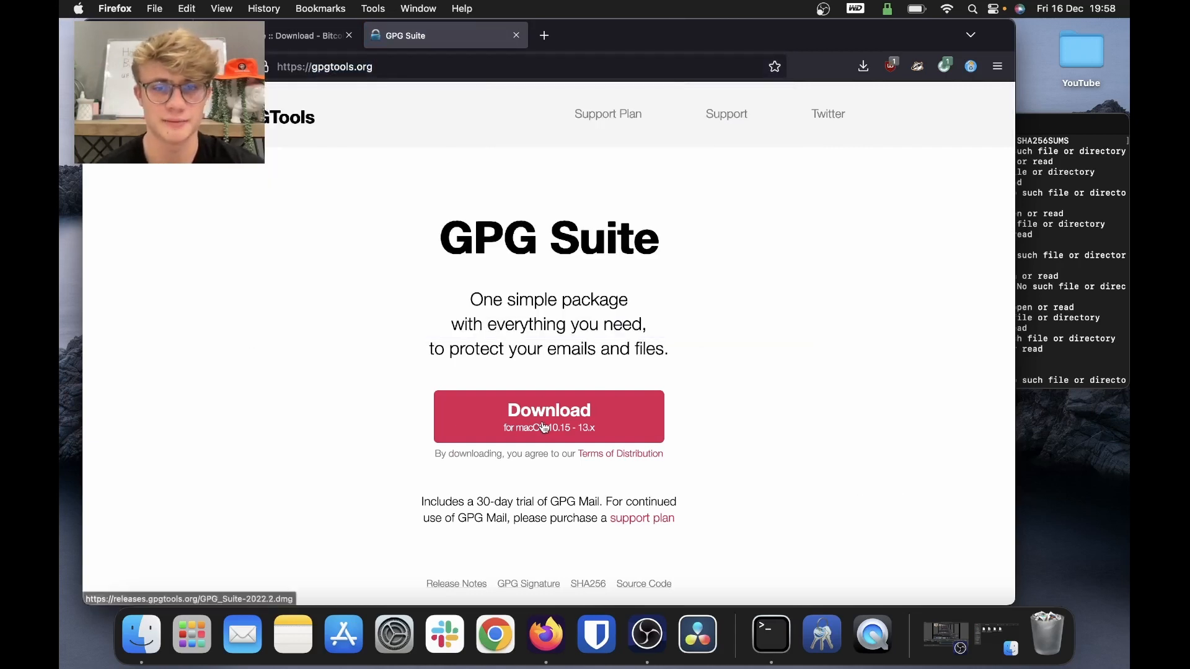
pyautogui.moveTo(705, 257)
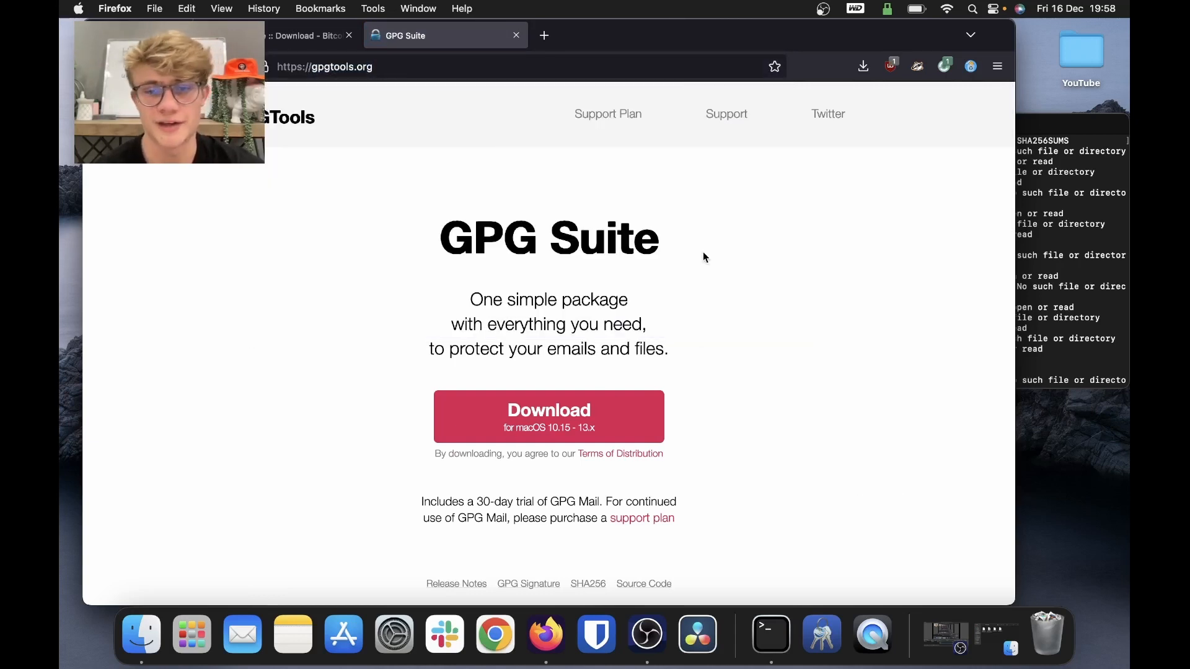
pyautogui.moveTo(797, 587)
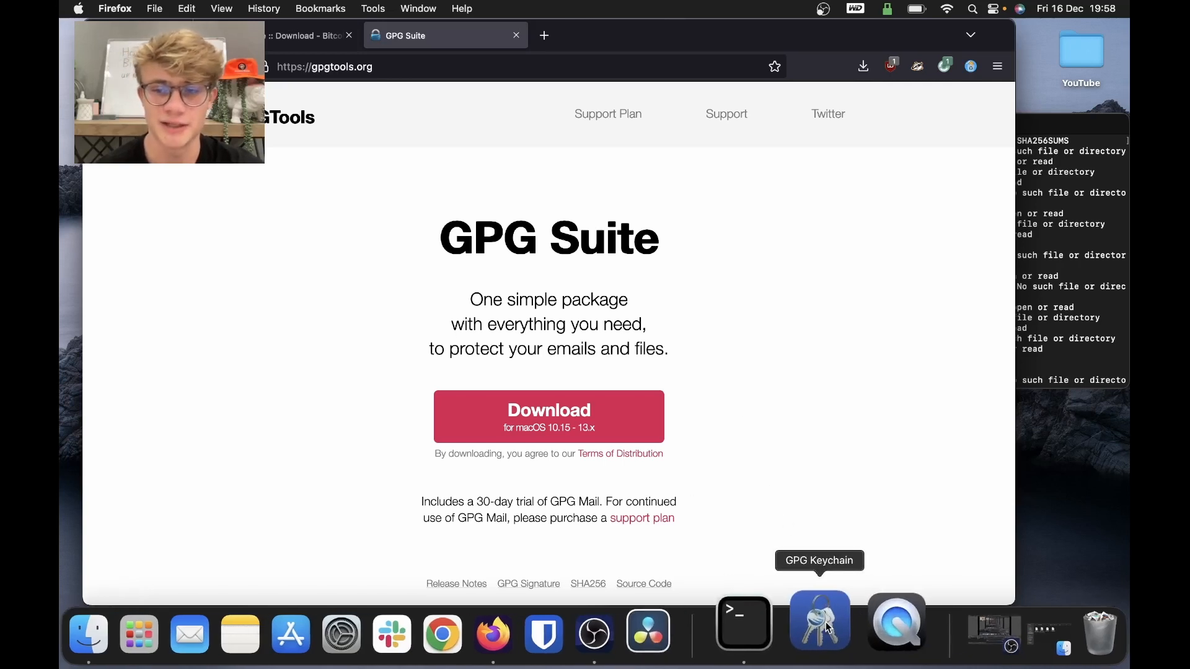
# Open GPG Keychain, cancel the new key pair dialog, and minimize the window.
pyautogui.click(818, 619)
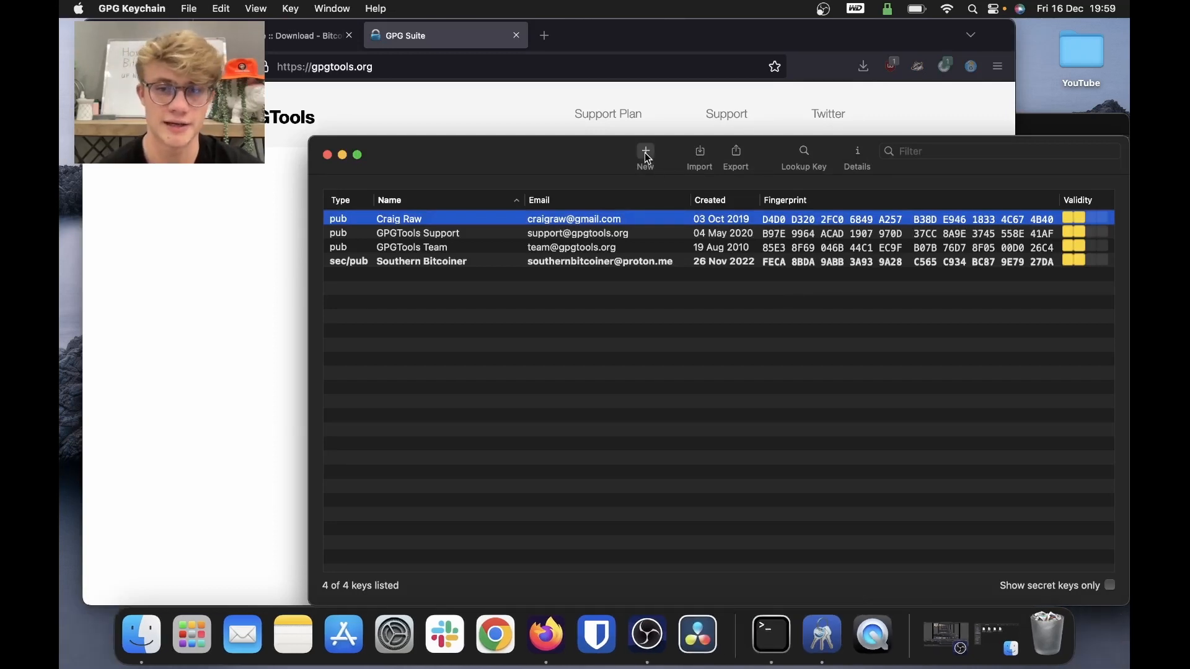
pyautogui.click(645, 155)
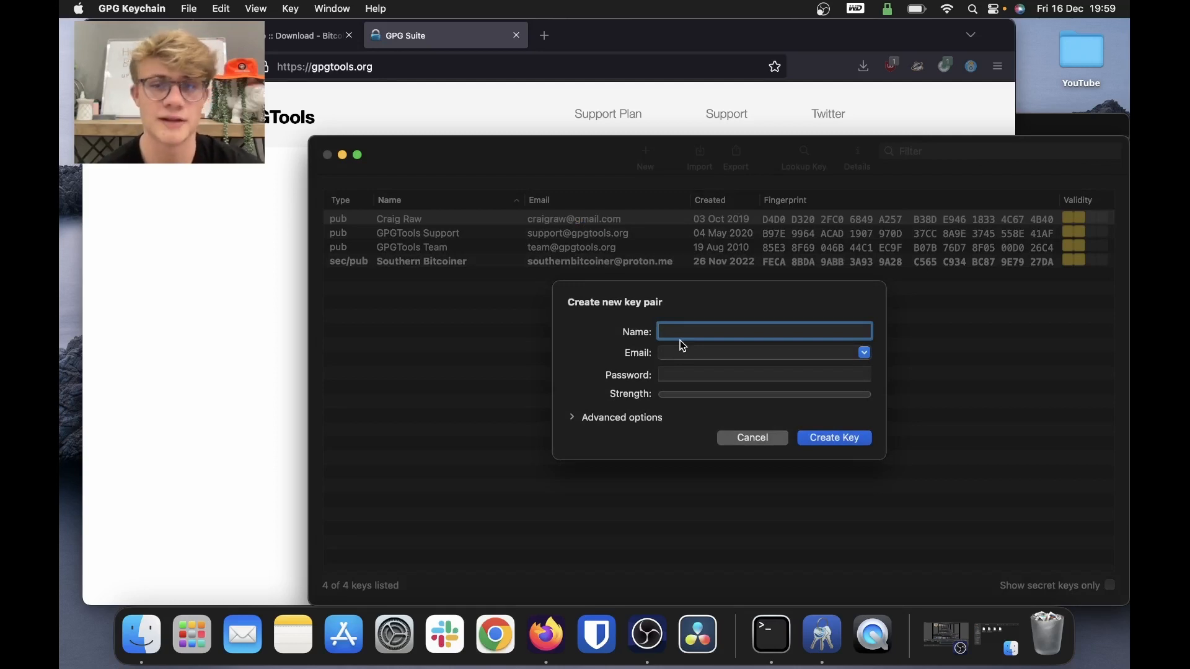
pyautogui.moveTo(833, 438)
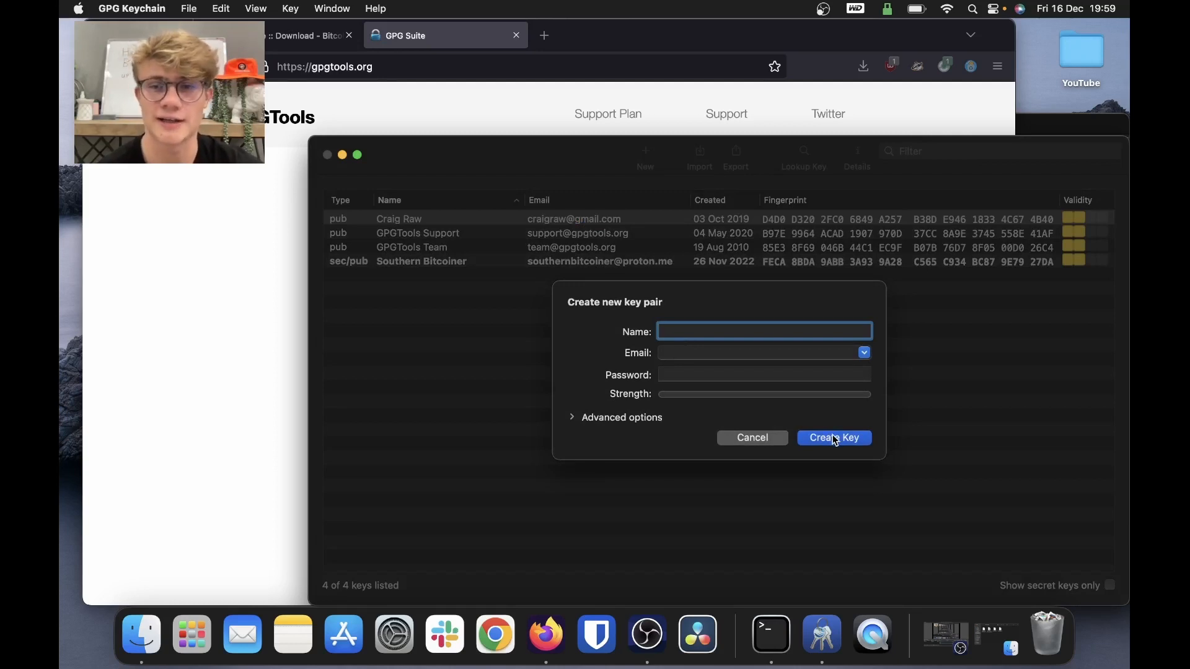
pyautogui.click(752, 438)
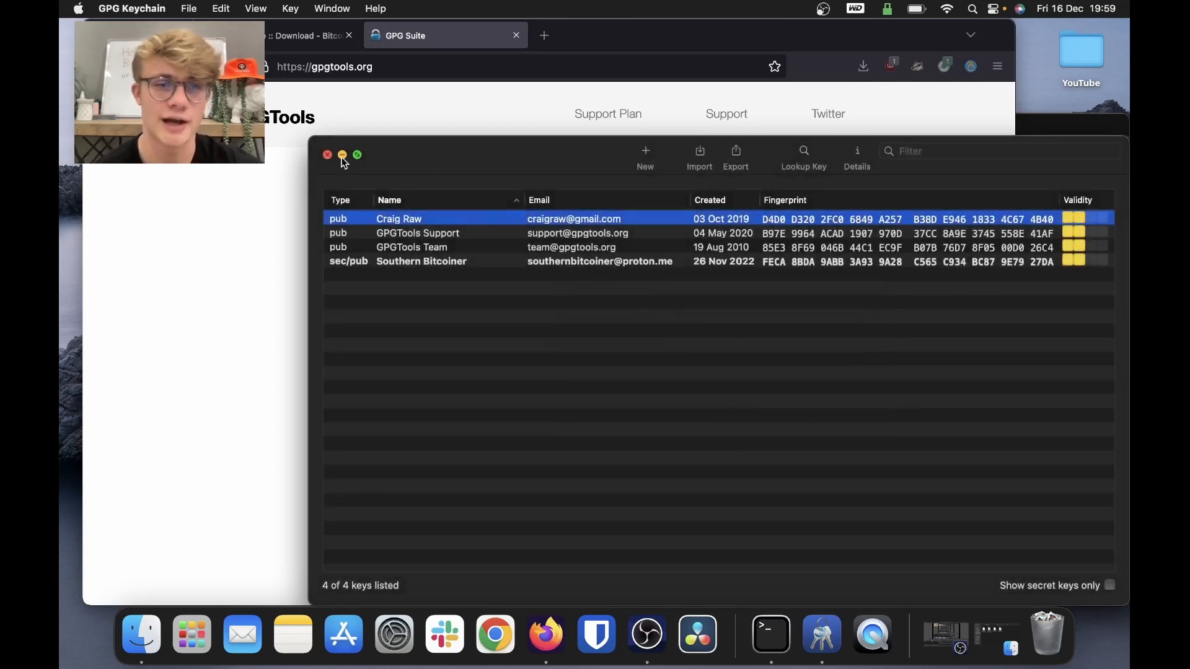
pyautogui.click(341, 155)
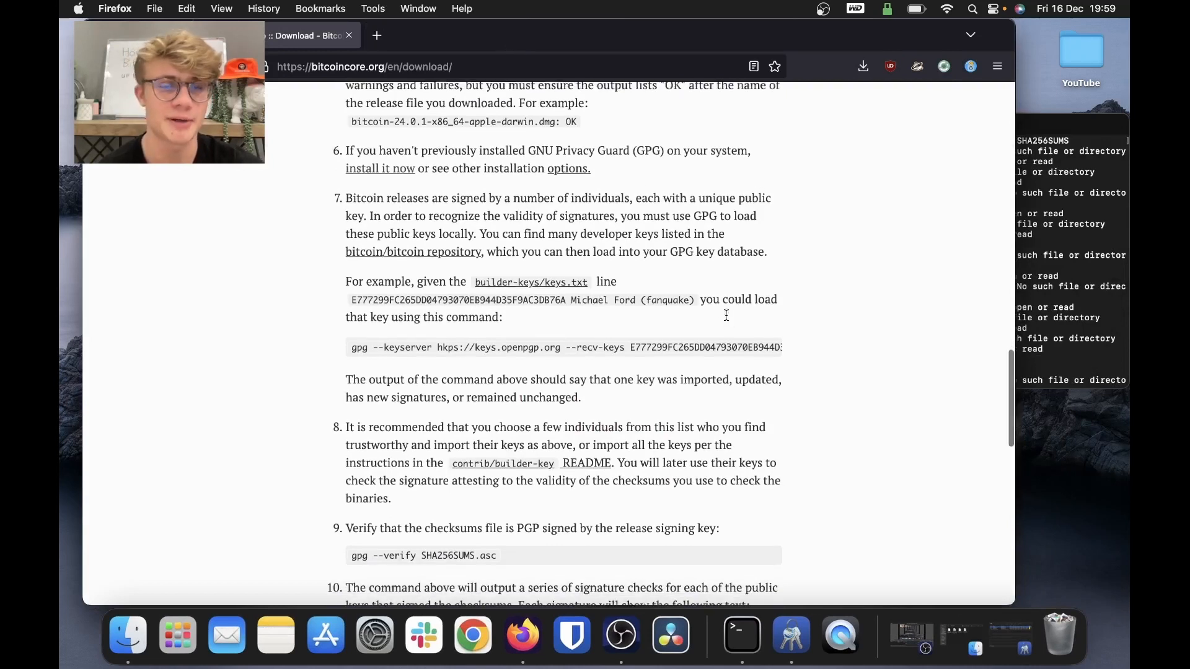
pyautogui.scroll(3)
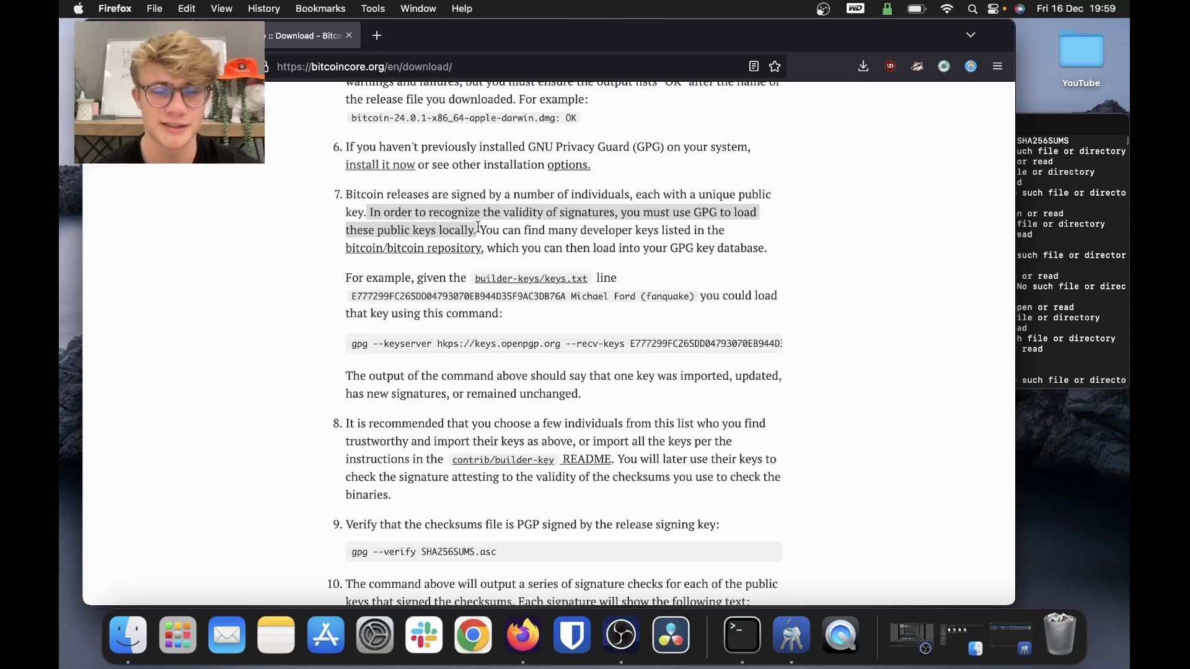
pyautogui.click(807, 551)
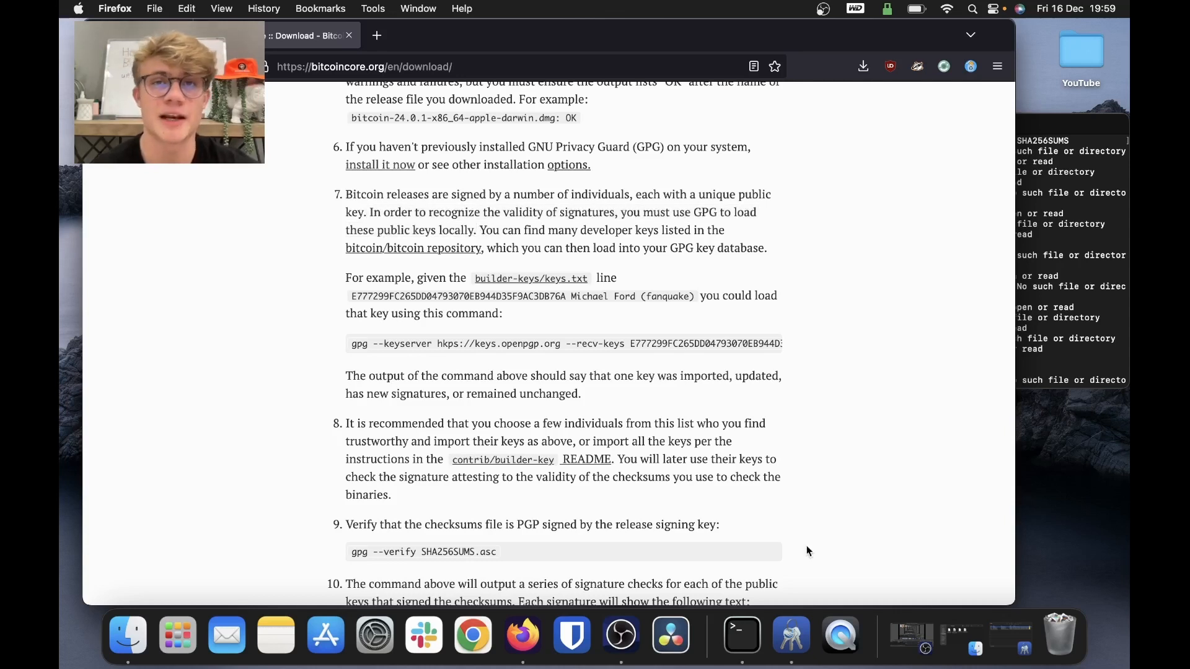
pyautogui.moveTo(794, 619)
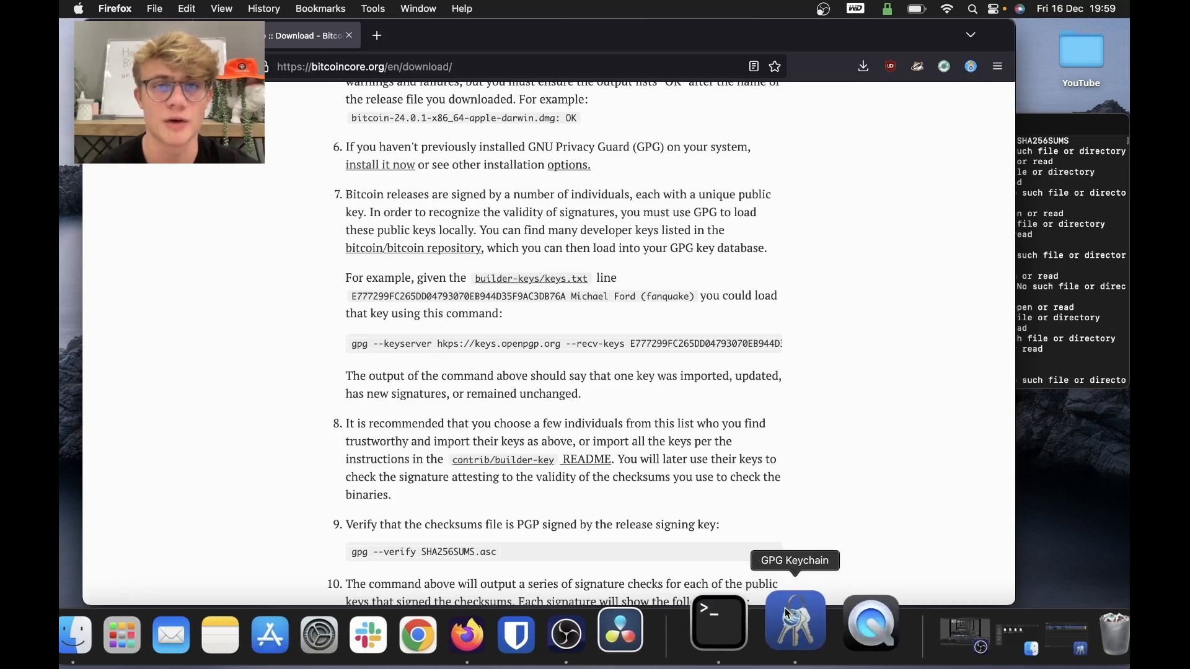
pyautogui.click(796, 620)
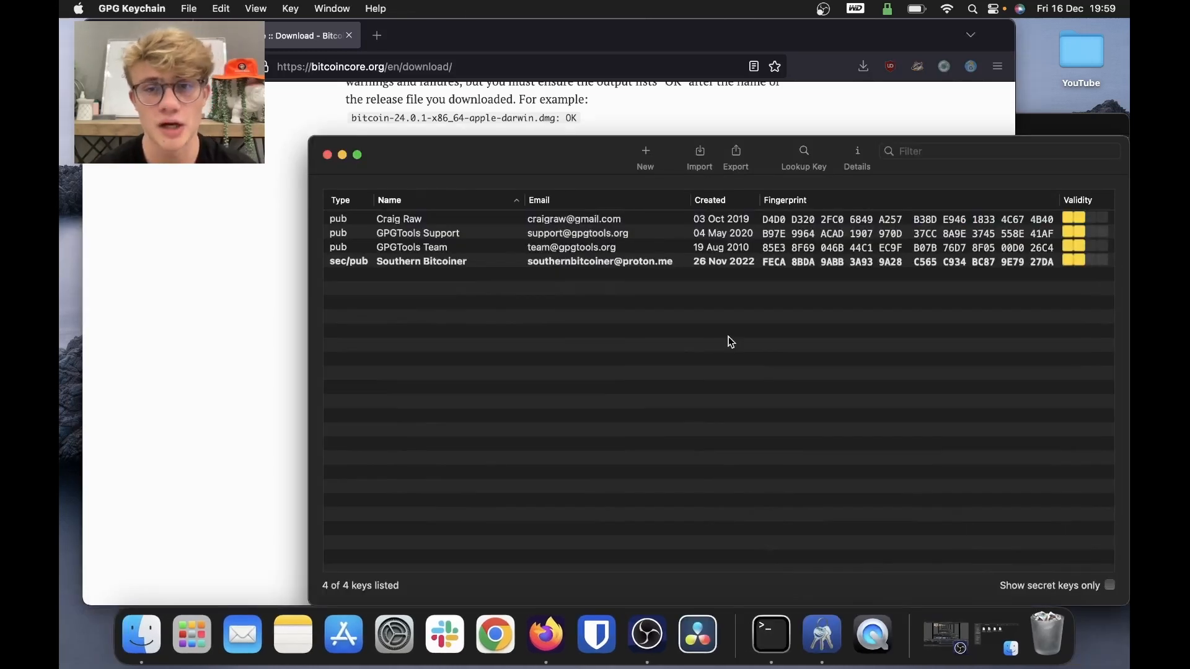
pyautogui.moveTo(521, 357)
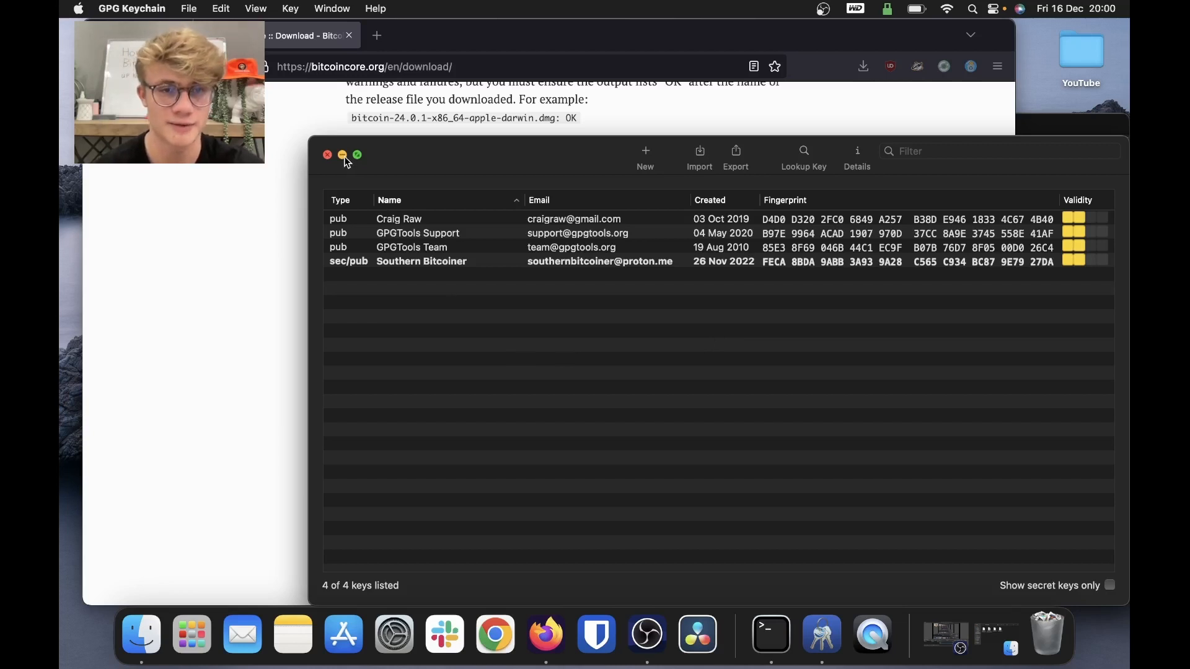
pyautogui.click(341, 155)
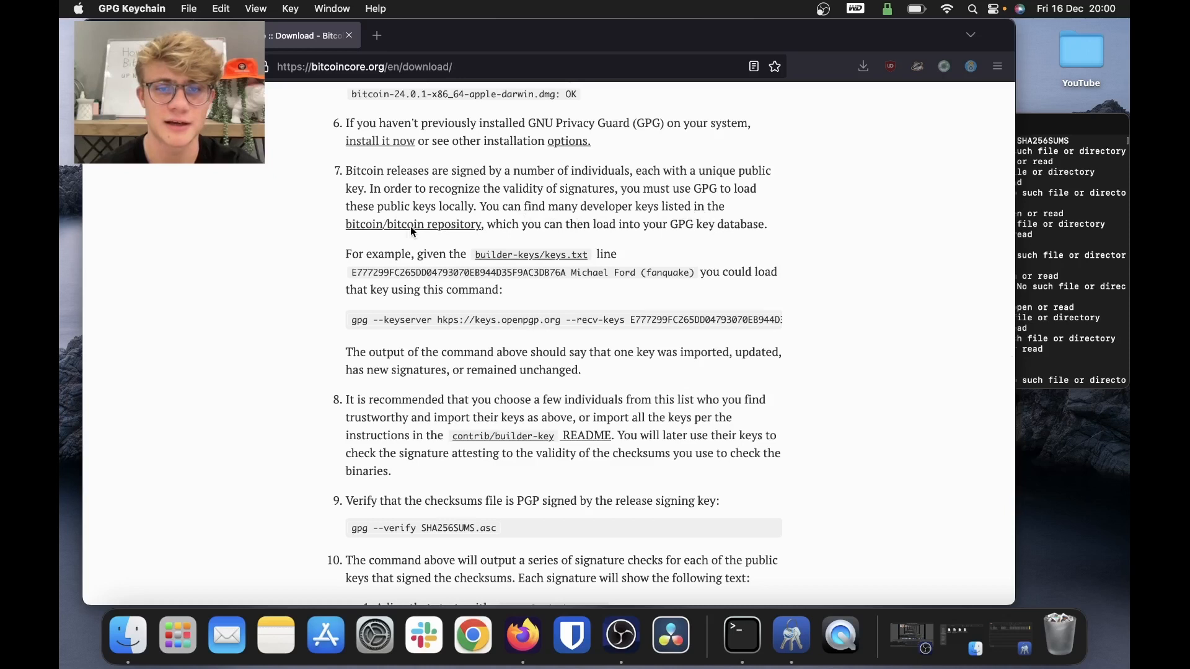
pyautogui.moveTo(706, 236)
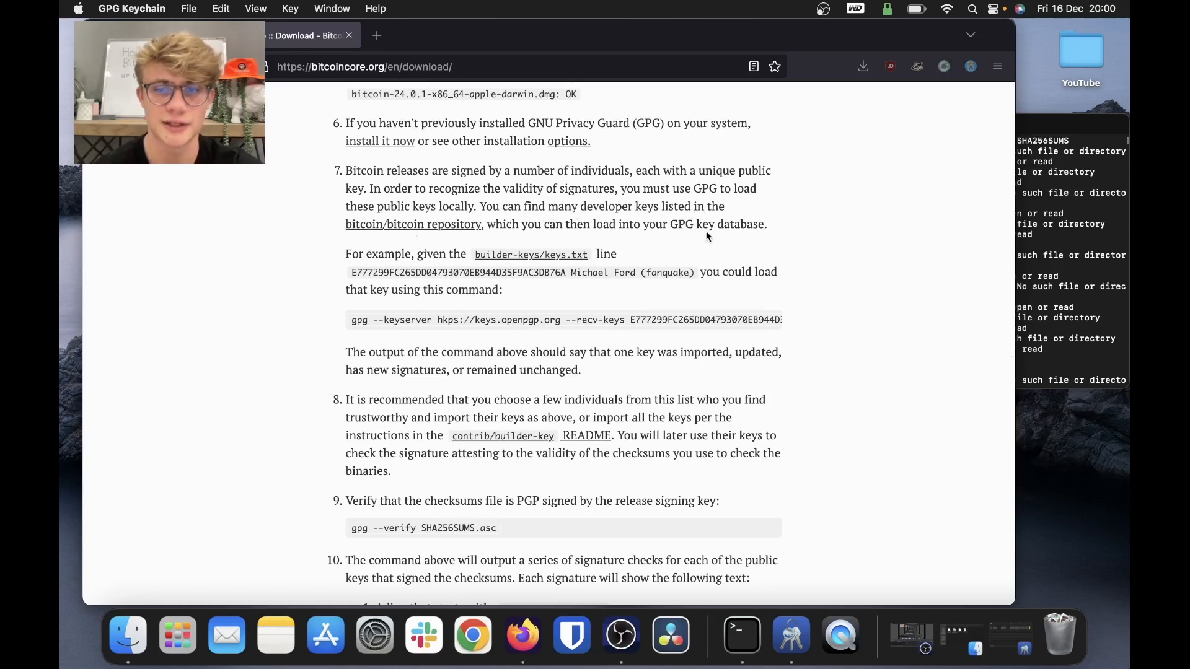
pyautogui.moveTo(603, 6)
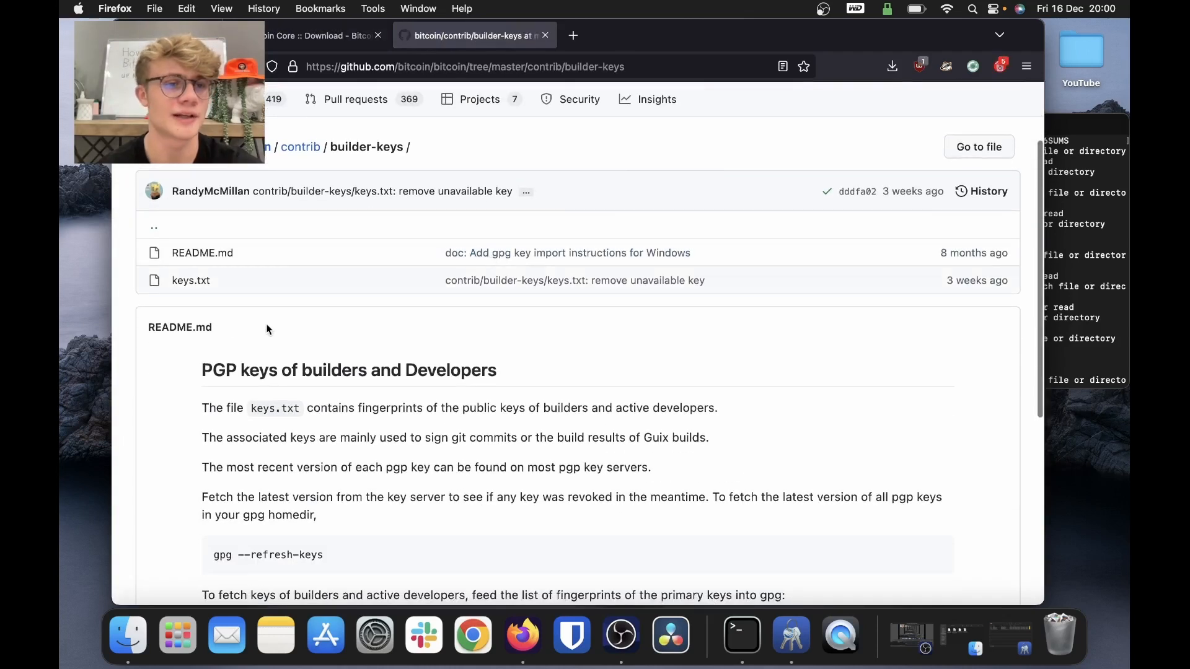
pyautogui.moveTo(190, 280)
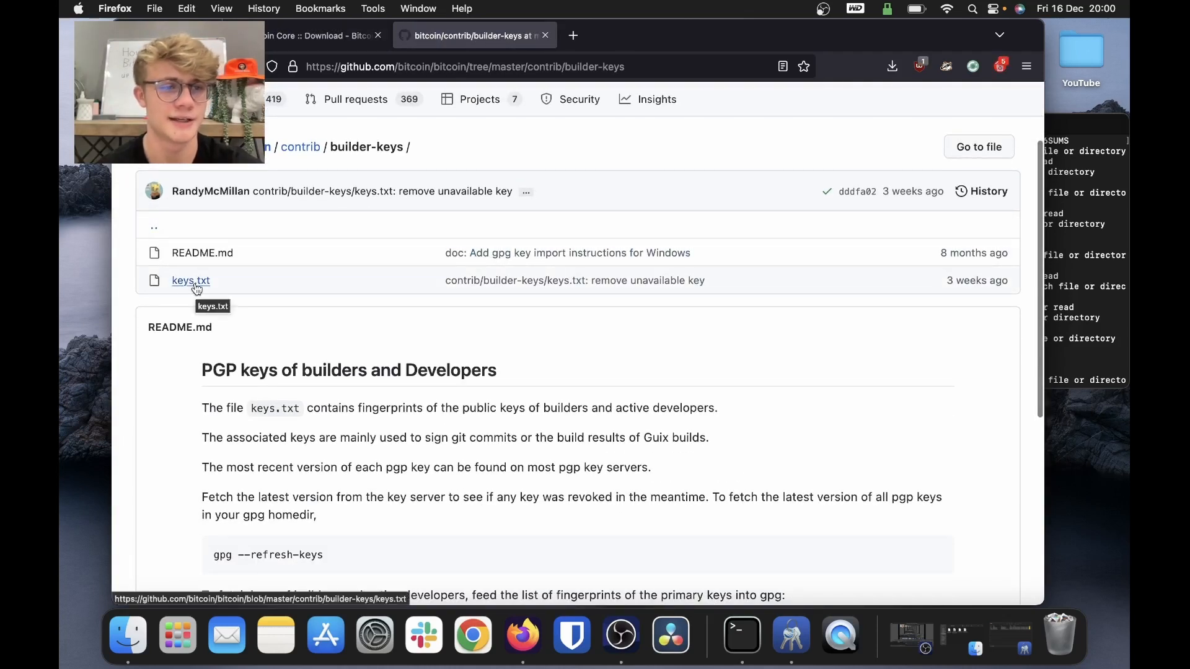
# Open builder-keys keys.txt on GitHub, then return to the Bitcoin Core verification steps.
pyautogui.click(191, 280)
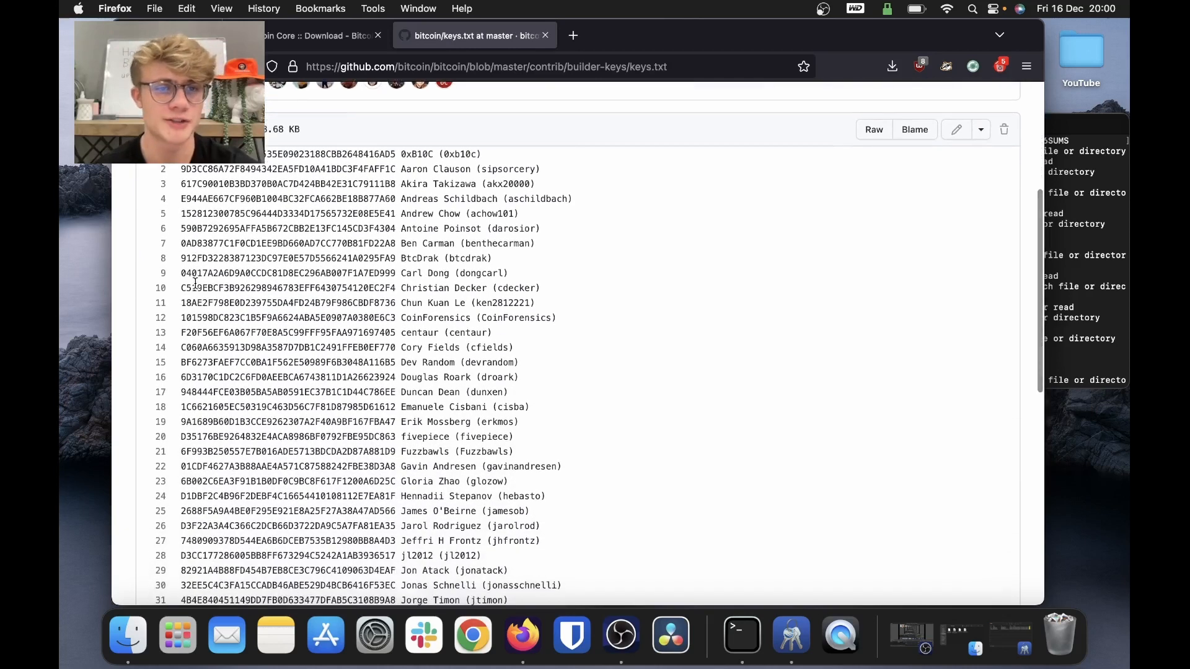
pyautogui.scroll(-3)
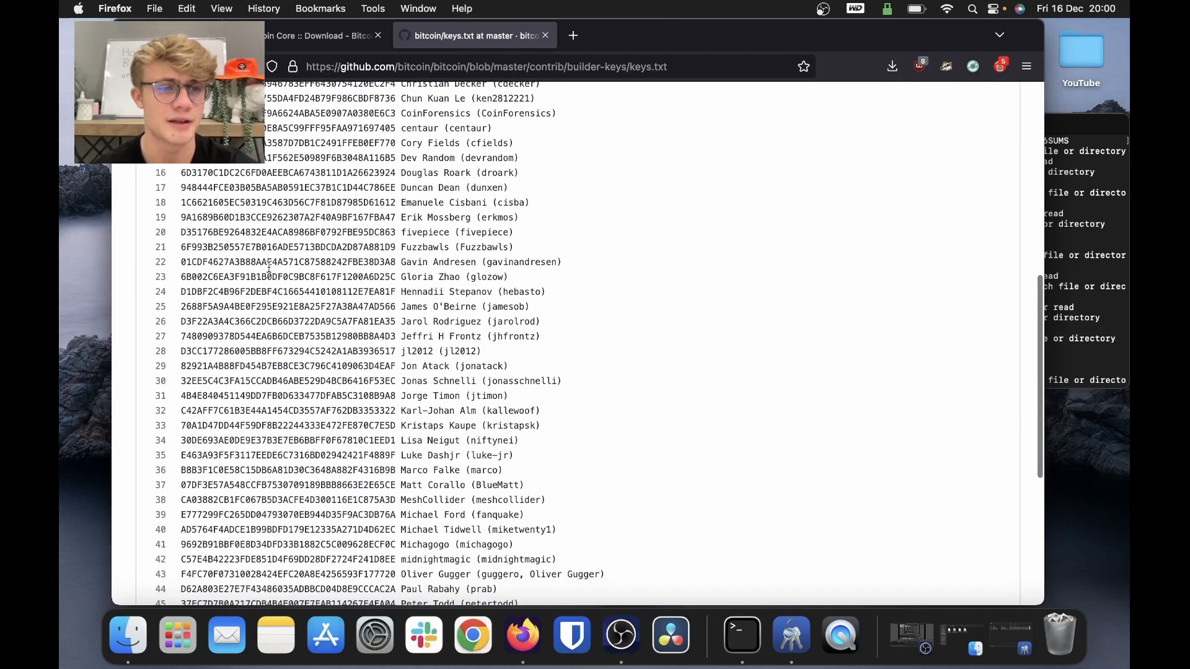
pyautogui.click(319, 35)
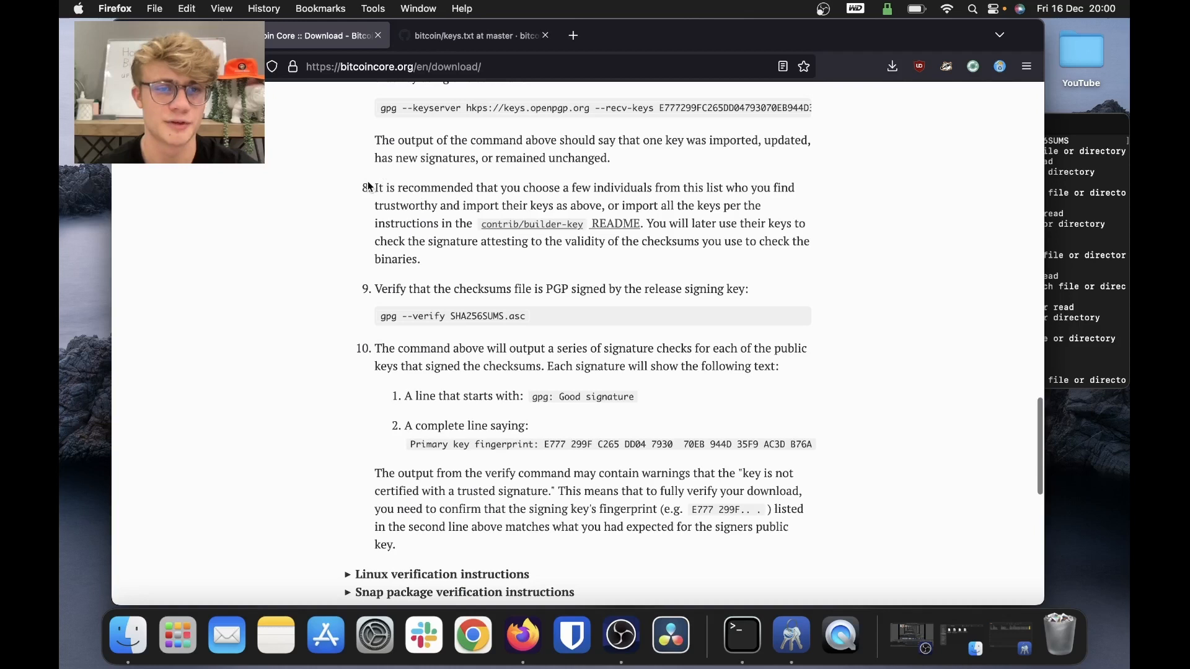
pyautogui.scroll(3)
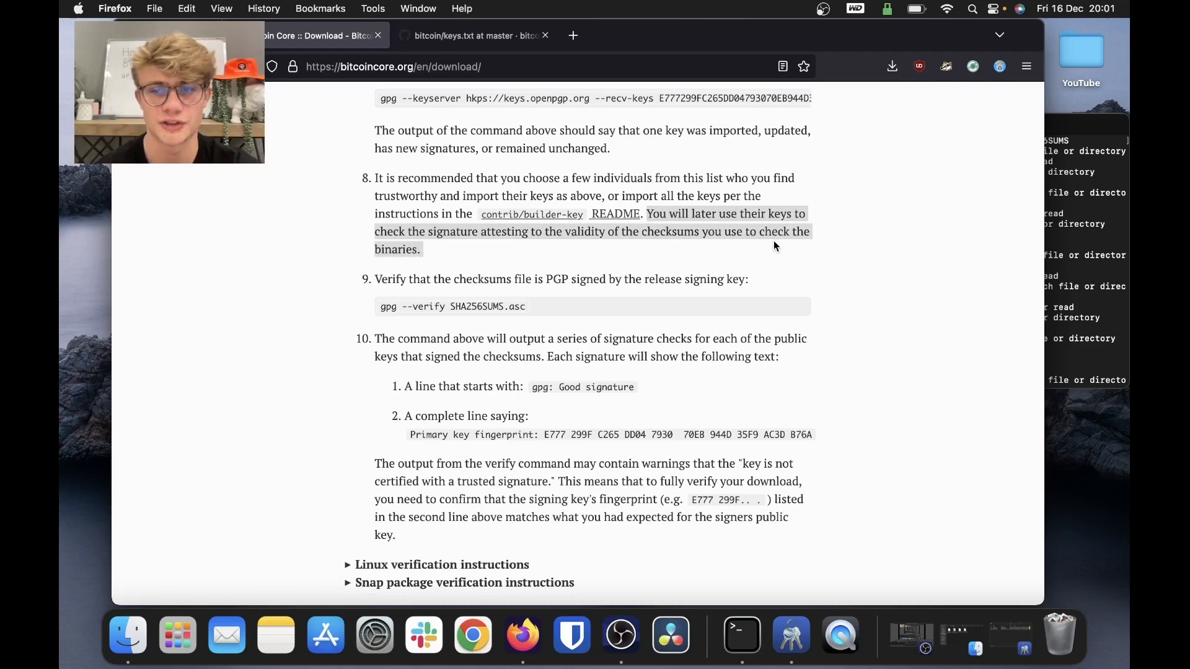
pyautogui.click(140, 634)
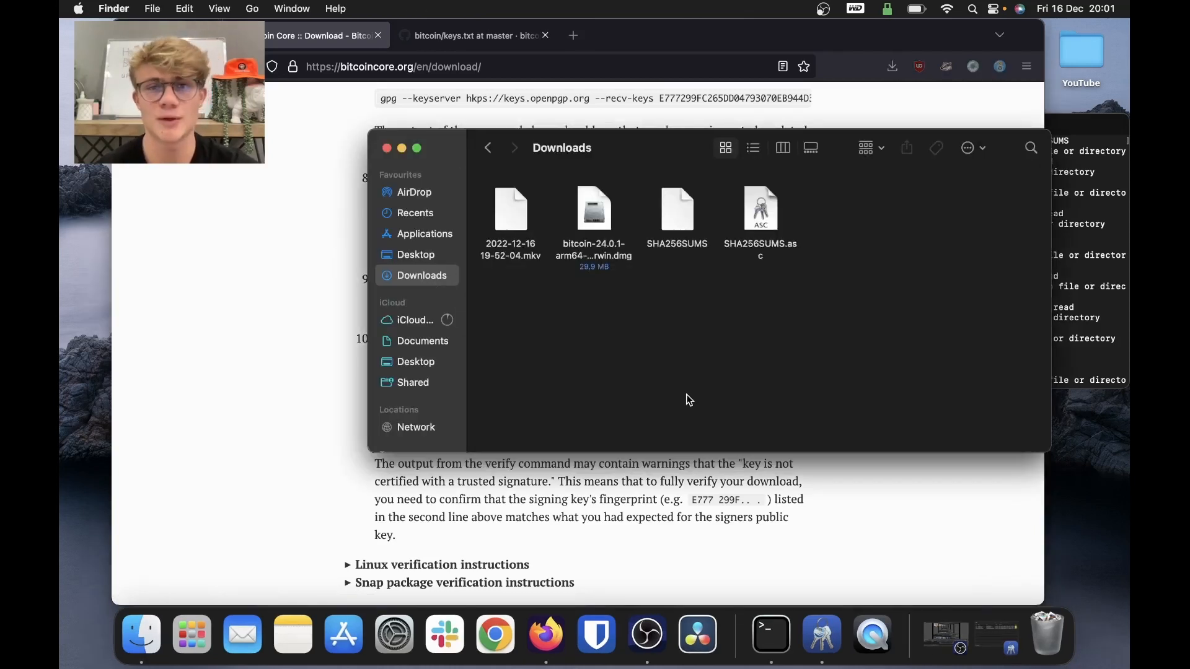
pyautogui.moveTo(649, 281)
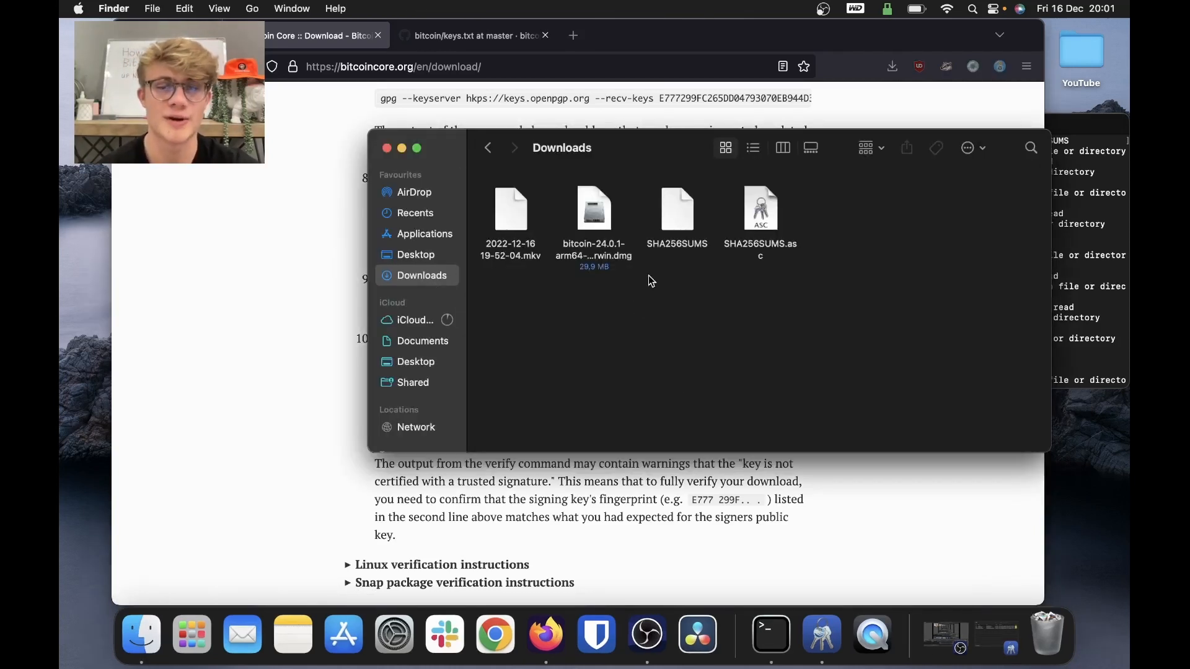
pyautogui.click(594, 210)
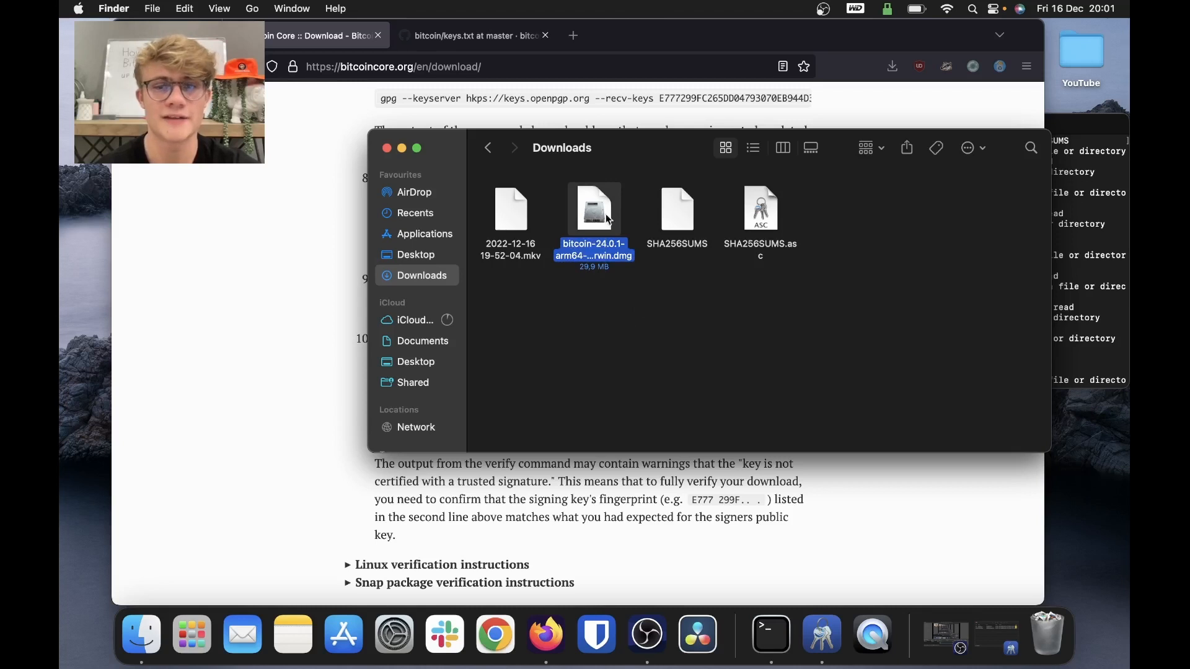
pyautogui.moveTo(689, 287)
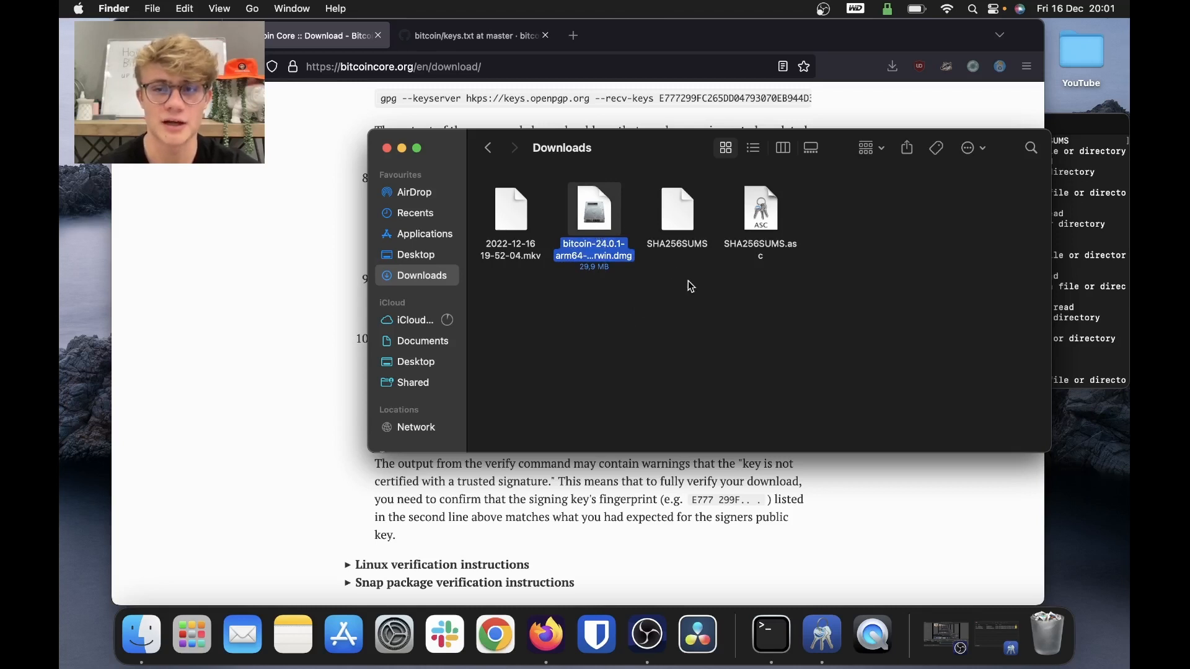
pyautogui.click(676, 209)
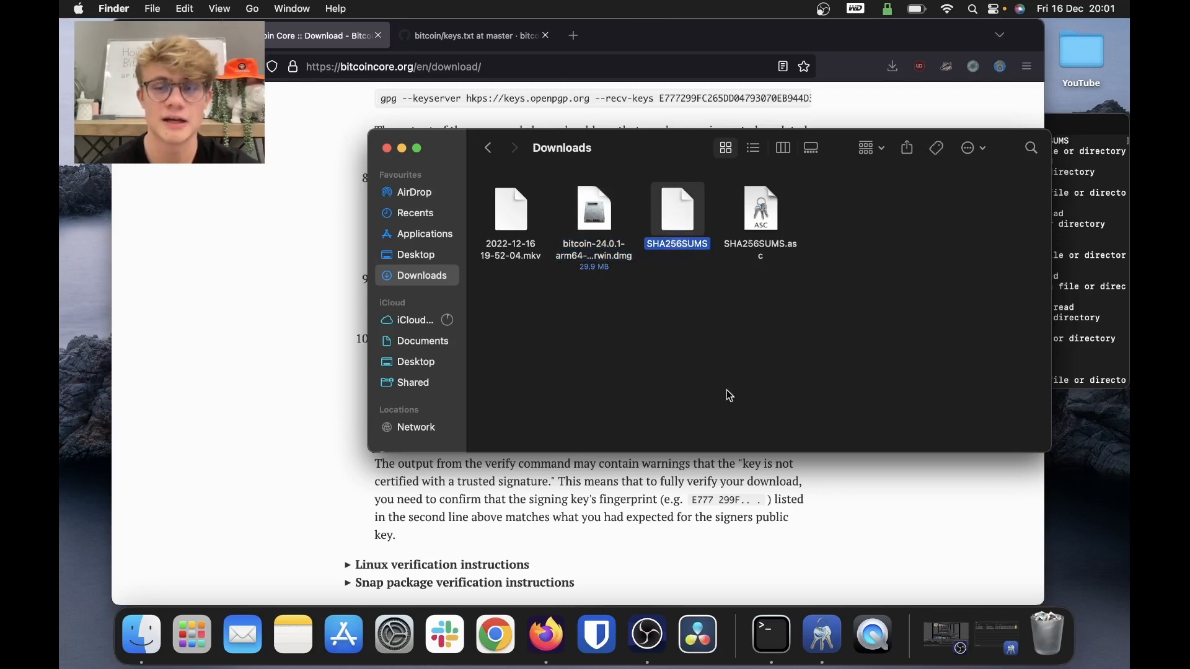
pyautogui.moveTo(679, 233)
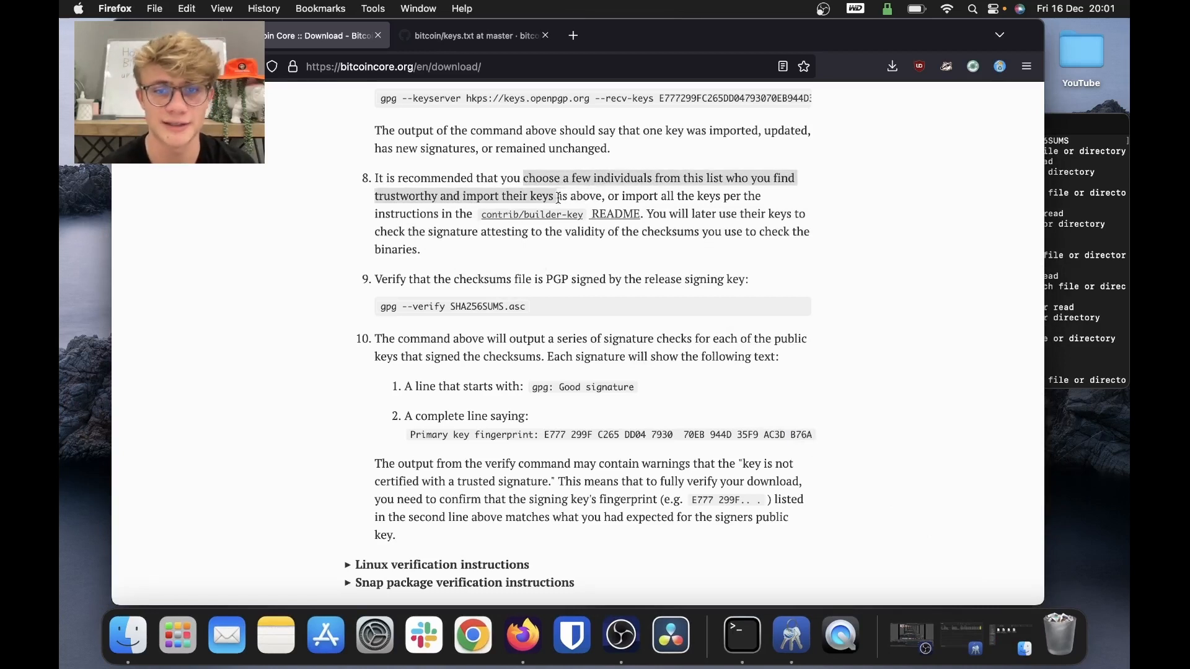
# Compare achow101's Keybase fingerprint with line 5 of keys.txt.
pyautogui.click(476, 35)
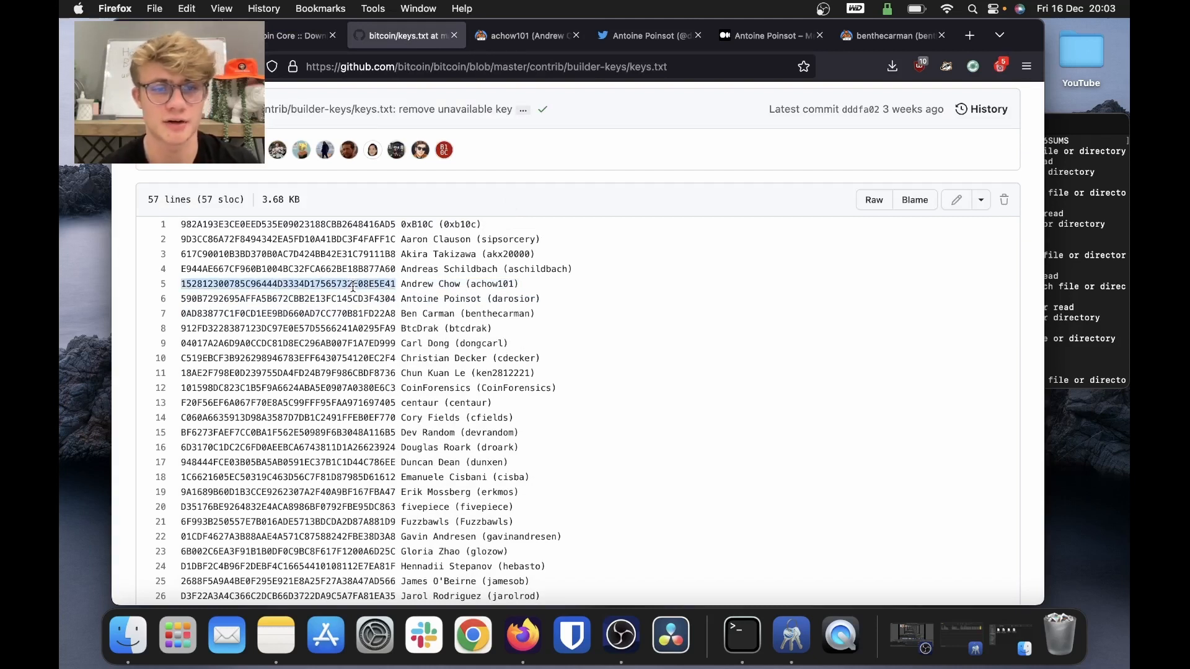
pyautogui.click(528, 35)
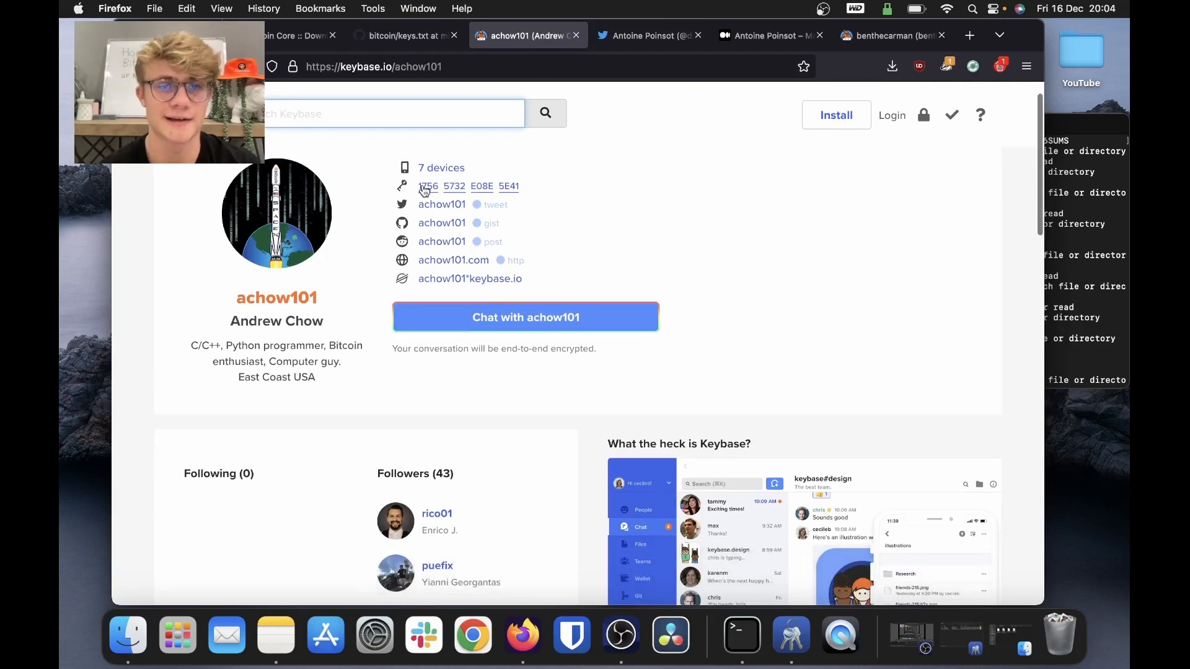
pyautogui.click(426, 186)
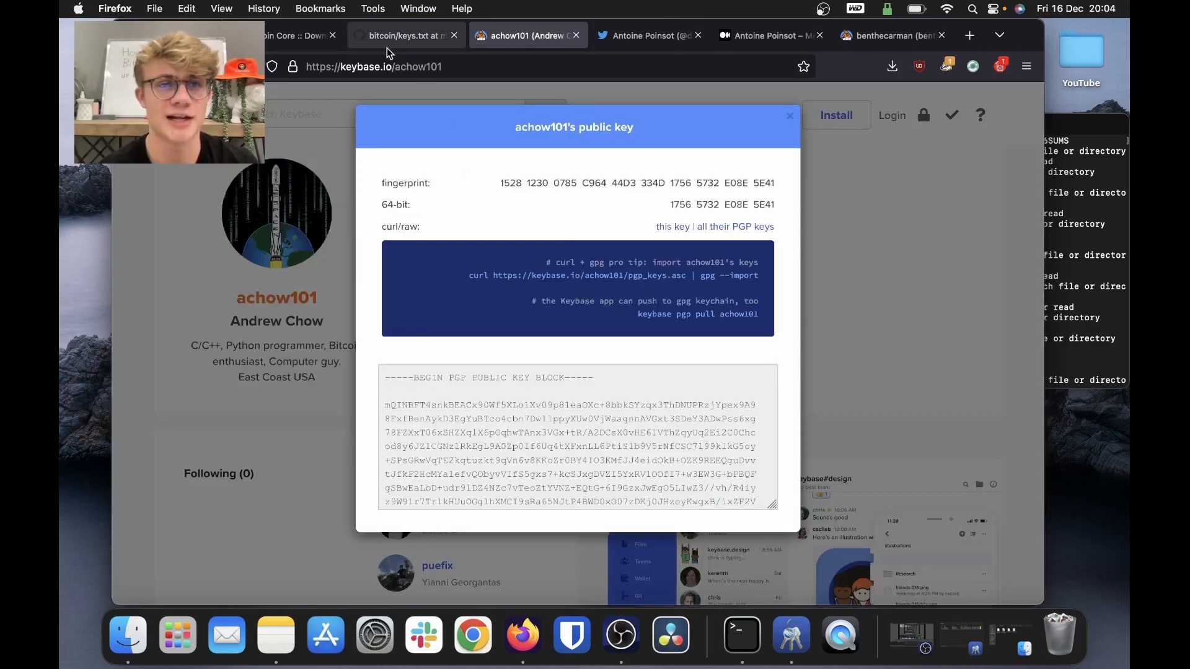
pyautogui.click(406, 35)
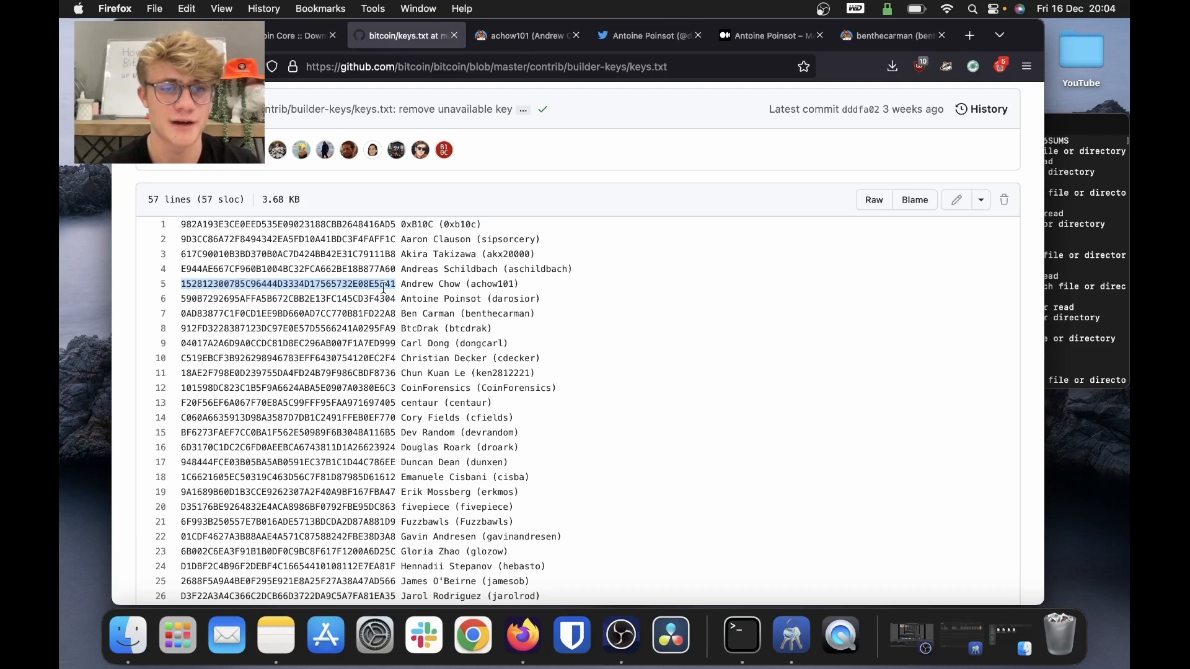
pyautogui.click(526, 35)
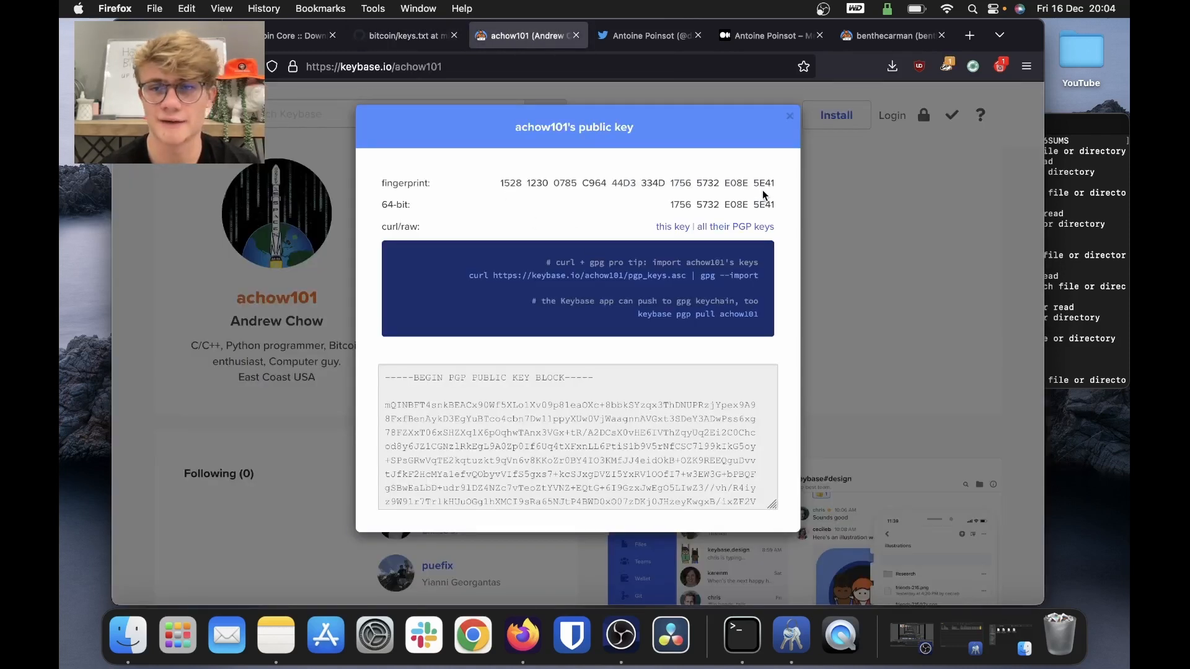
pyautogui.click(395, 34)
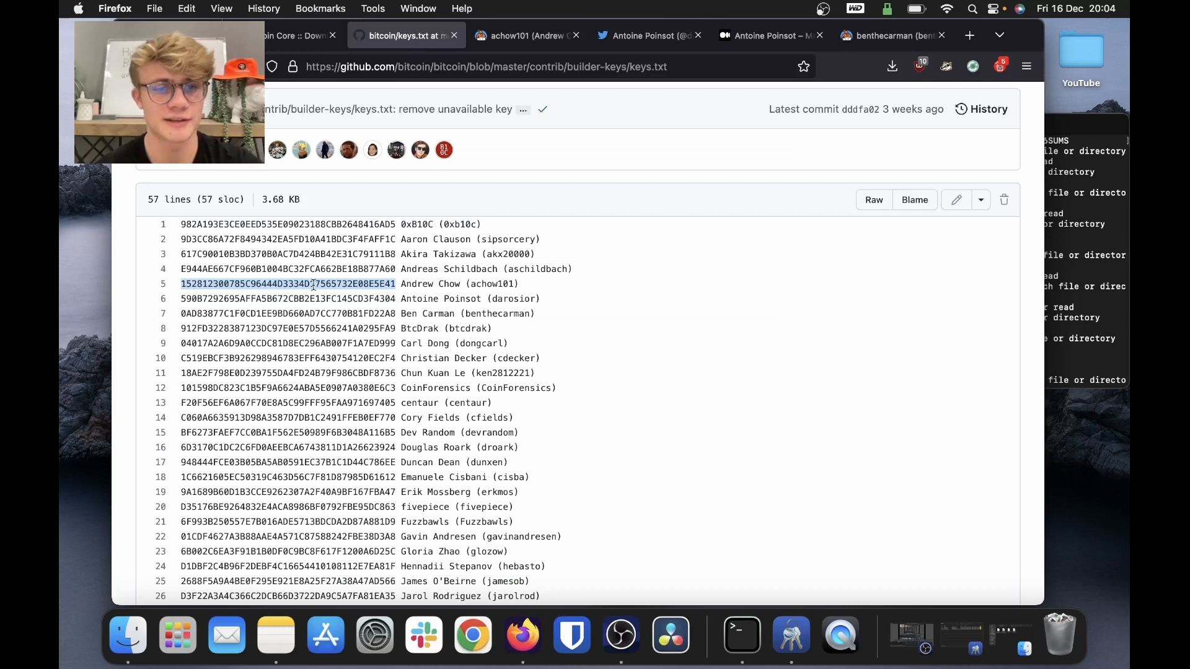
pyautogui.moveTo(966, 311)
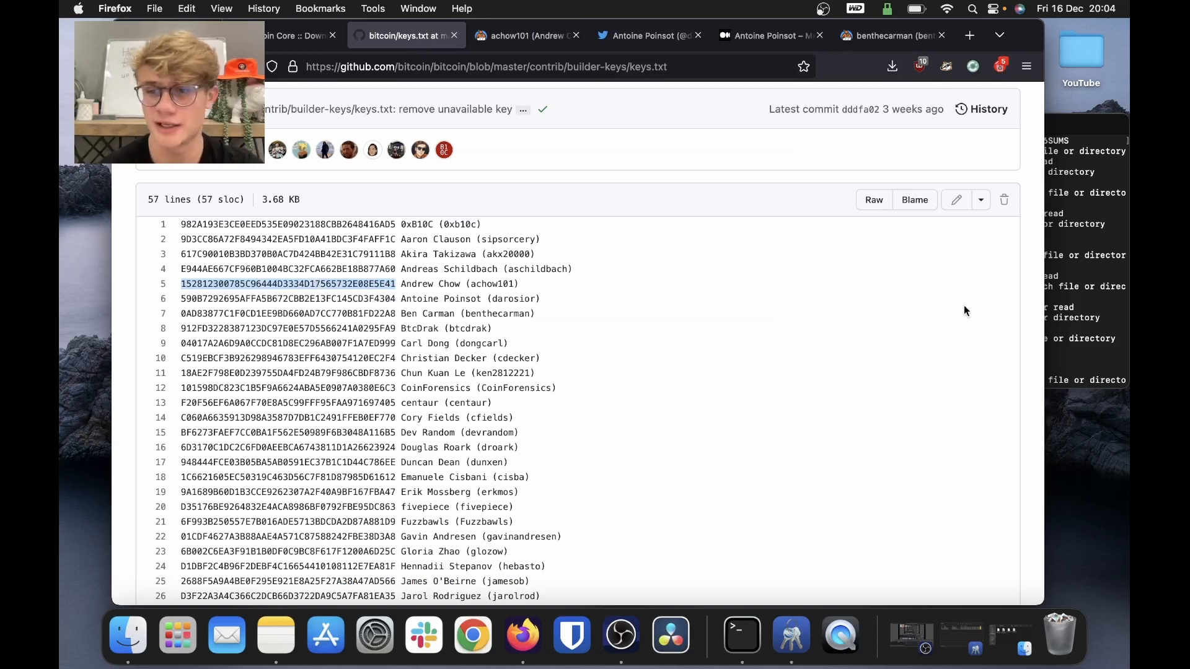
pyautogui.moveTo(447, 331)
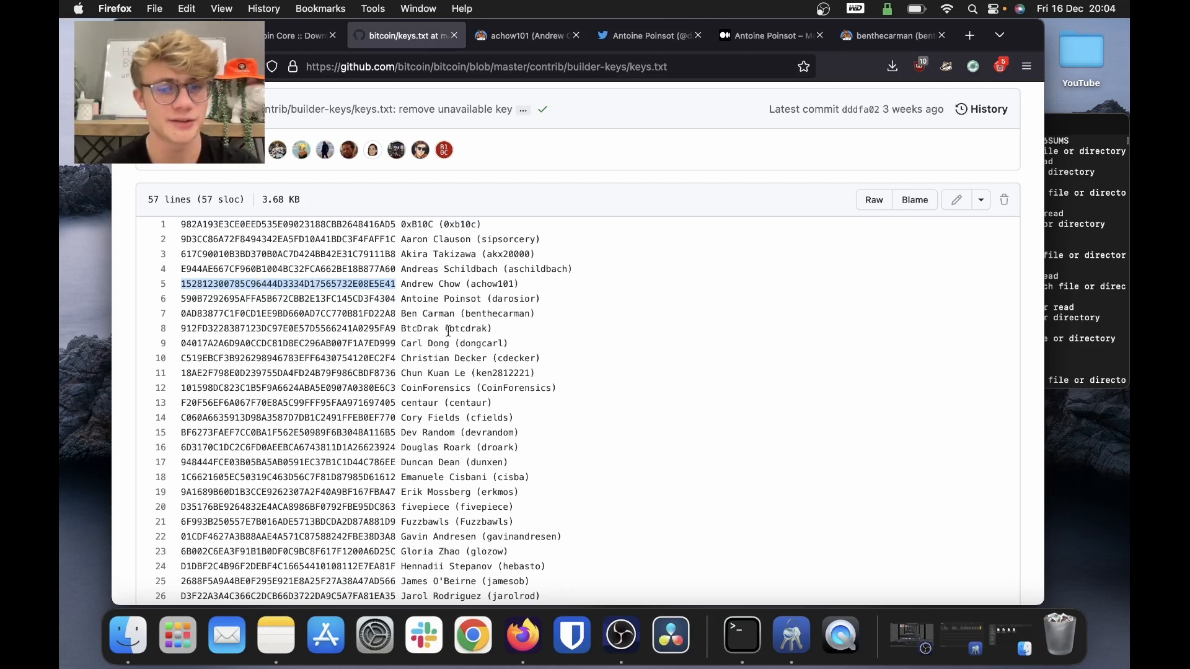
# Look up the line 5 fingerprint on the keyserver and import Andrew Chow's key.
pyautogui.click(790, 636)
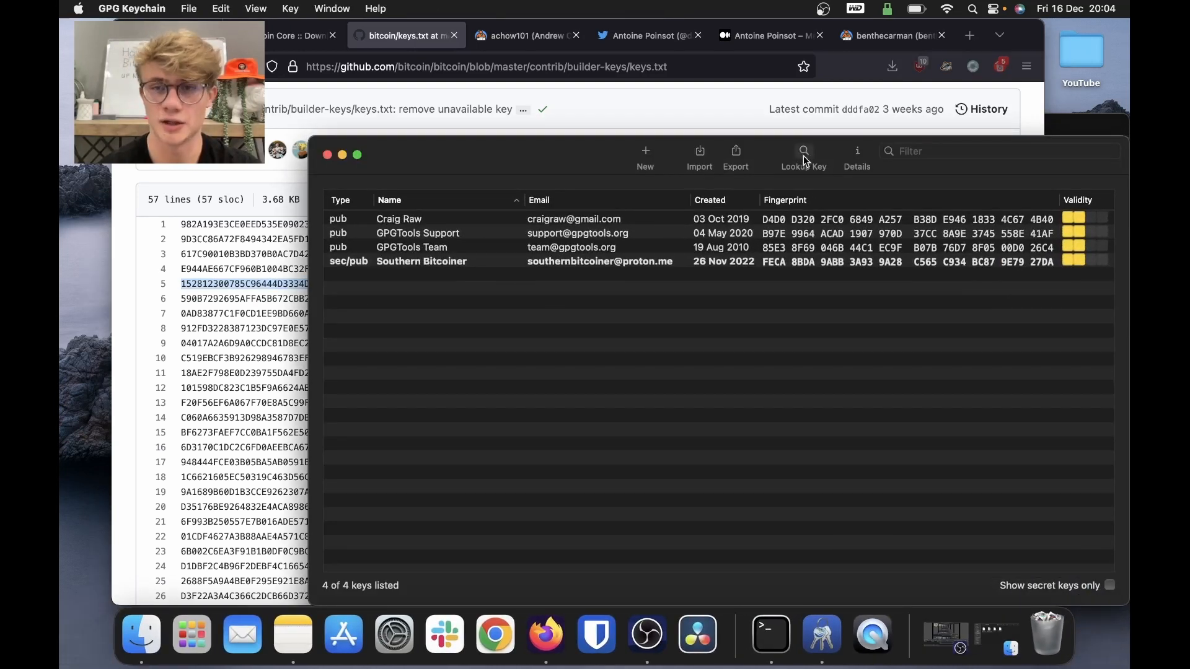
pyautogui.click(804, 156)
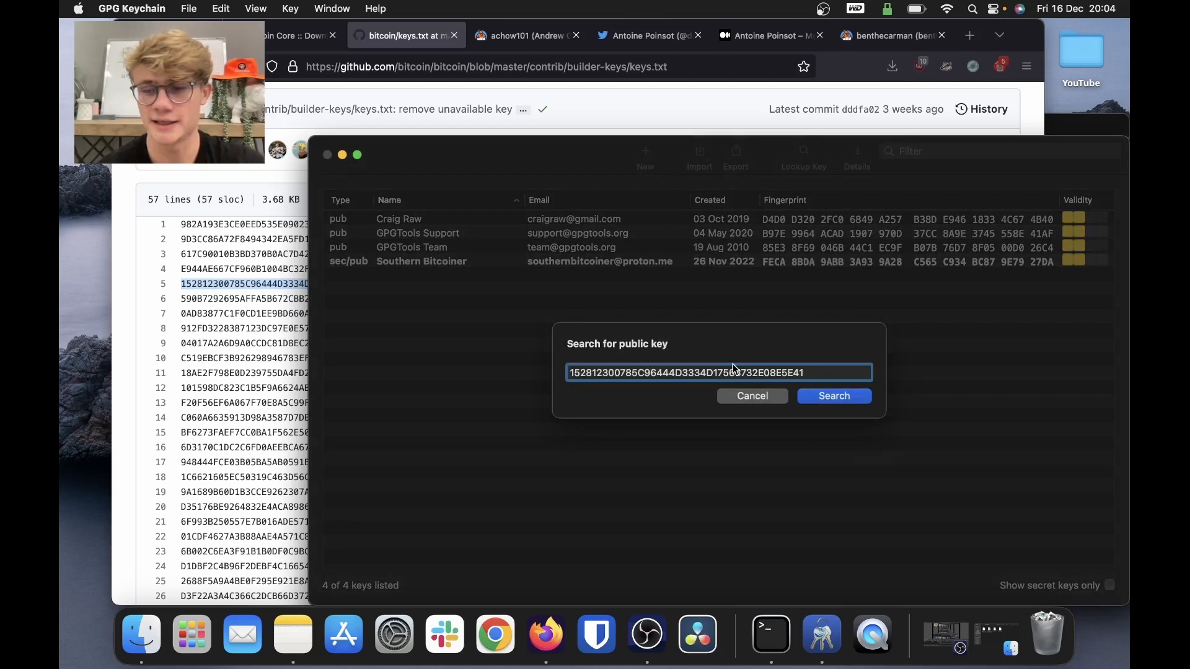
pyautogui.click(833, 395)
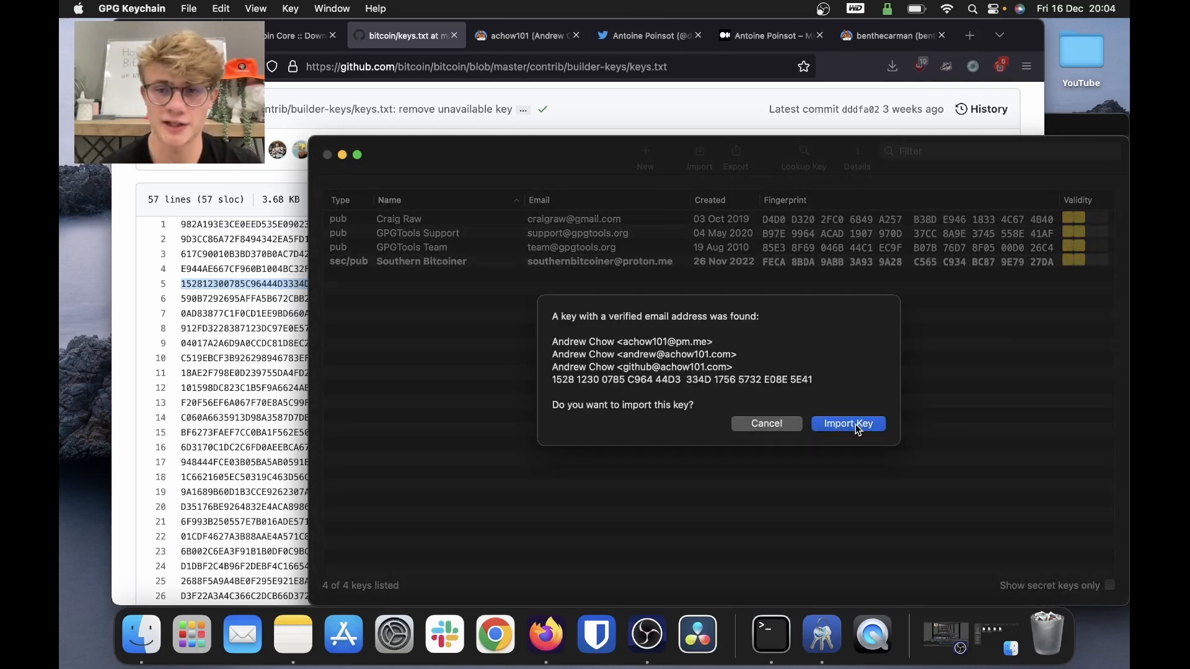
pyautogui.click(848, 423)
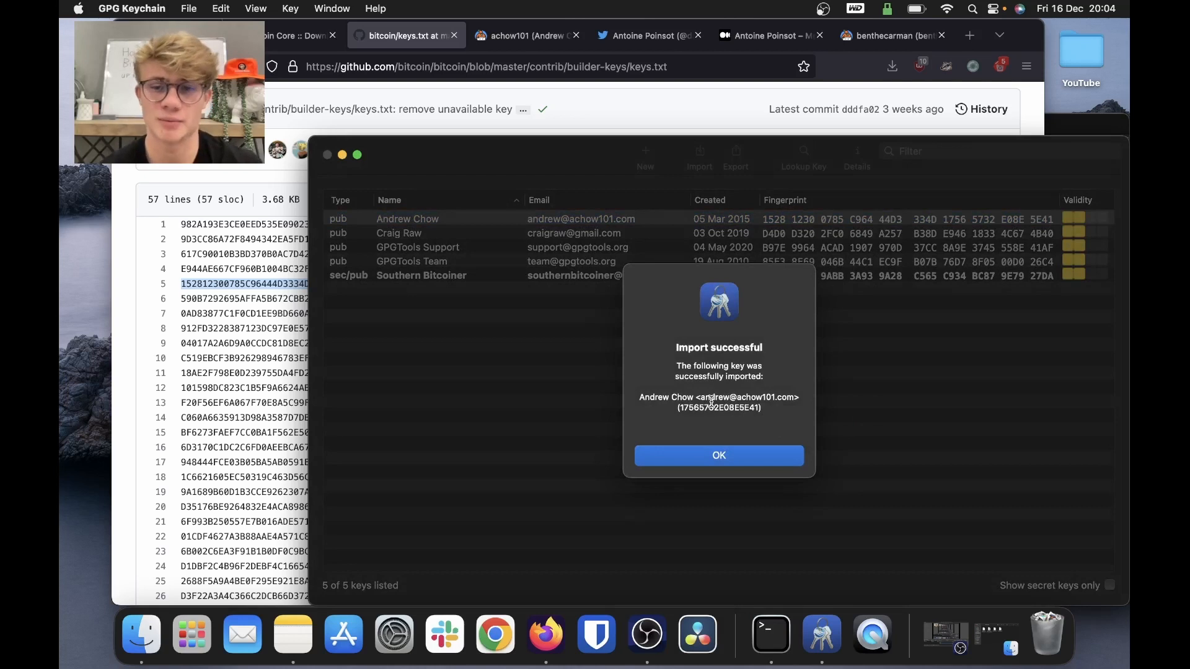
pyautogui.click(718, 456)
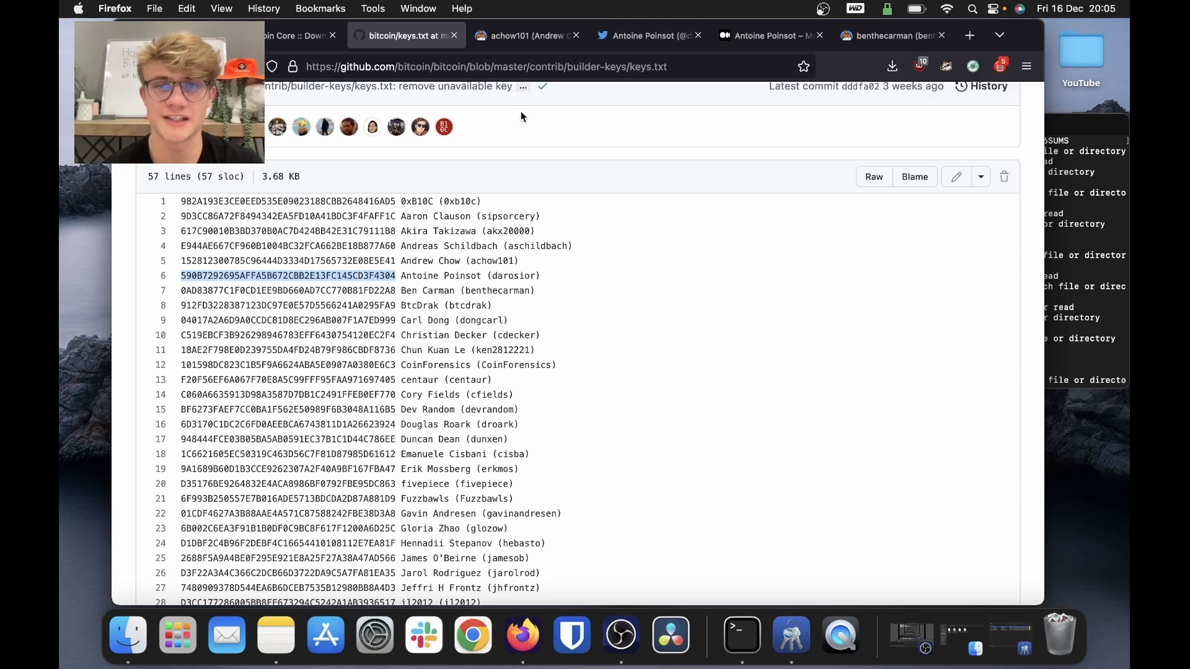
# Match Antoine Poinsot's line 6 fingerprint against his Twitter and Medium profiles.
pyautogui.click(649, 35)
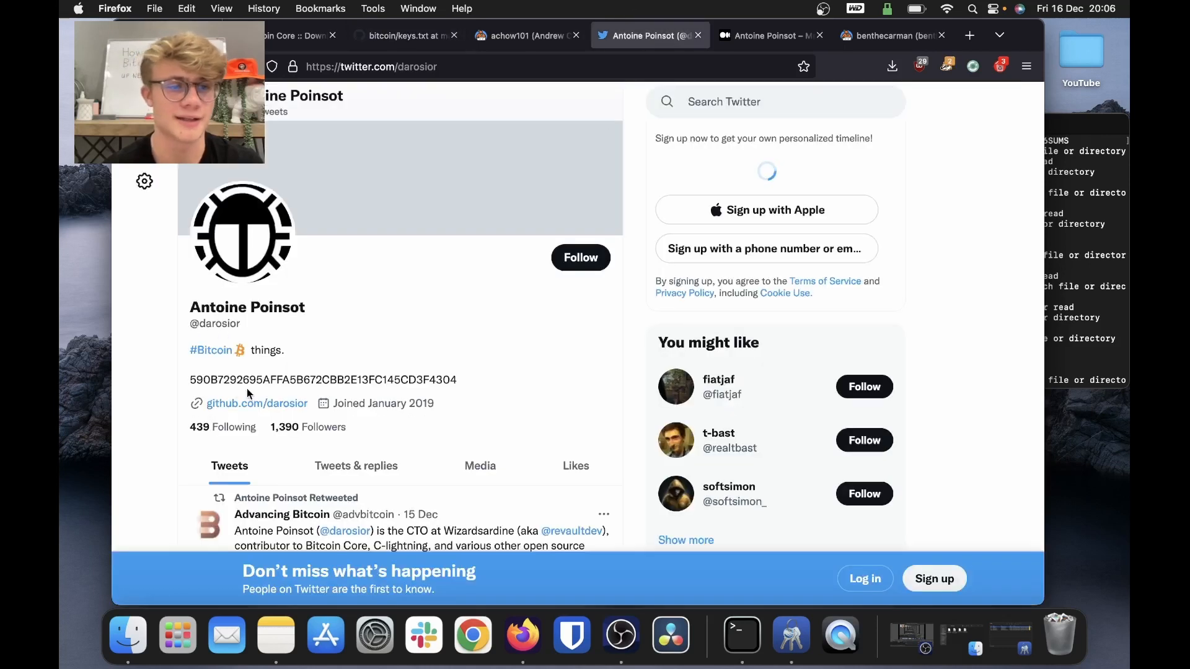
pyautogui.moveTo(476, 392)
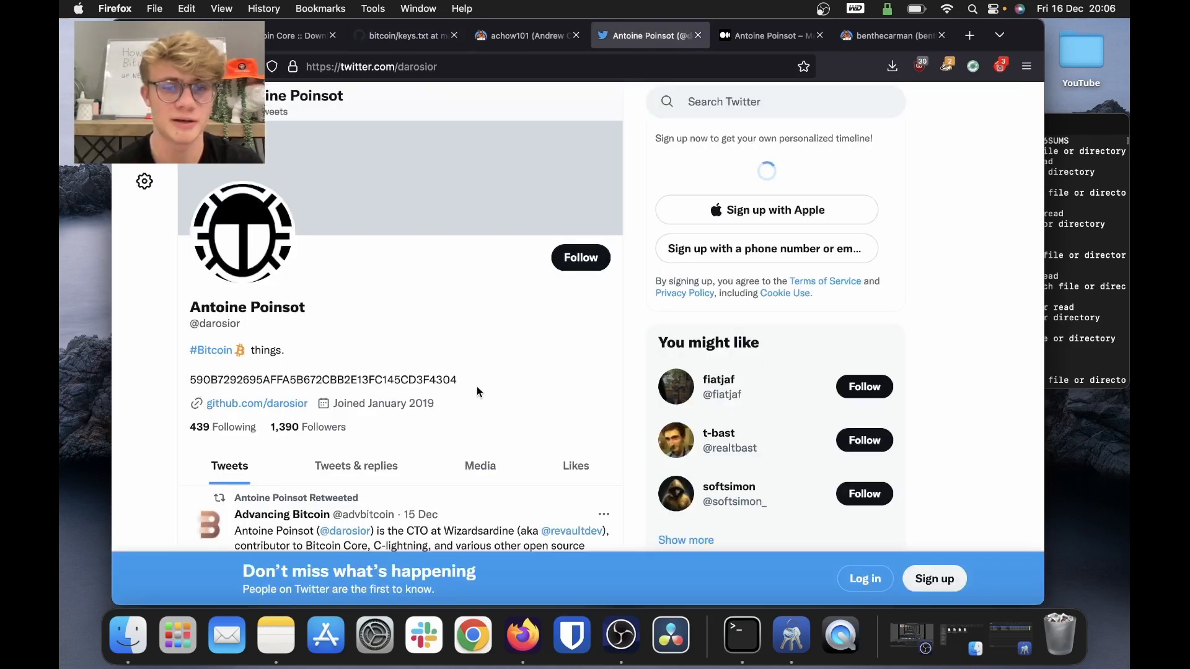
pyautogui.moveTo(406, 35)
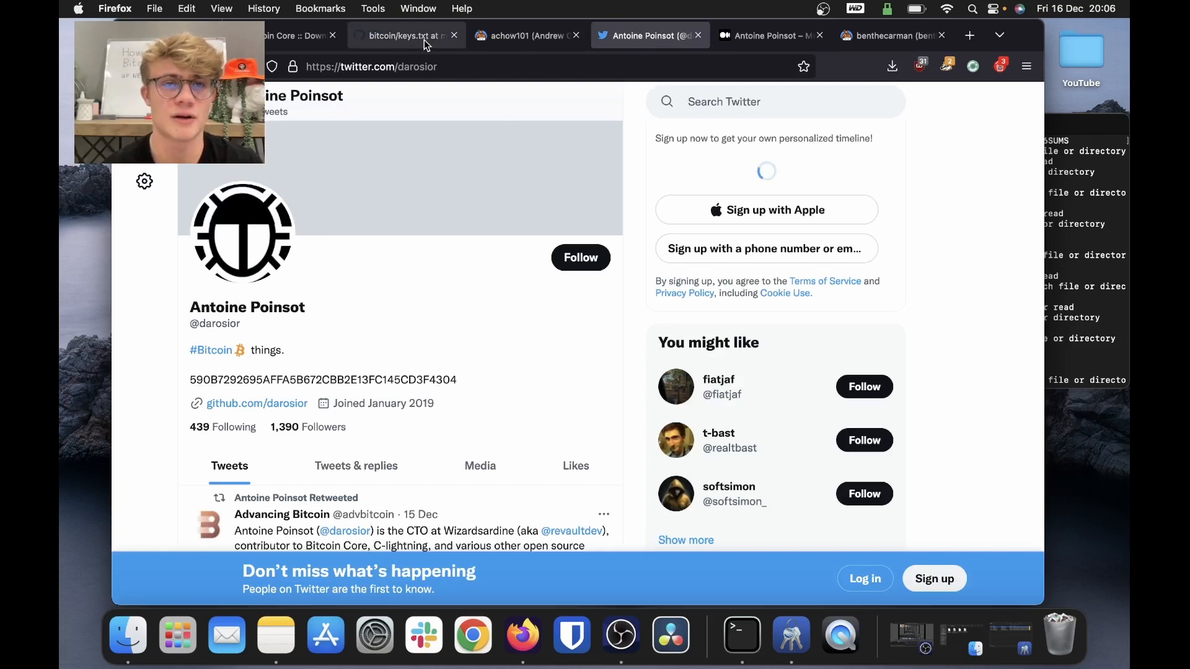
pyautogui.click(406, 34)
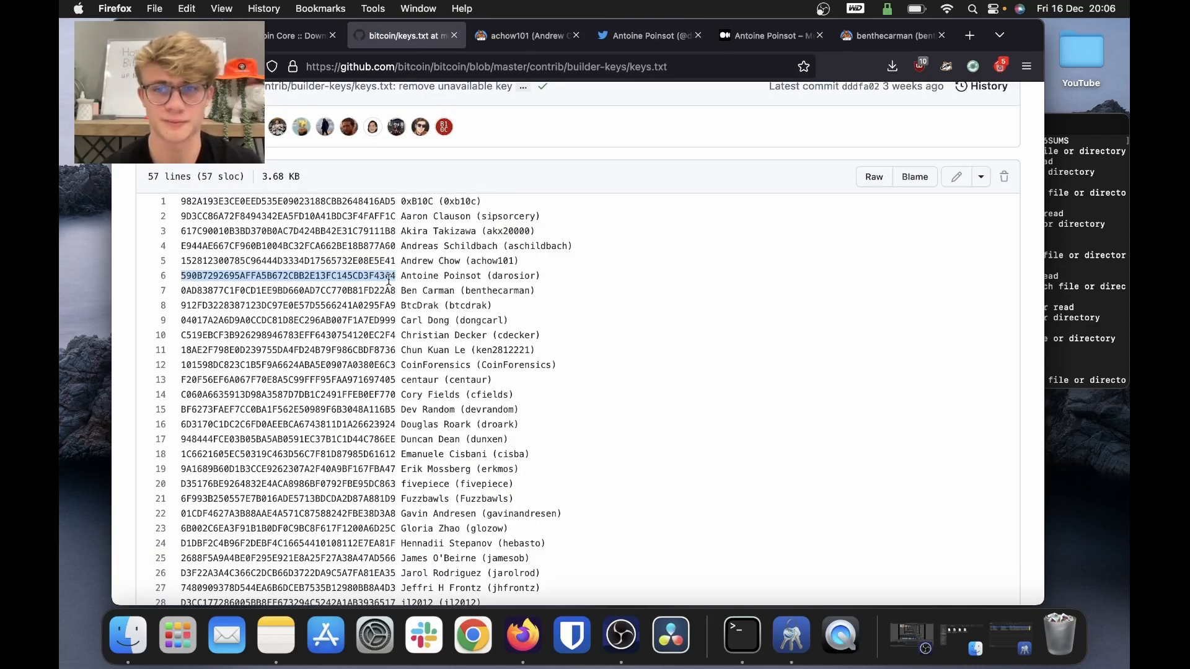
pyautogui.click(771, 34)
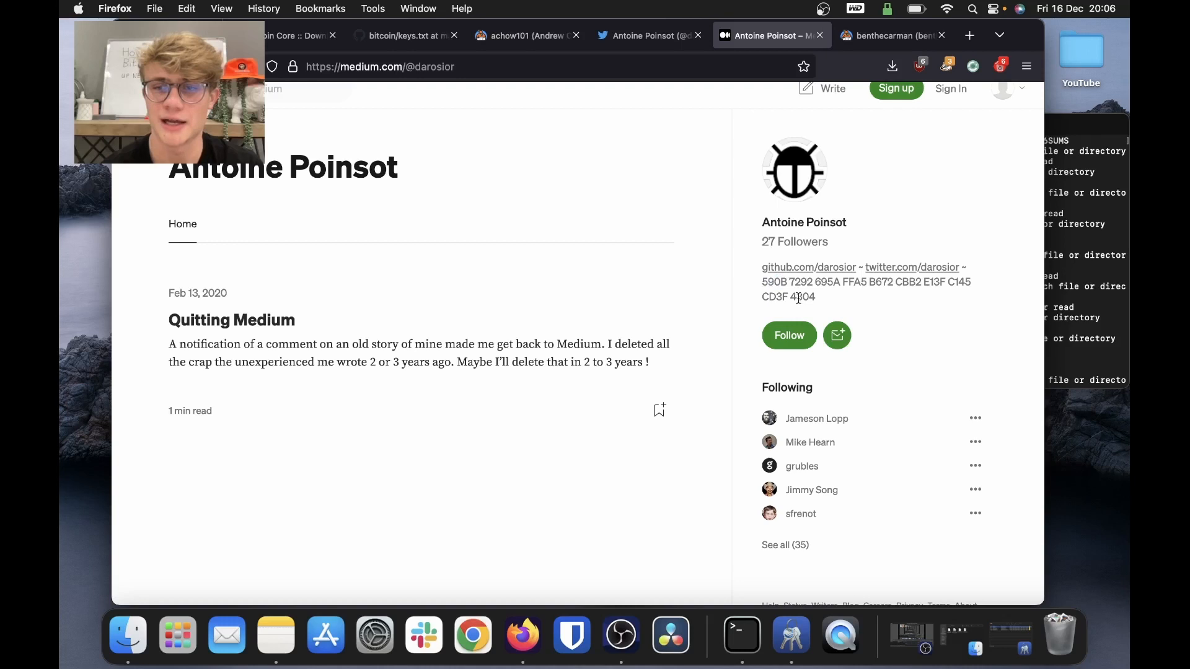
pyautogui.doubleClick(802, 297)
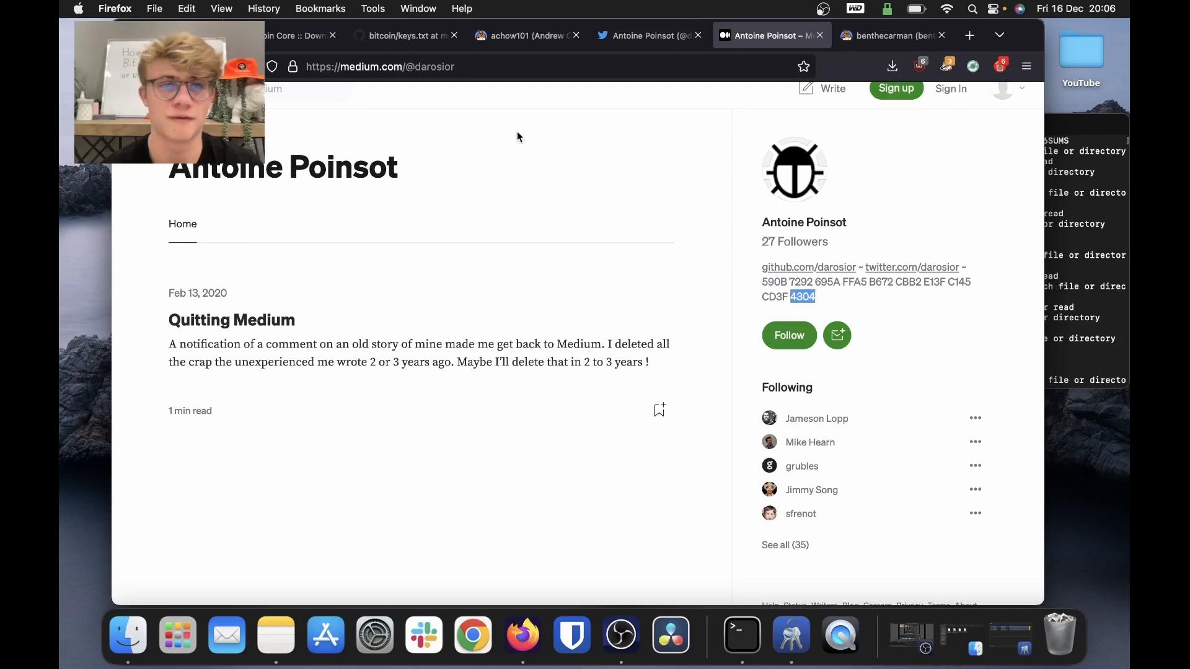
pyautogui.click(399, 34)
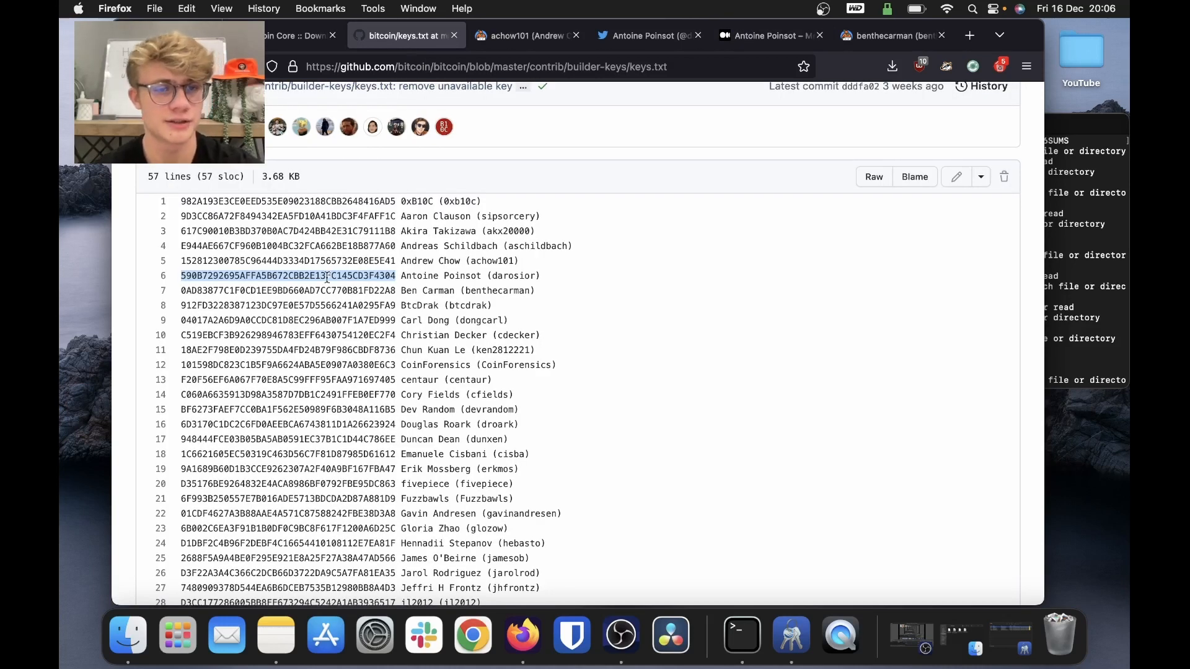
pyautogui.moveTo(1044, 552)
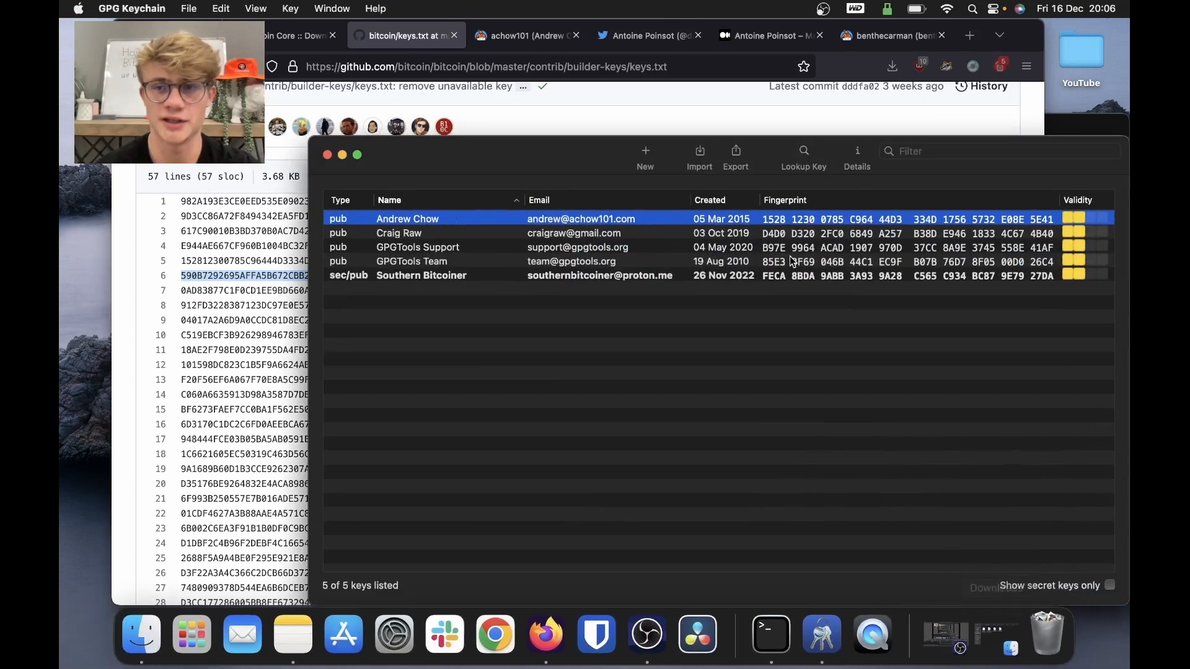
# Look up the line 6 fingerprint and import Antoine Poinsot's public key into GPG Keychain.
pyautogui.click(803, 152)
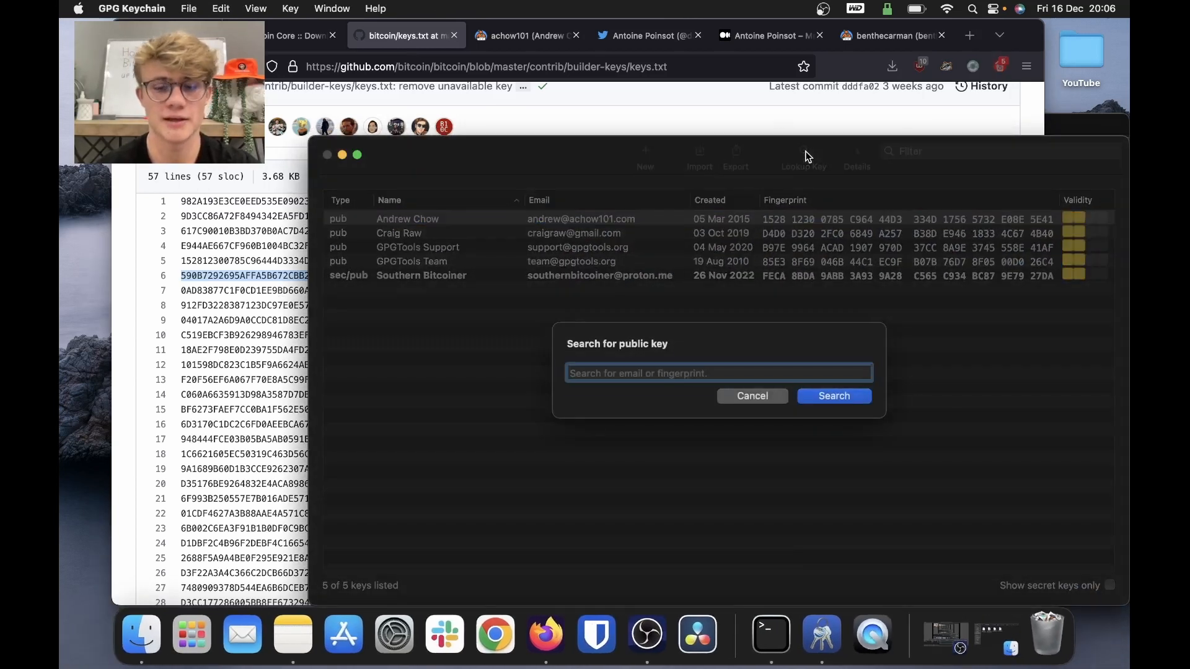
pyautogui.click(833, 396)
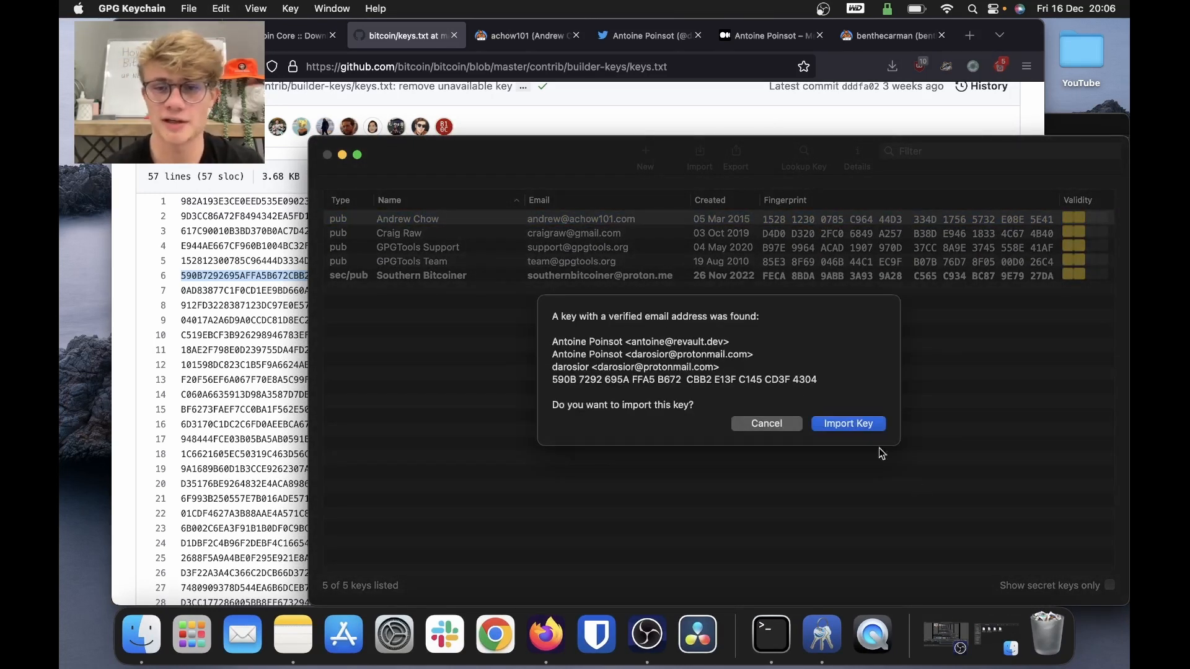
pyautogui.click(848, 422)
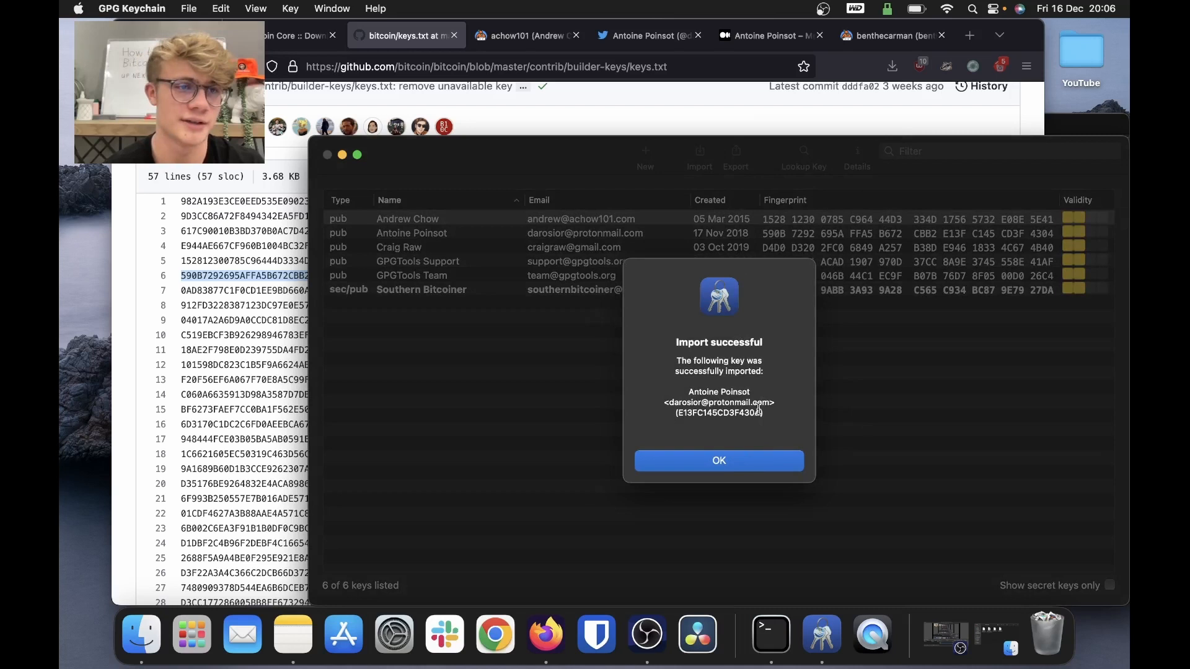
pyautogui.click(718, 461)
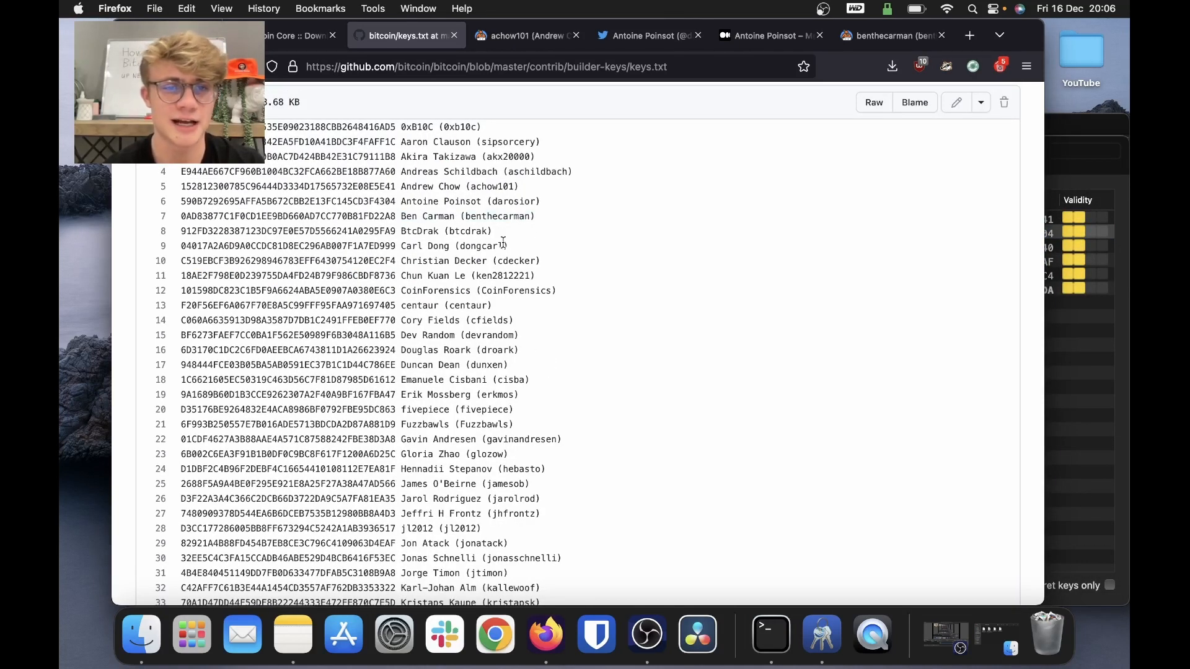
# Match Ben Carman's line 7 fingerprint in keys.txt against his Keybase public key fingerprint.
pyautogui.doubleClick(425, 217)
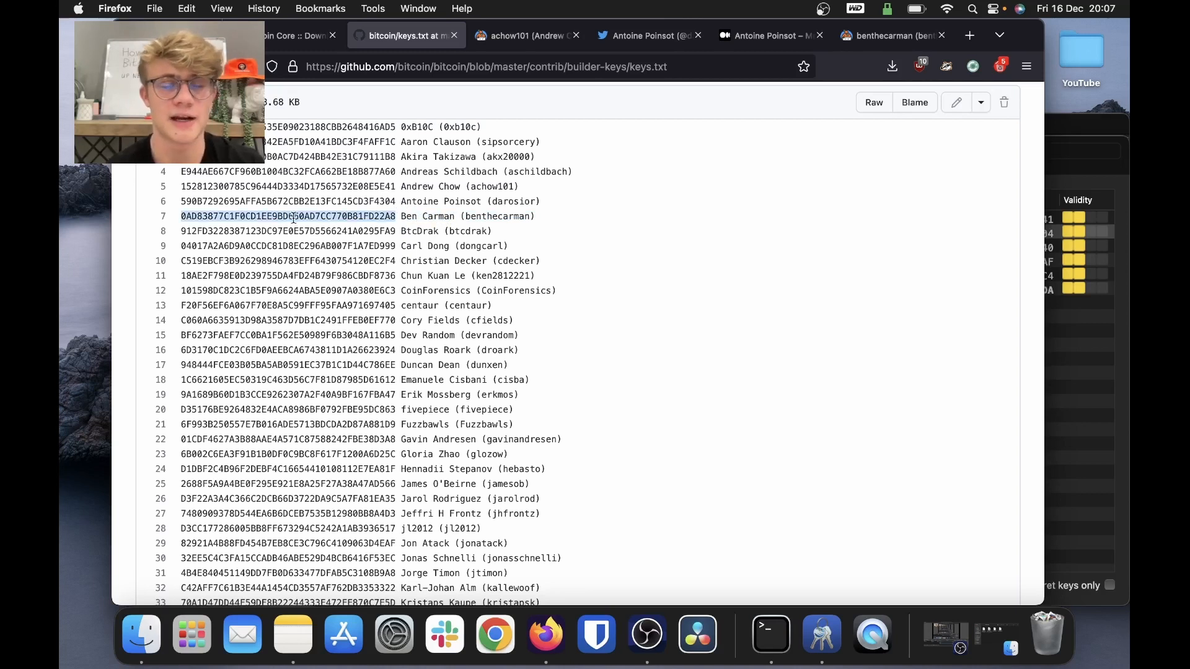
pyautogui.click(888, 34)
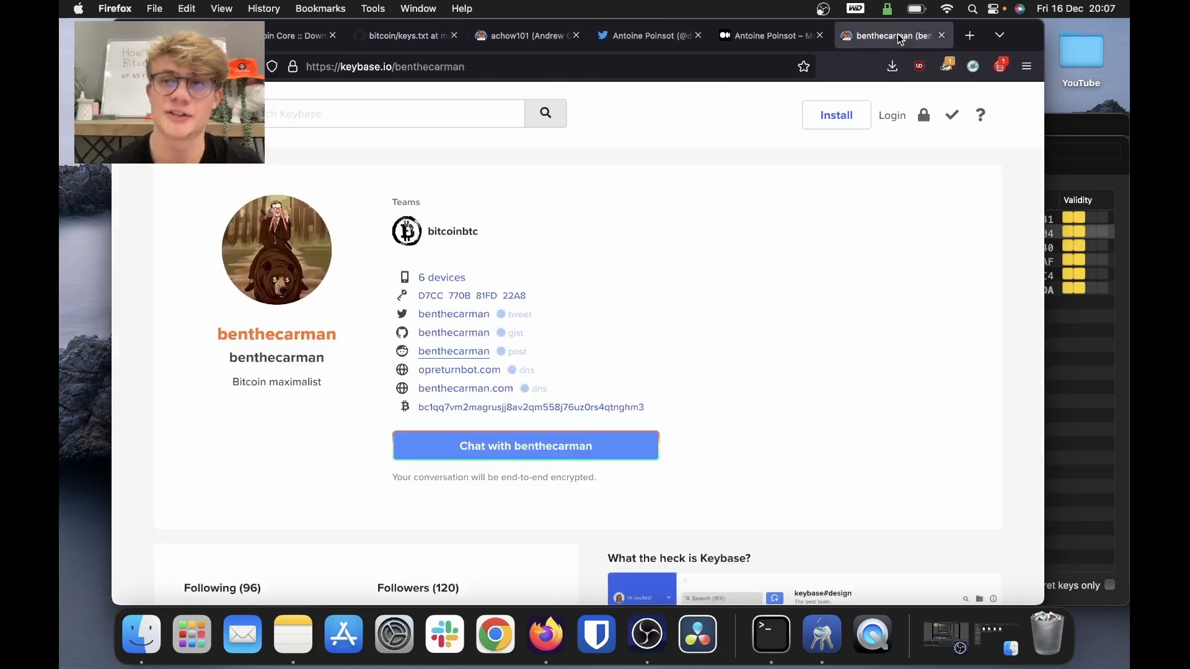
pyautogui.scroll(-3)
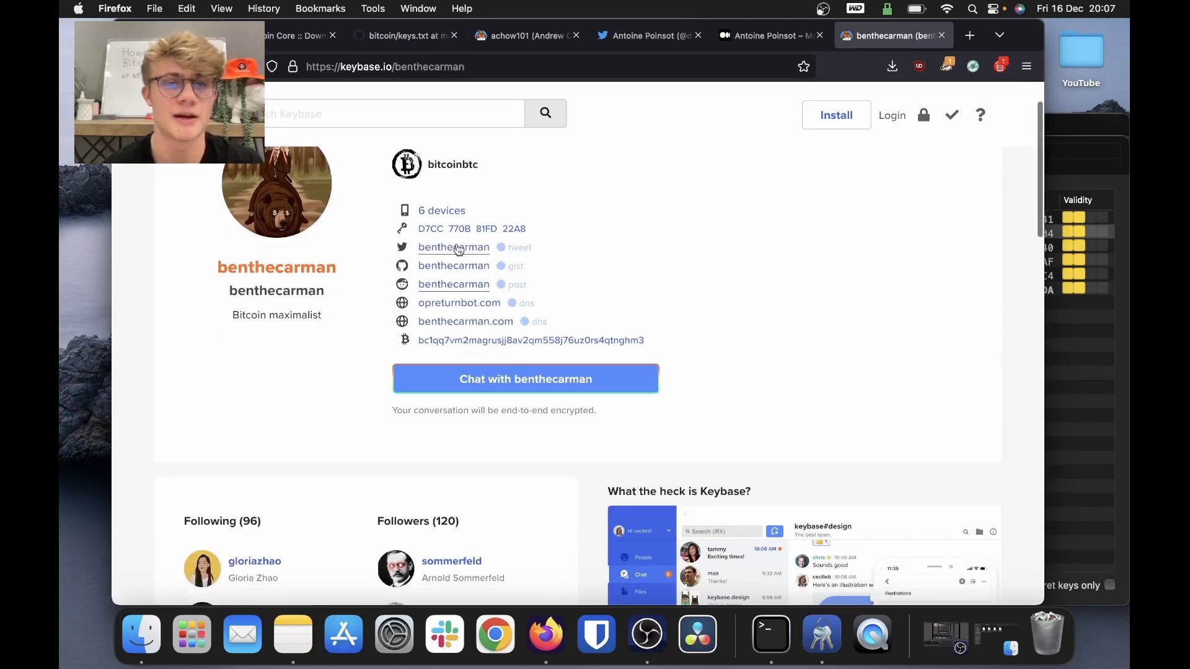
pyautogui.click(471, 228)
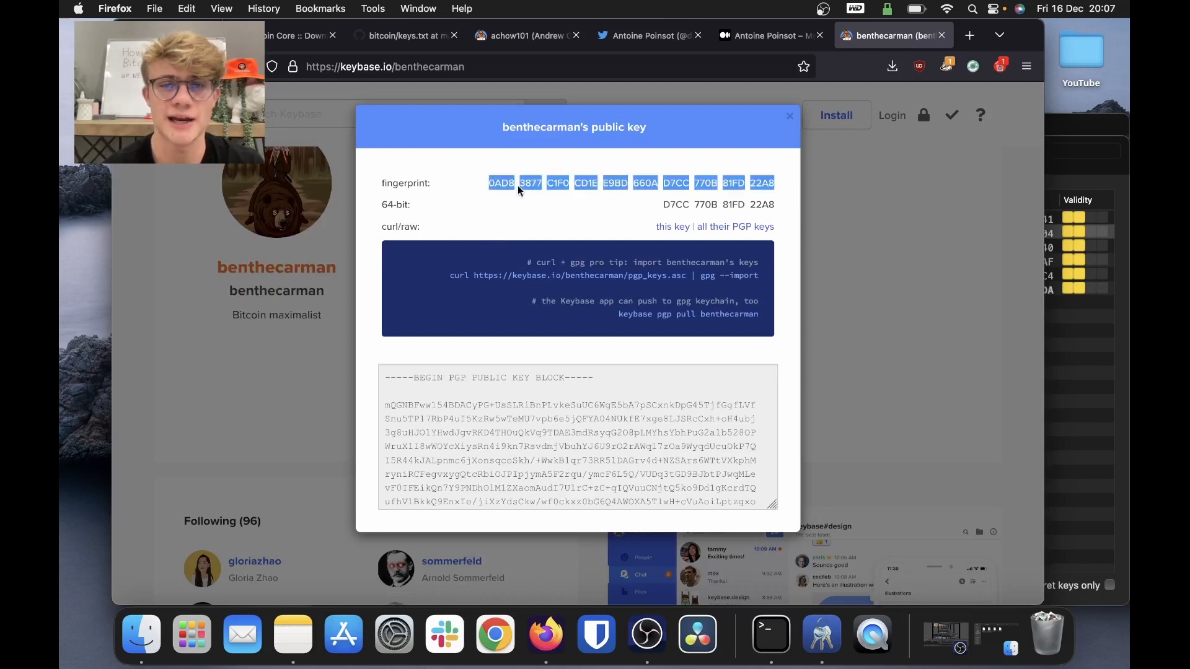
pyautogui.moveTo(490, 106)
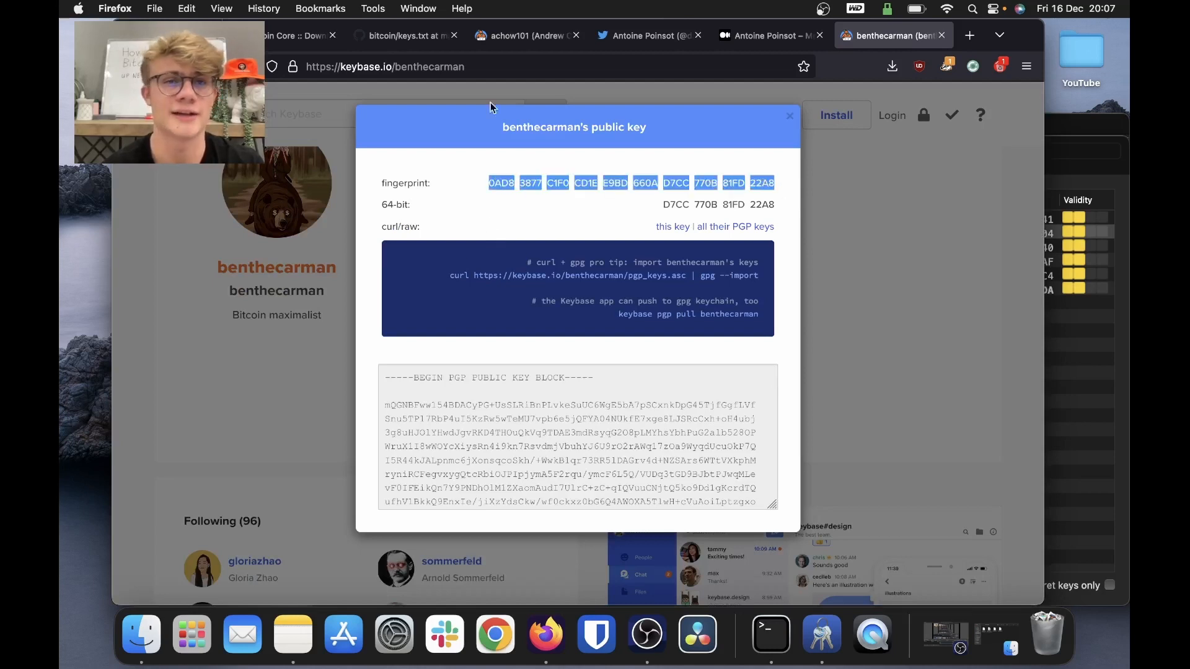
pyautogui.click(395, 34)
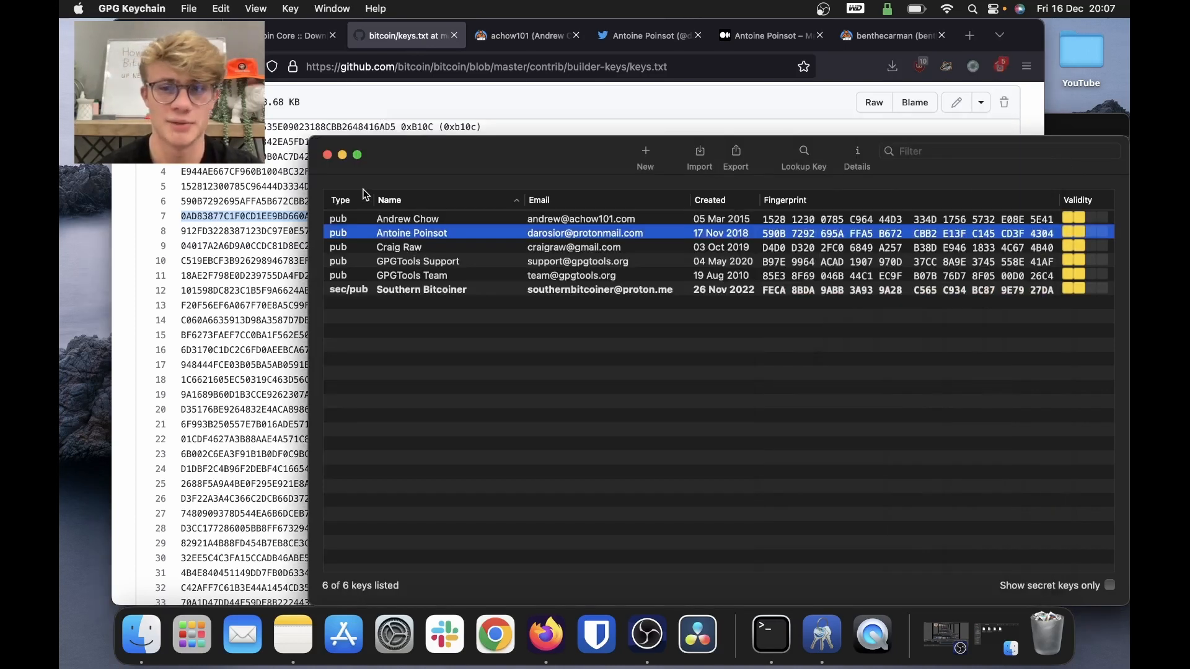
# Search key 0AD83877C1F0CD1EE9BD660AD7CC770B81FD22A8 and import Ben Carman's public key.
pyautogui.click(804, 152)
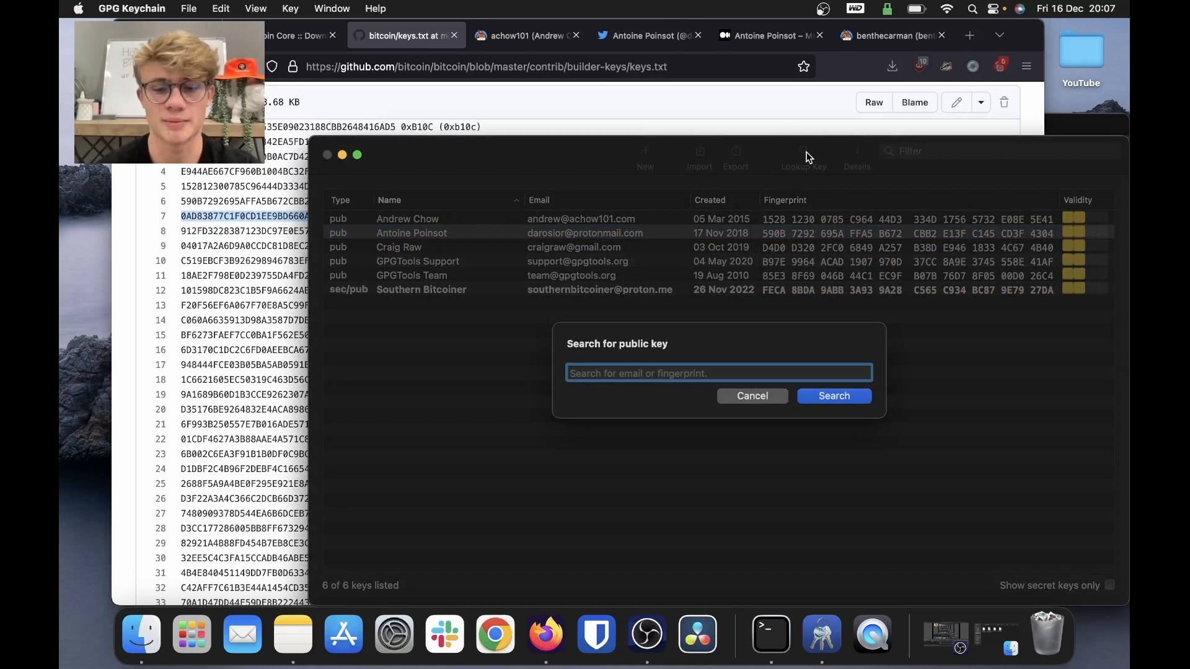
pyautogui.write('0AD83877C1F0CD1EE9BD660AD7CC770B81FD22A8')
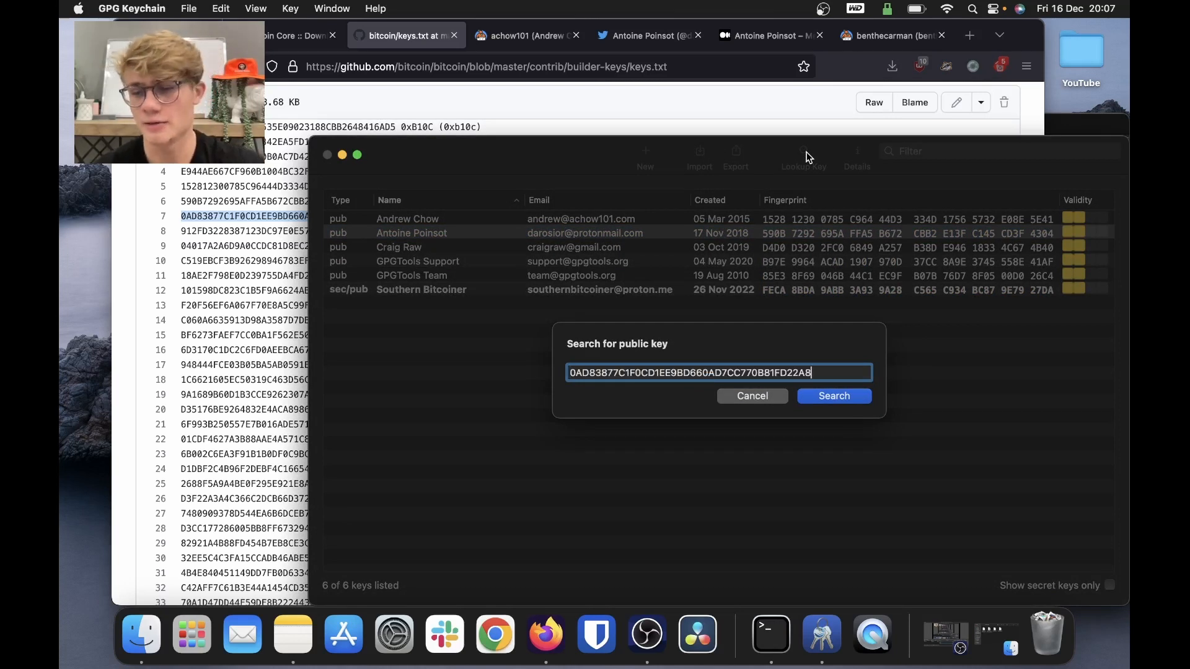
pyautogui.click(832, 396)
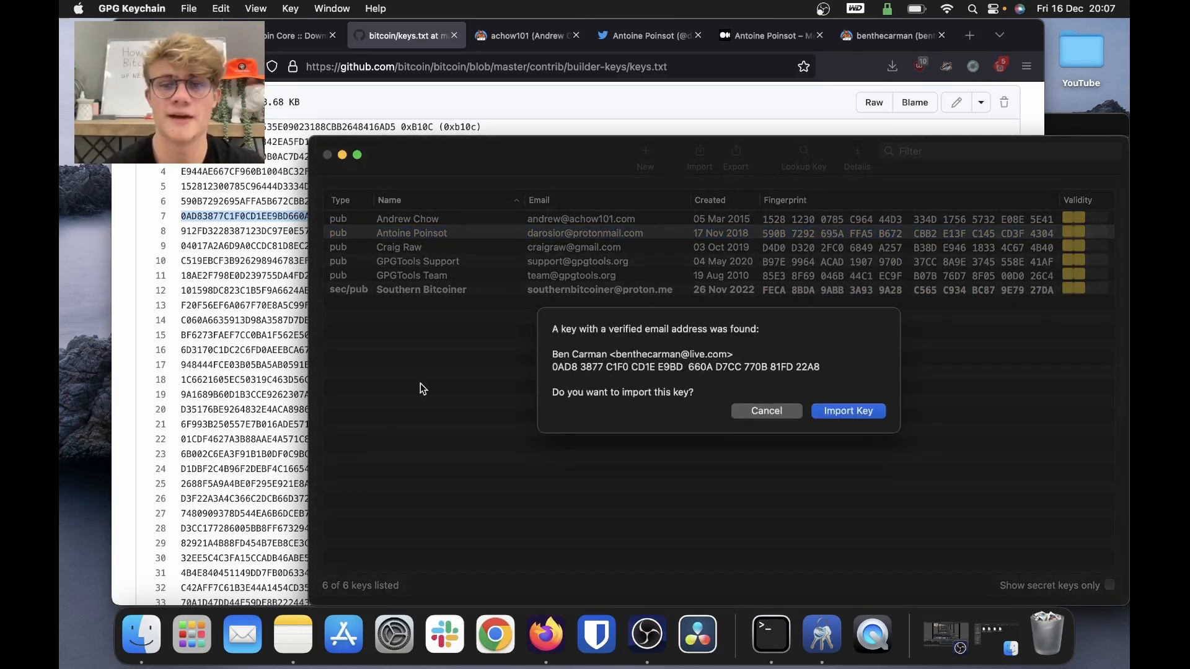
pyautogui.click(847, 411)
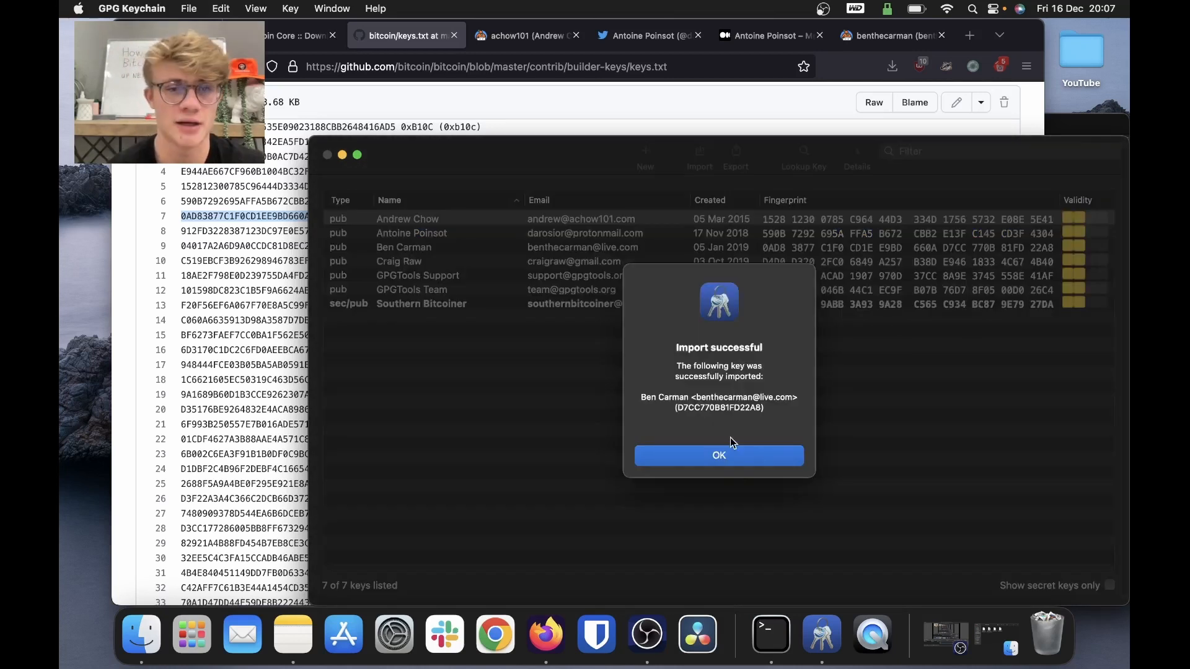
pyautogui.click(718, 454)
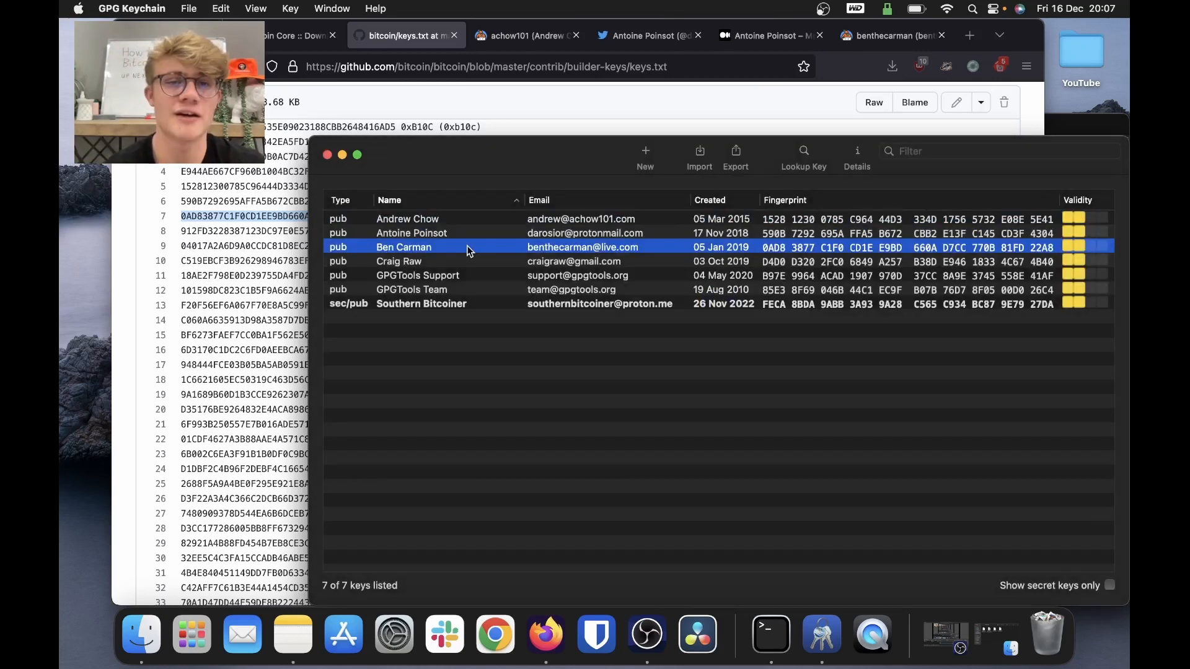
pyautogui.click(412, 233)
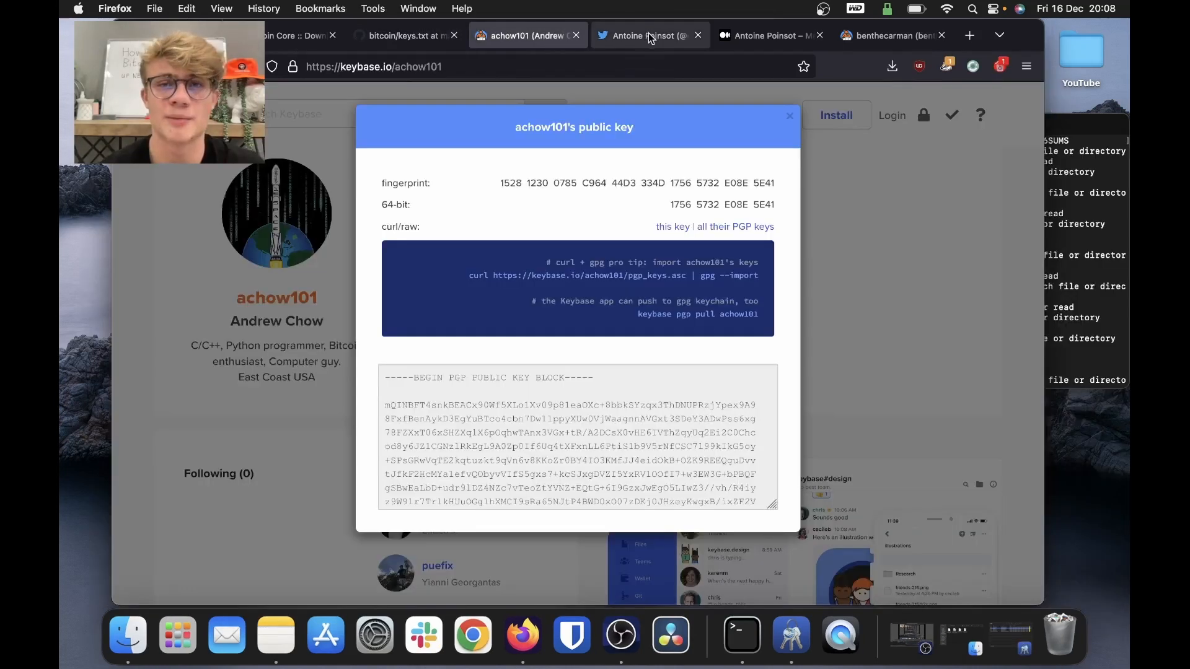
# Close the Keybase and Medium tabs, scroll Bitcoin Core's page to step 9, open Downloads.
pyautogui.click(575, 36)
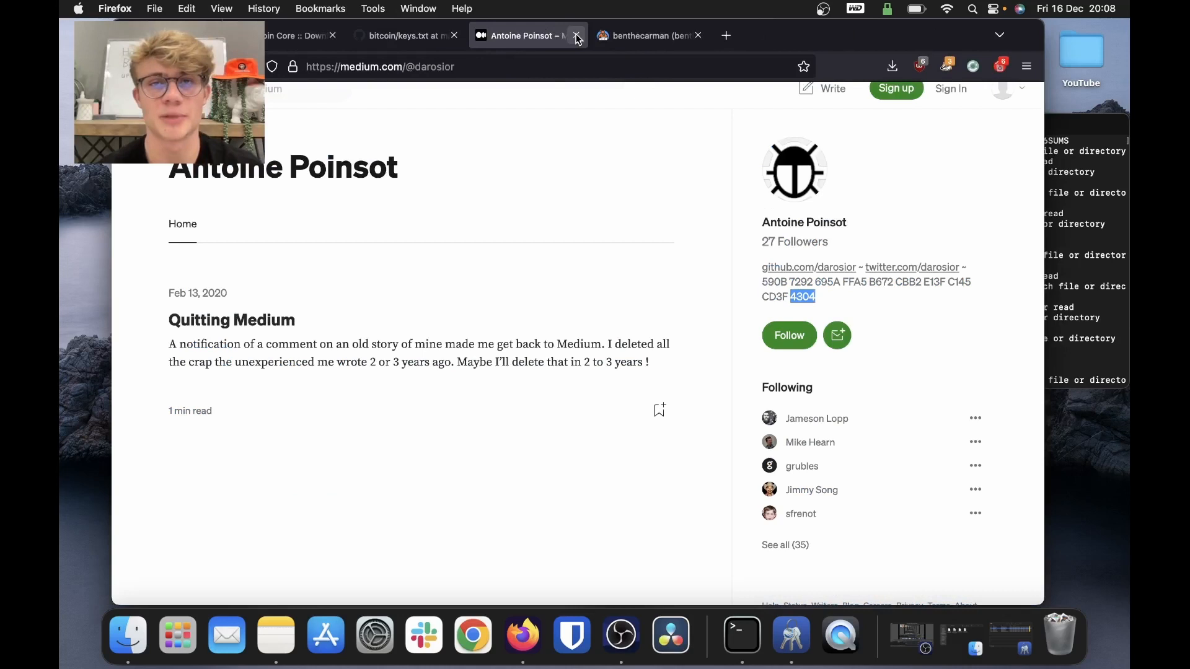
pyautogui.click(577, 36)
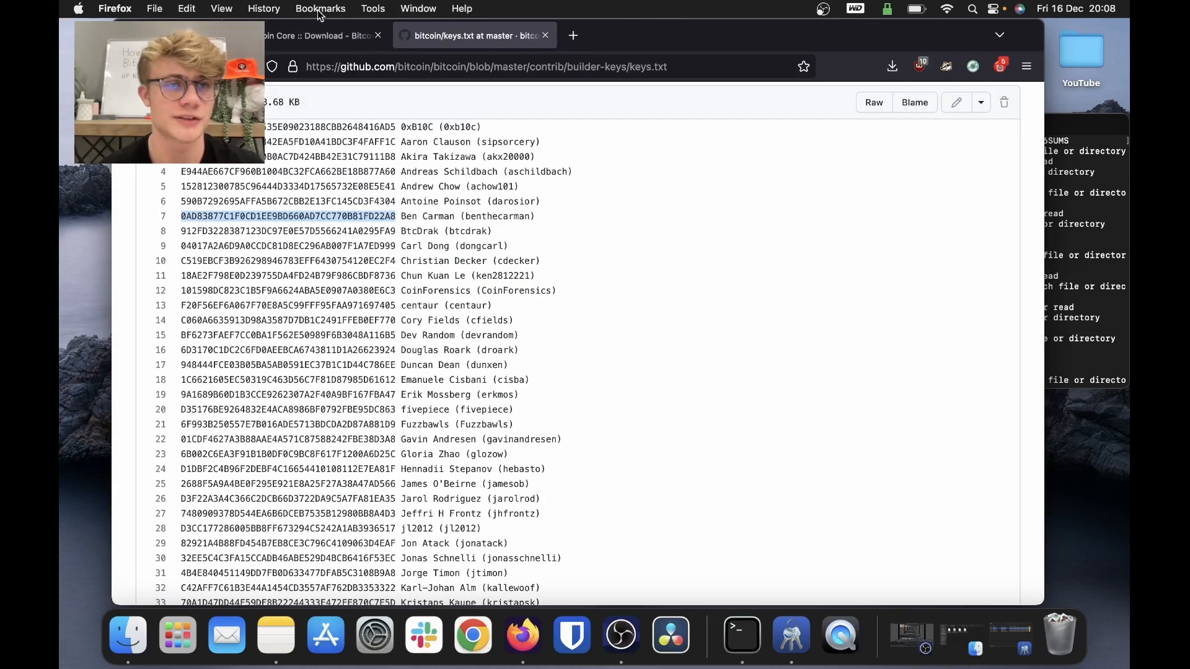
pyautogui.click(319, 36)
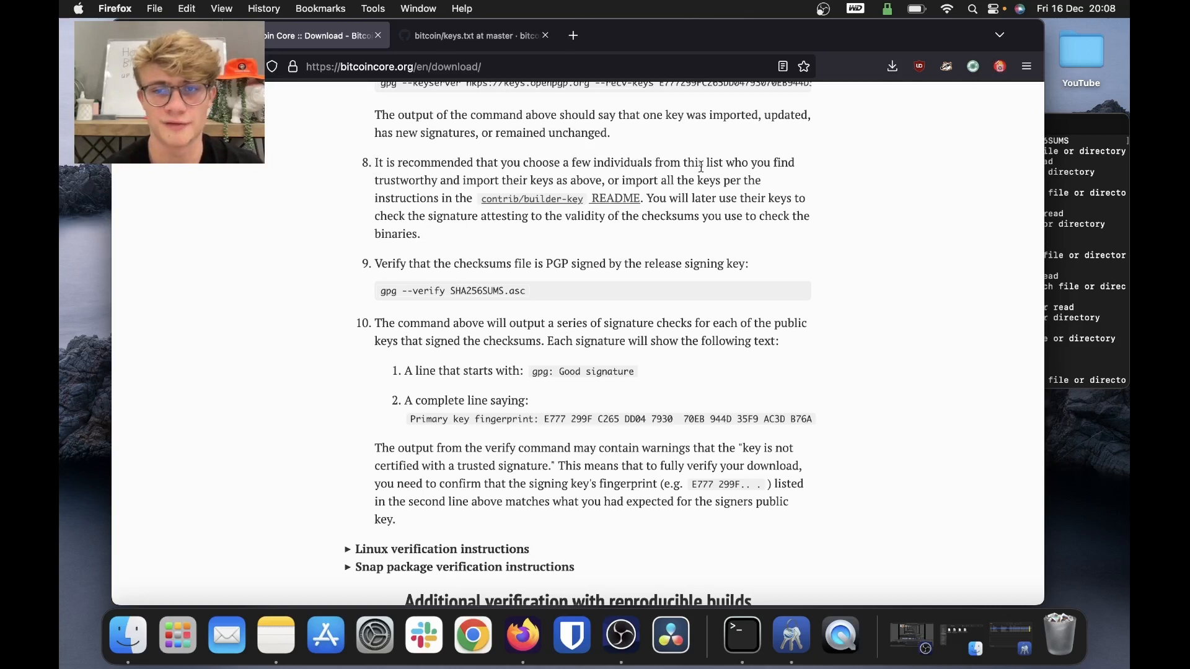
pyautogui.moveTo(534, 185)
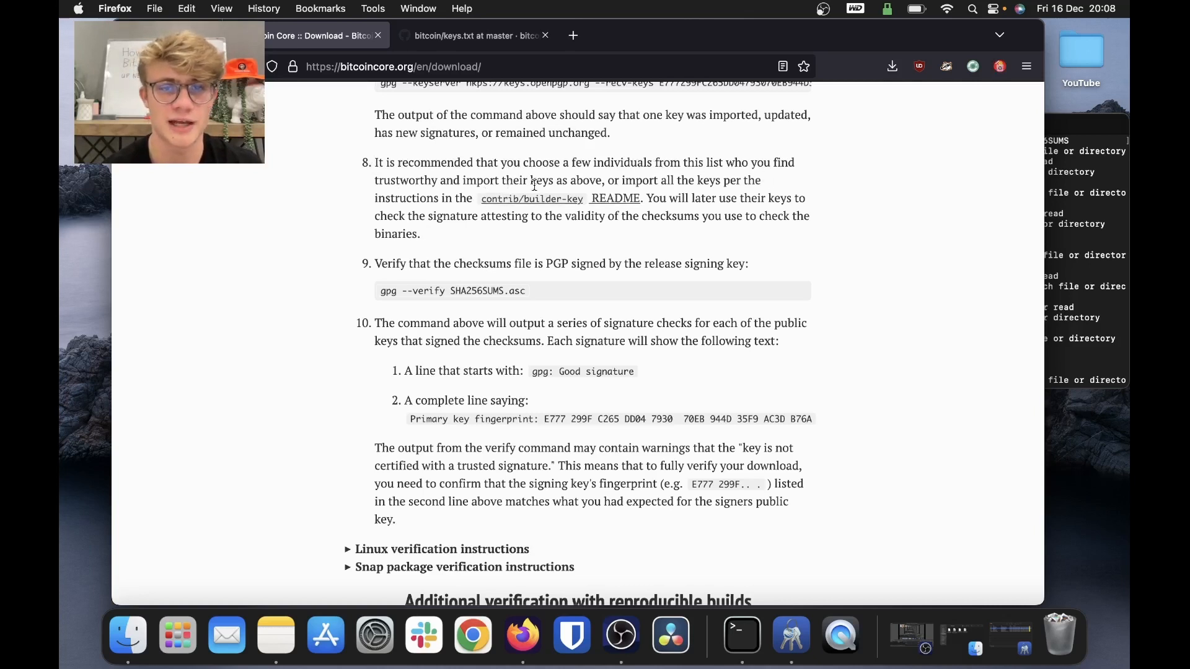
pyautogui.scroll(-3)
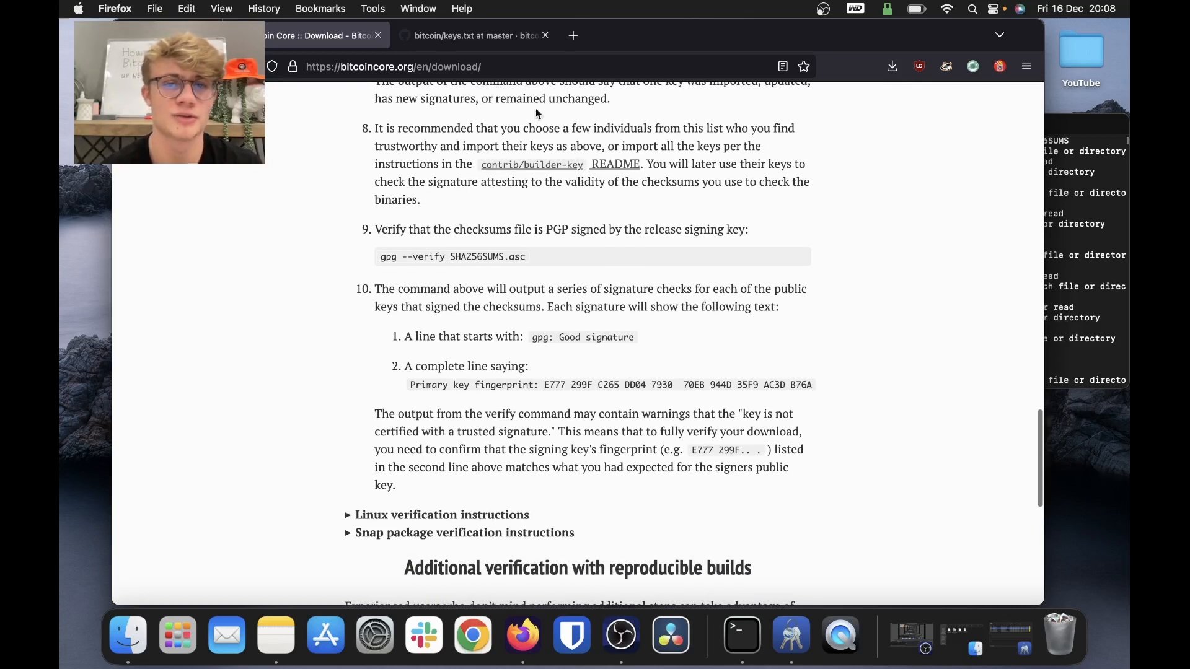
pyautogui.scroll(-3)
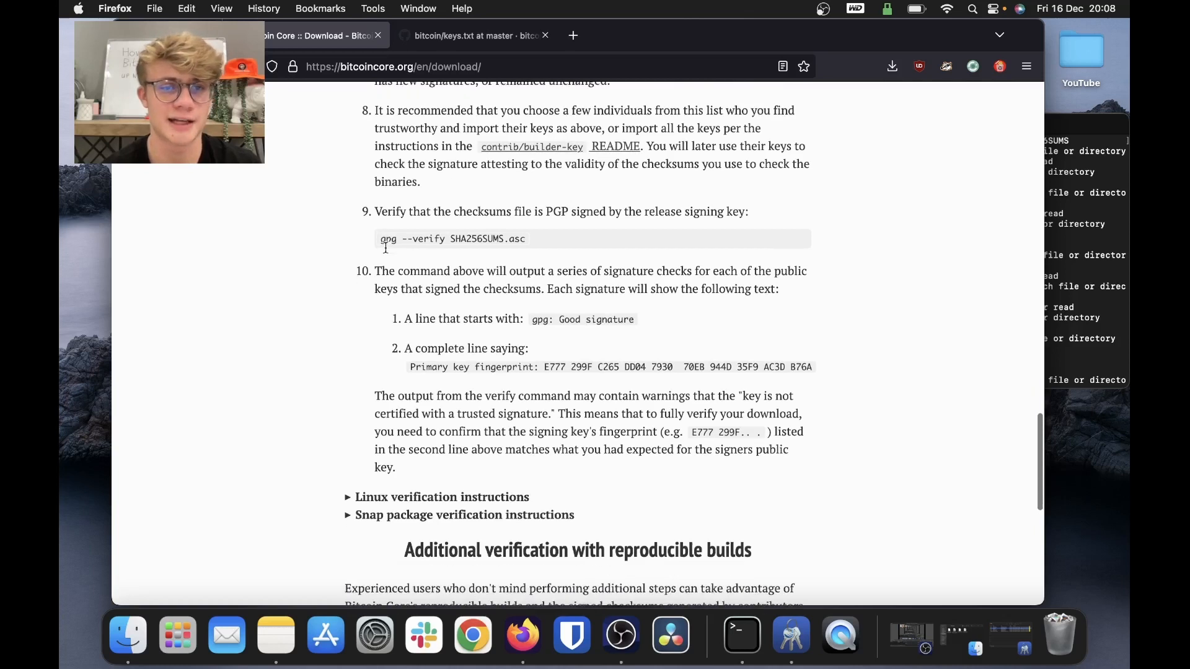
pyautogui.moveTo(500, 224)
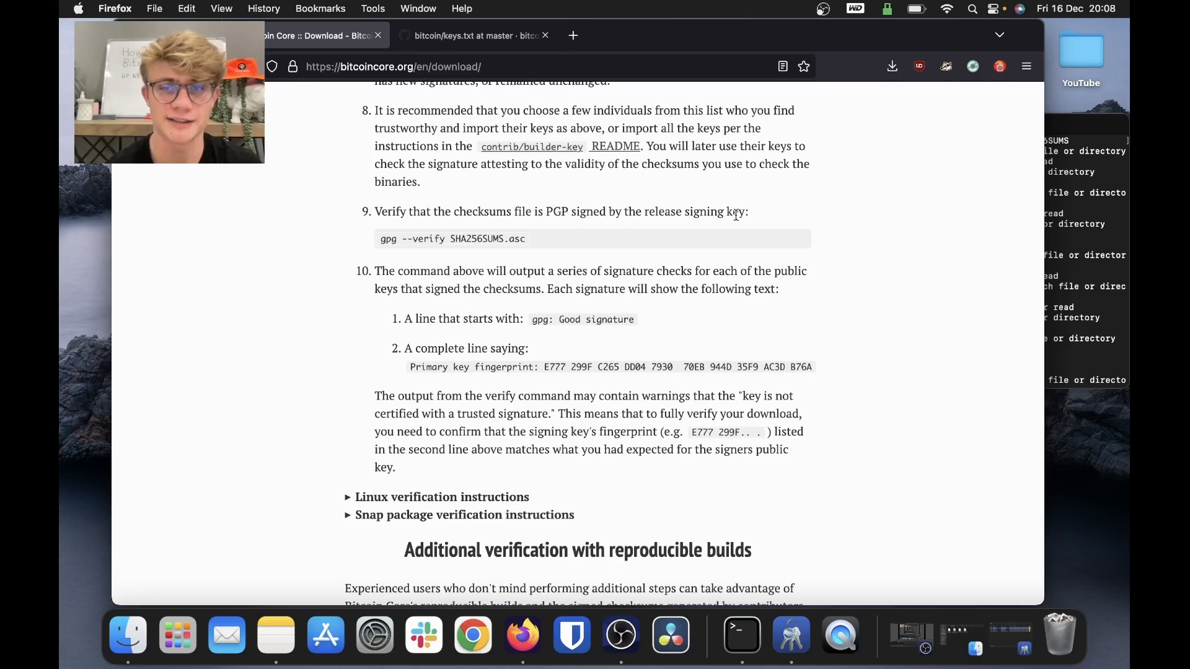
pyautogui.click(128, 635)
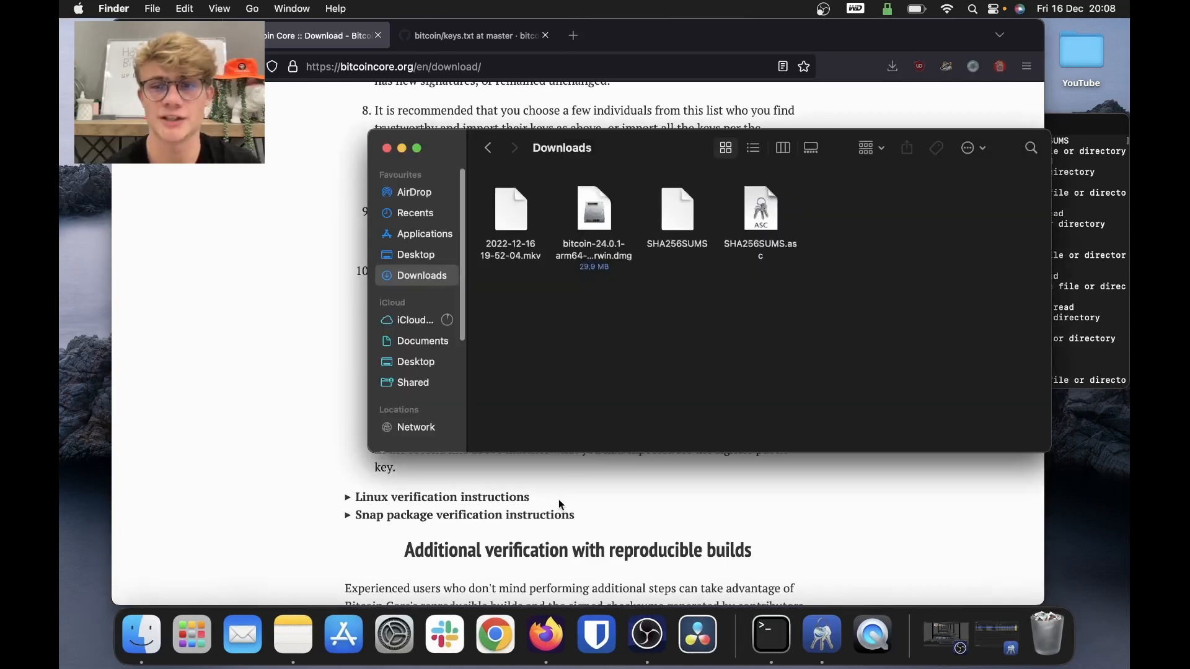
# Review the gpg --verify SHA256SUMS.asc instructions, then bring up Terminal in Downloads.
pyautogui.click(677, 209)
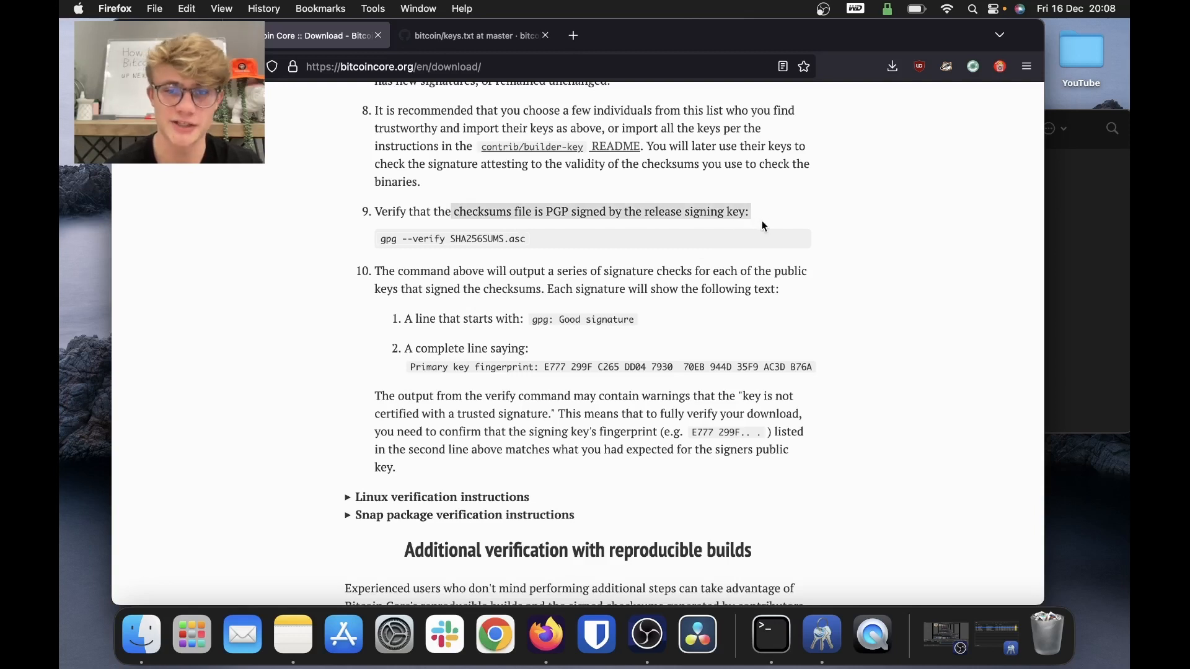
pyautogui.moveTo(1088, 275)
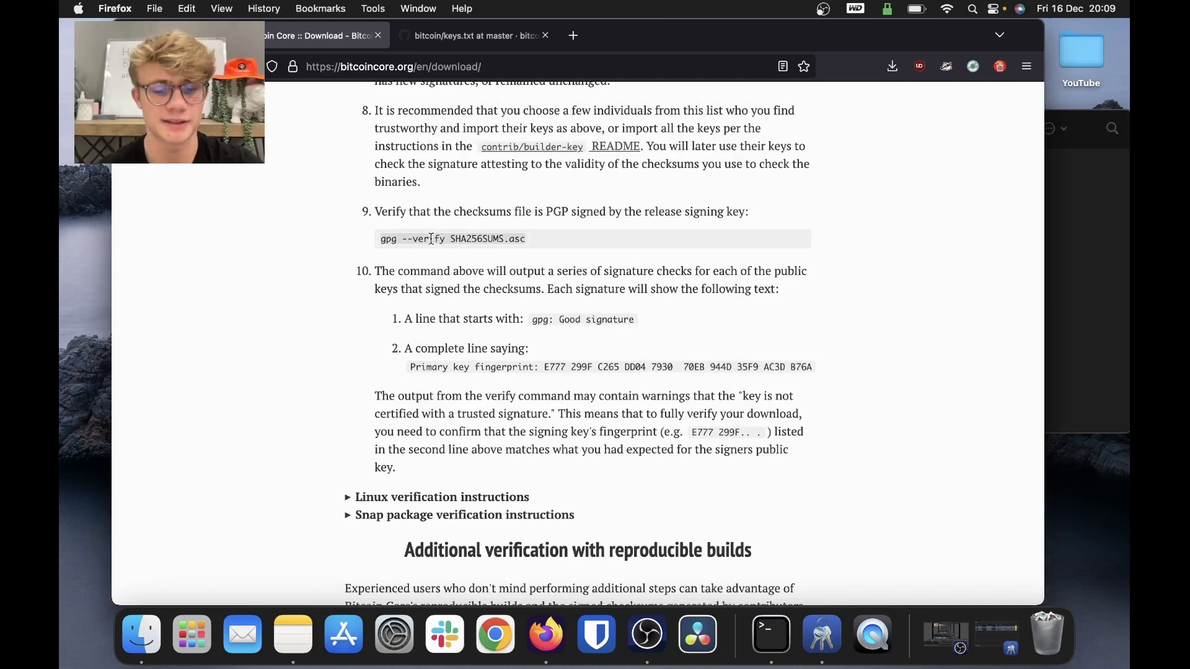
pyautogui.moveTo(764, 622)
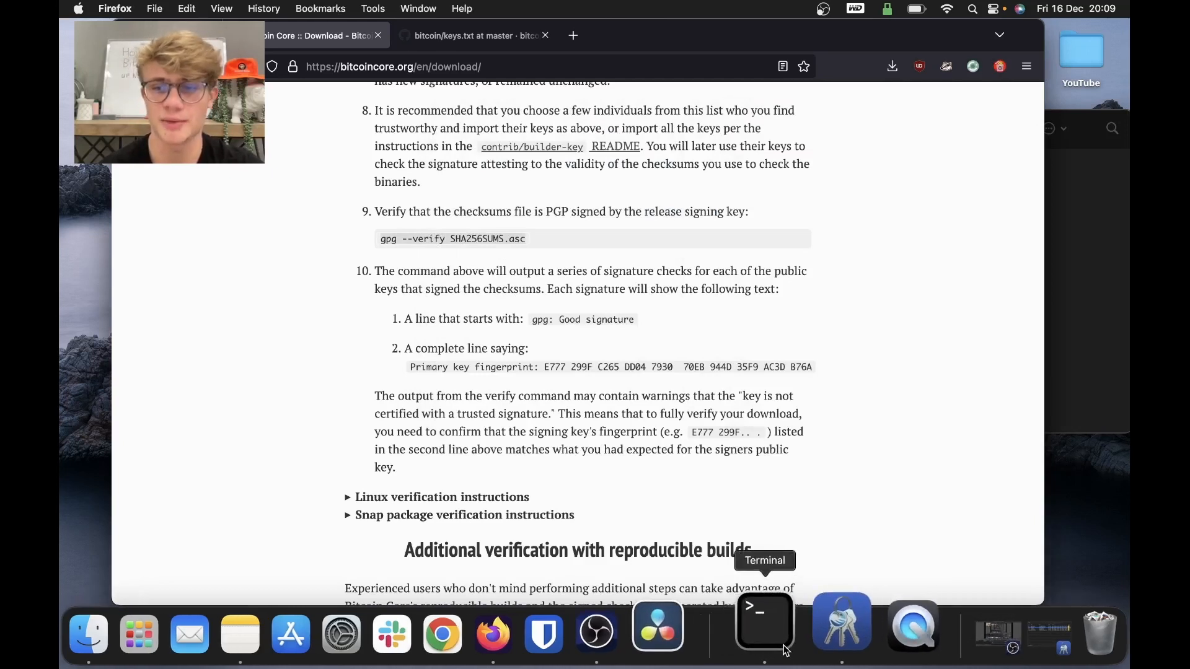
pyautogui.click(764, 623)
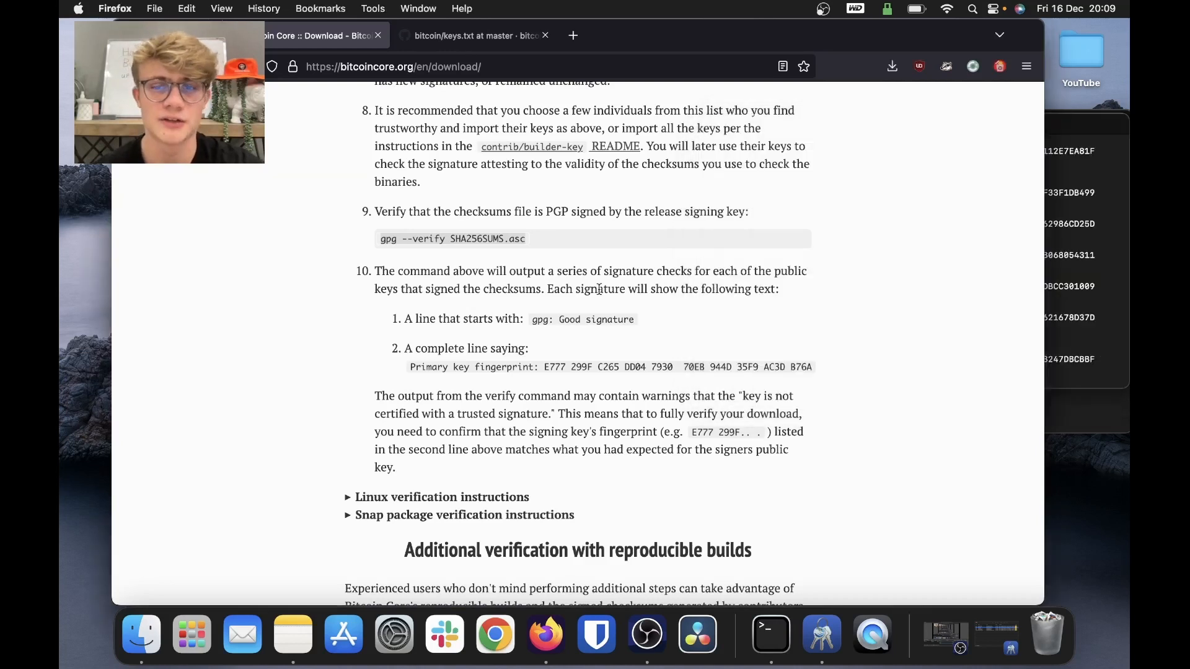
pyautogui.scroll(-3)
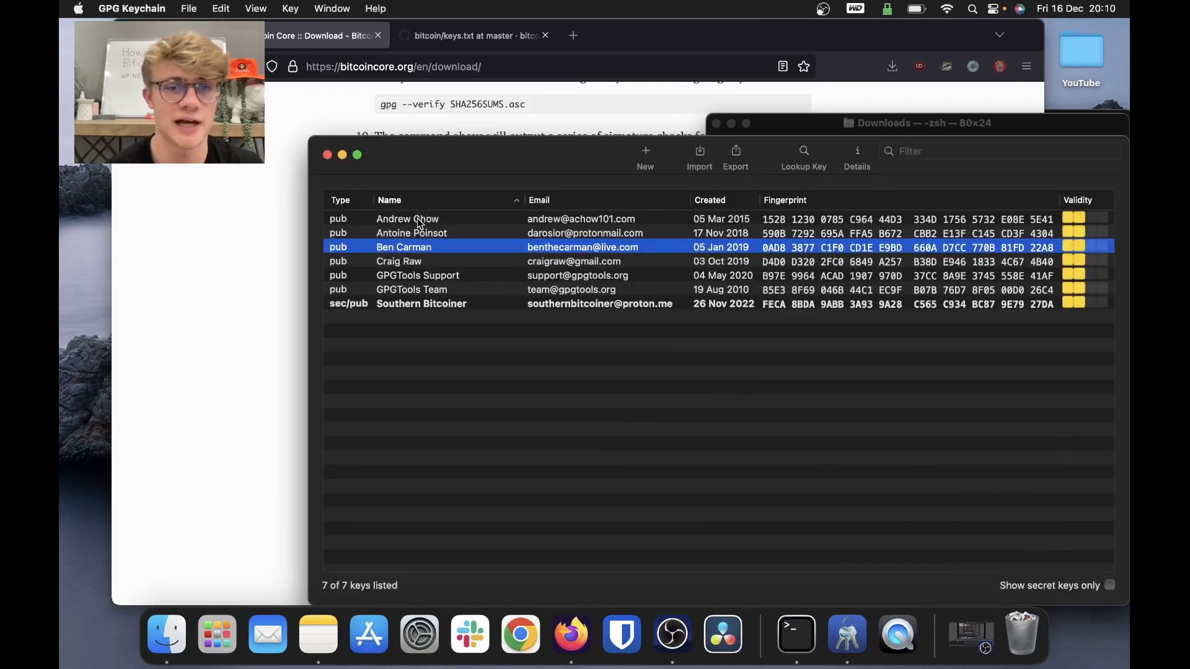
# Run gpg --verify SHA256SUMS.asc, getting good signatures from Chow, Carman and Poinsot.
pyautogui.click(412, 233)
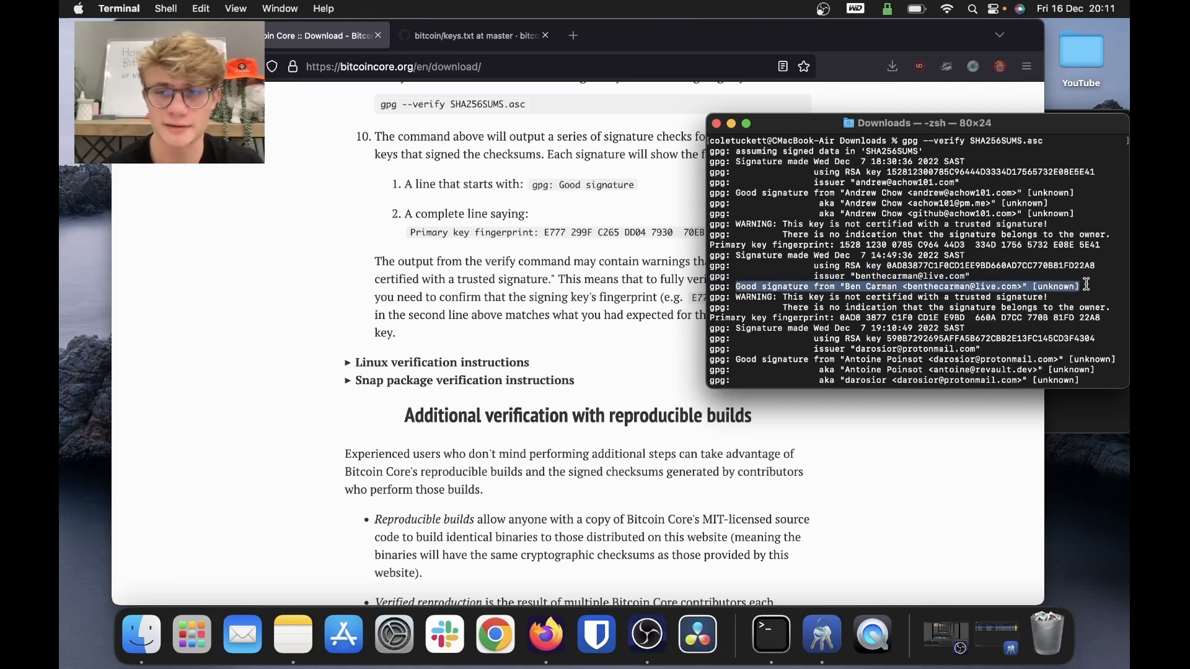
# Scroll the gpg output past the Good signature lines to the 'No public key' signers.
pyautogui.scroll(-3)
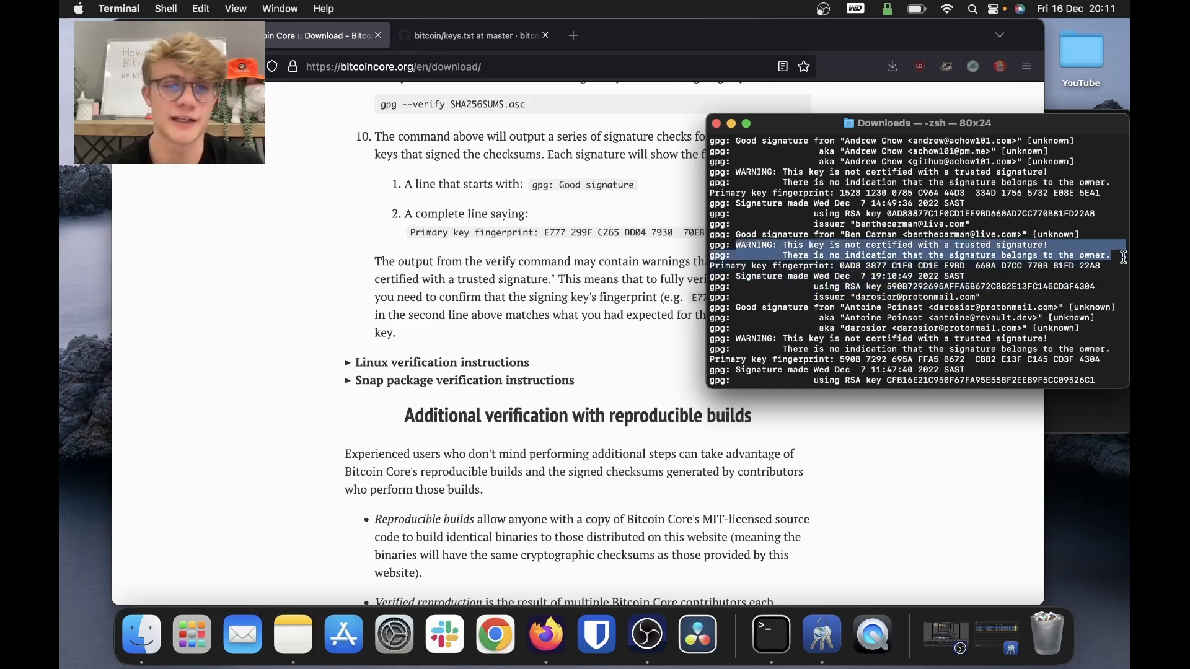
pyautogui.scroll(-3)
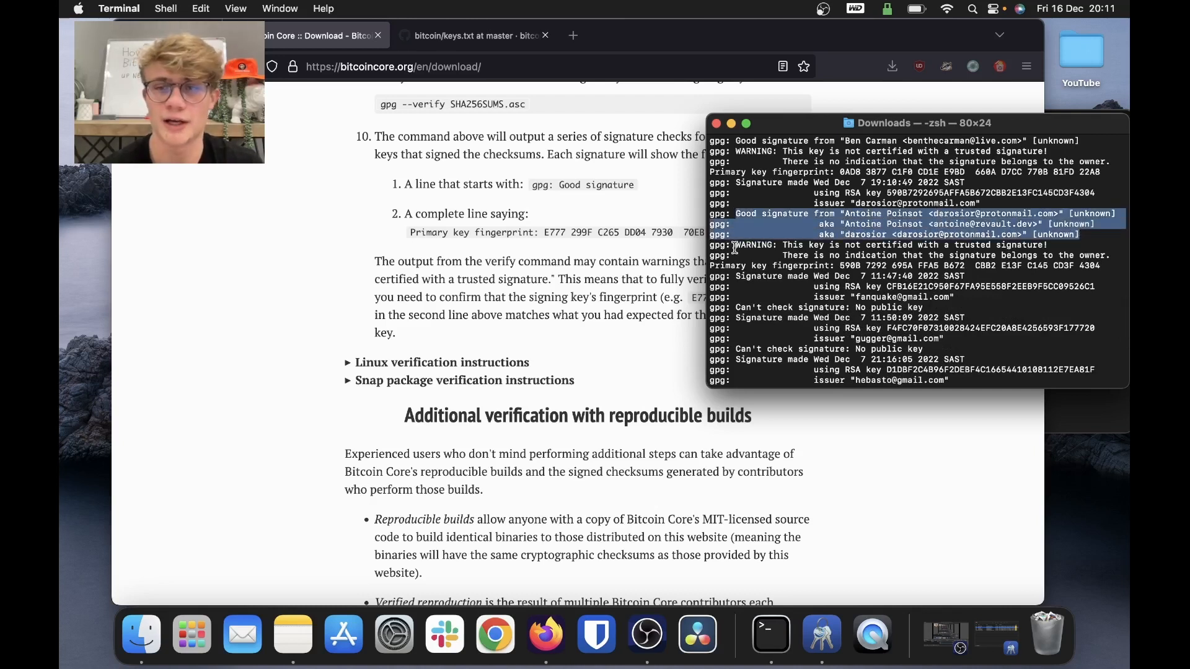
pyautogui.scroll(-3)
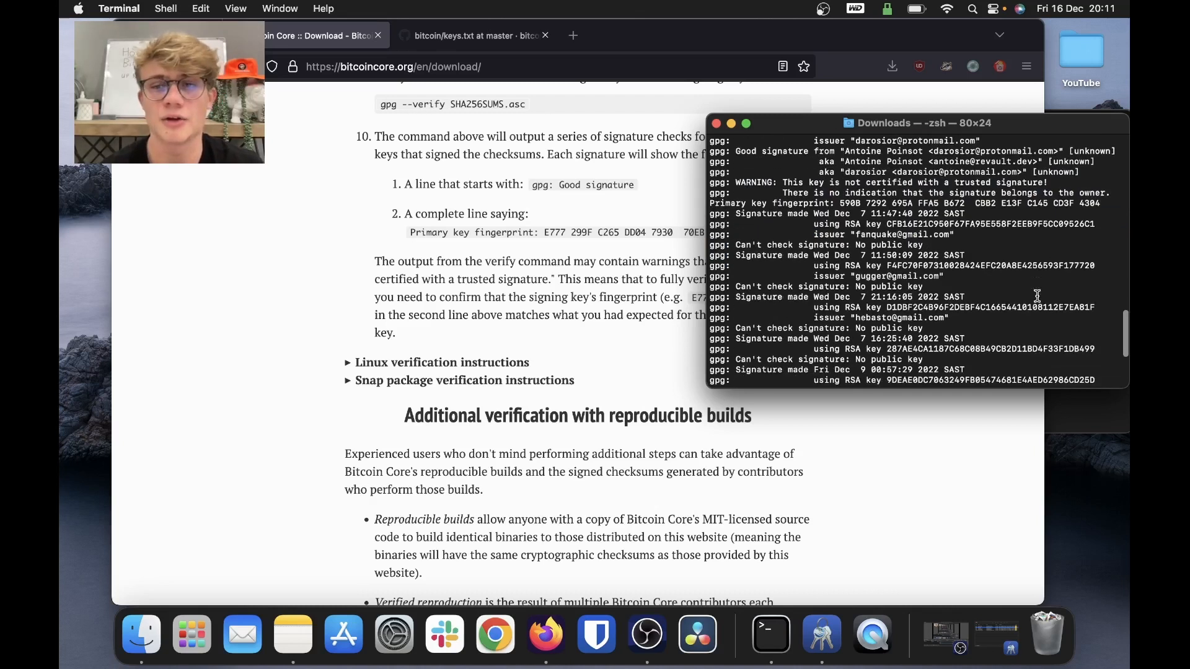
pyautogui.scroll(-3)
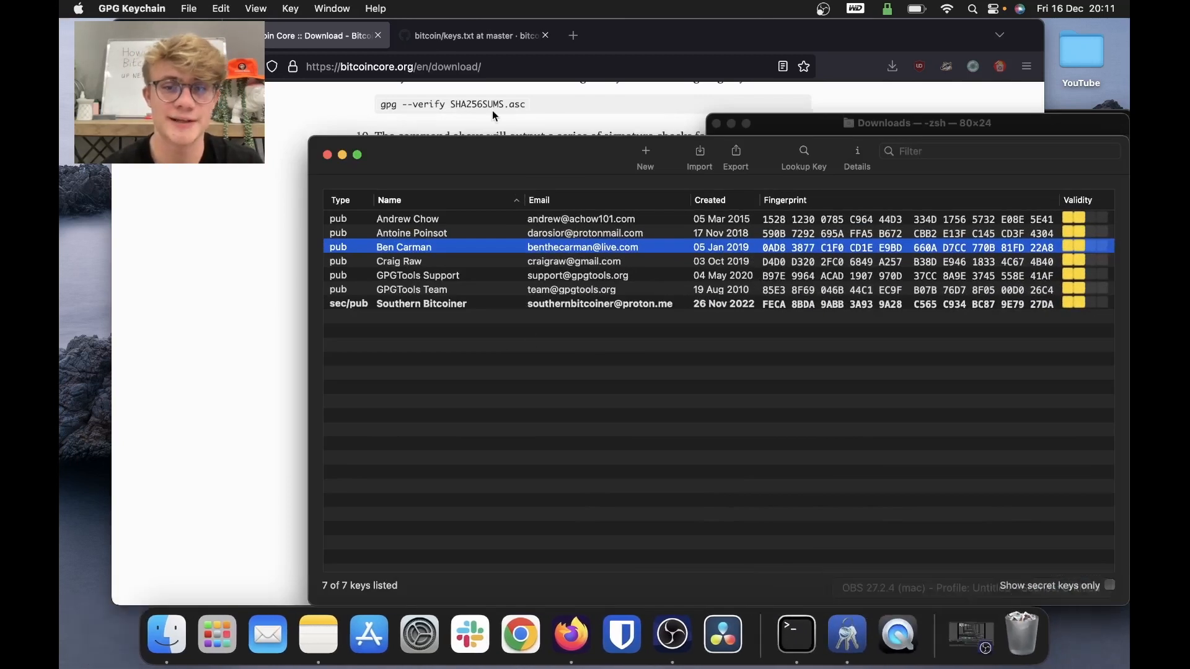
pyautogui.moveTo(561, 283)
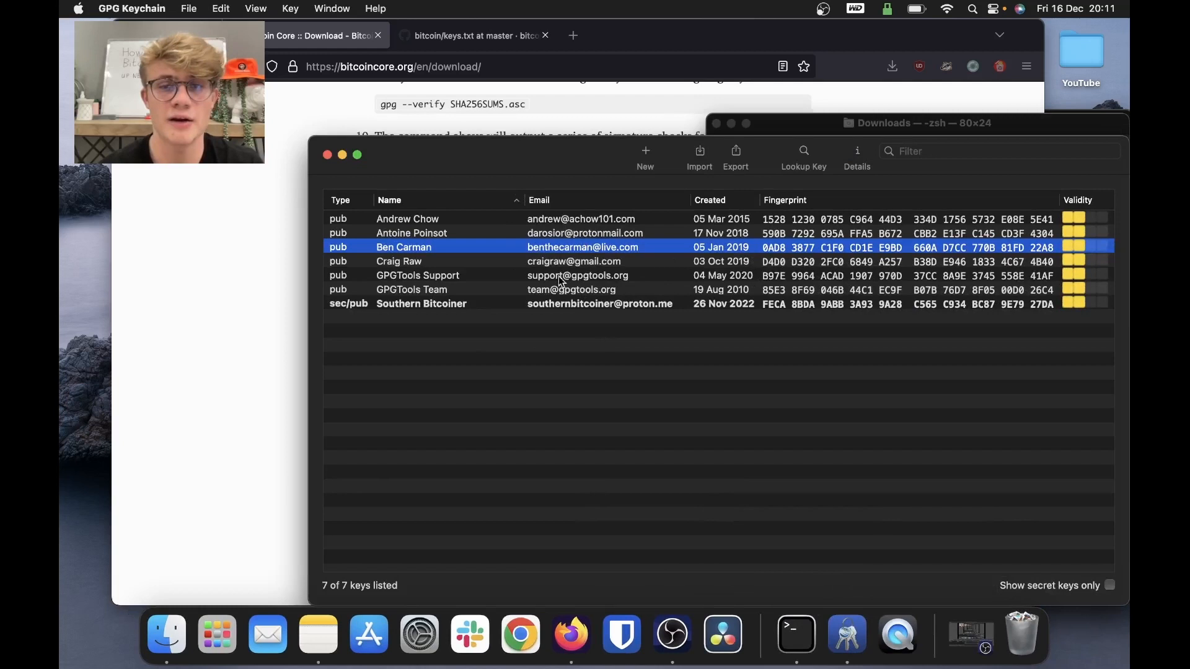
# Select Andrew Chow's key in GPG Keychain, then return to the Bitcoin Core download page.
pyautogui.click(408, 219)
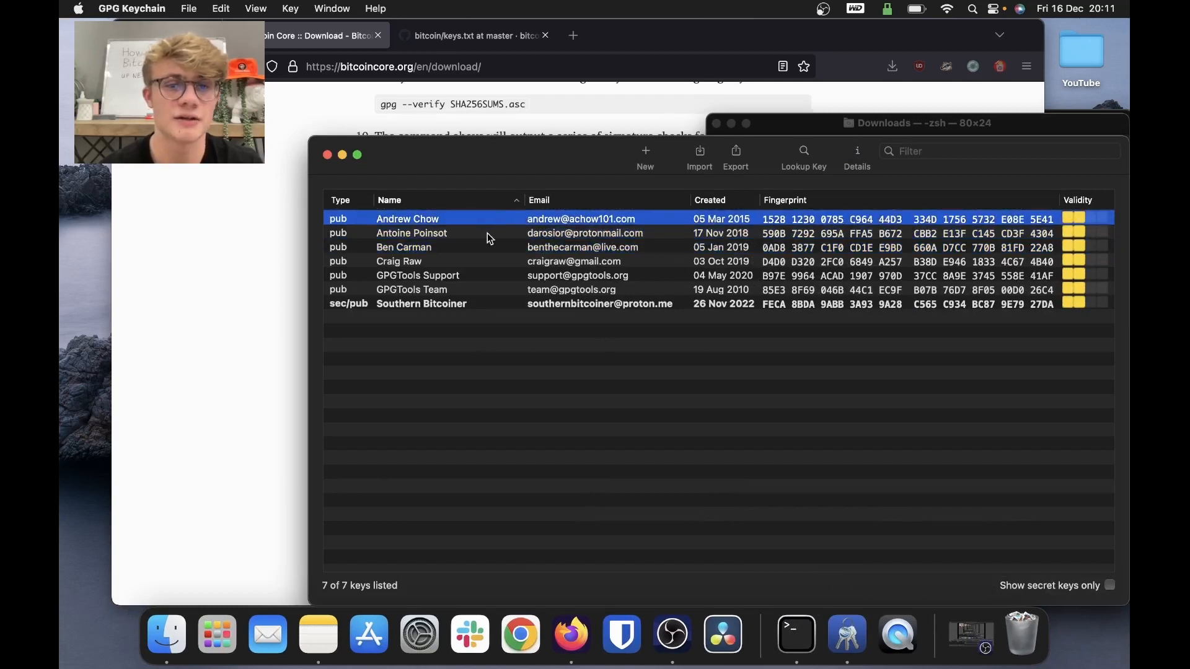
pyautogui.click(403, 247)
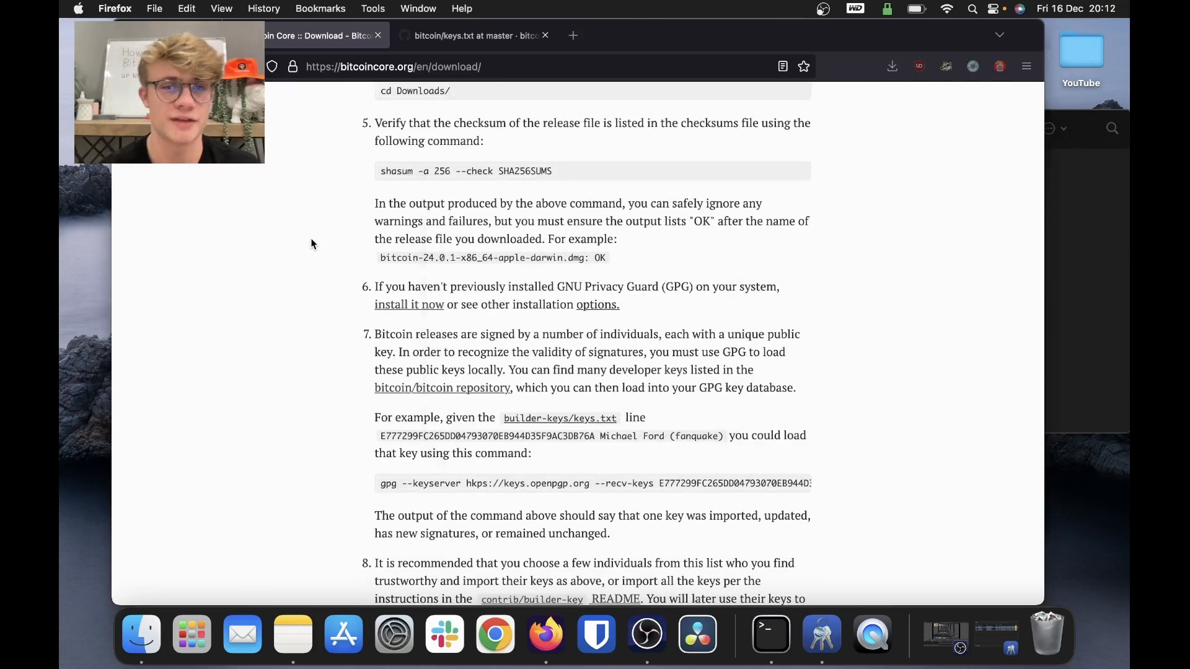
# Run shasum -a 256 --check SHA256SUMS in Terminal, confirming the arm64 dmg reports OK.
pyautogui.scroll(3)
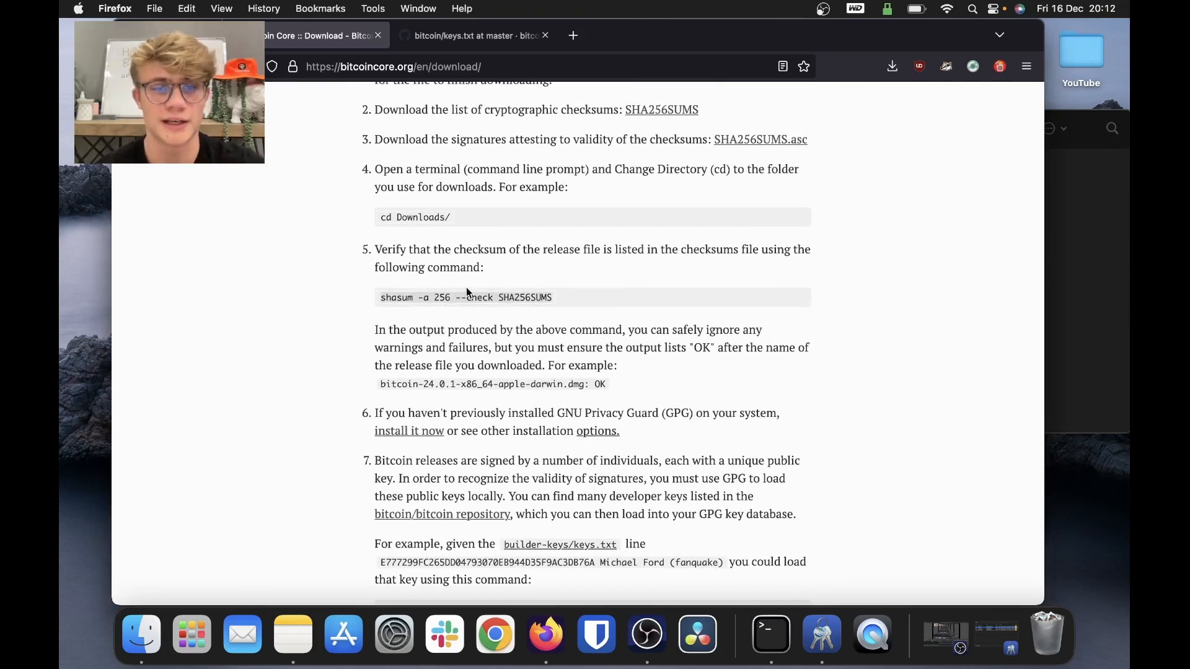
pyautogui.moveTo(763, 634)
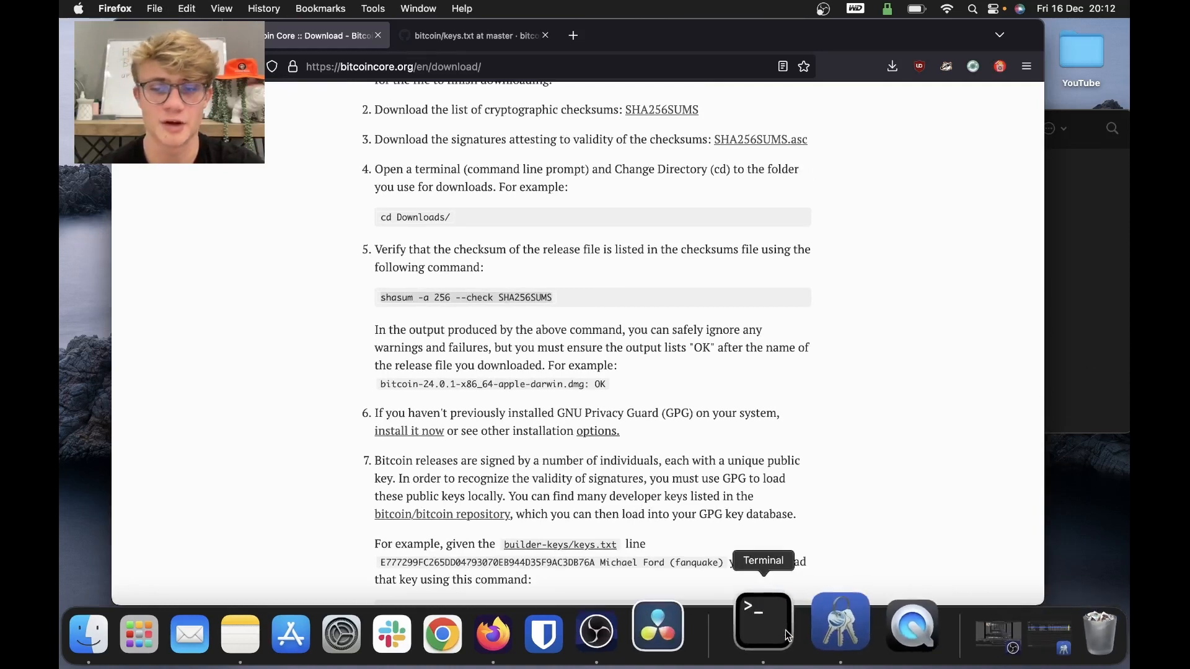
pyautogui.click(764, 620)
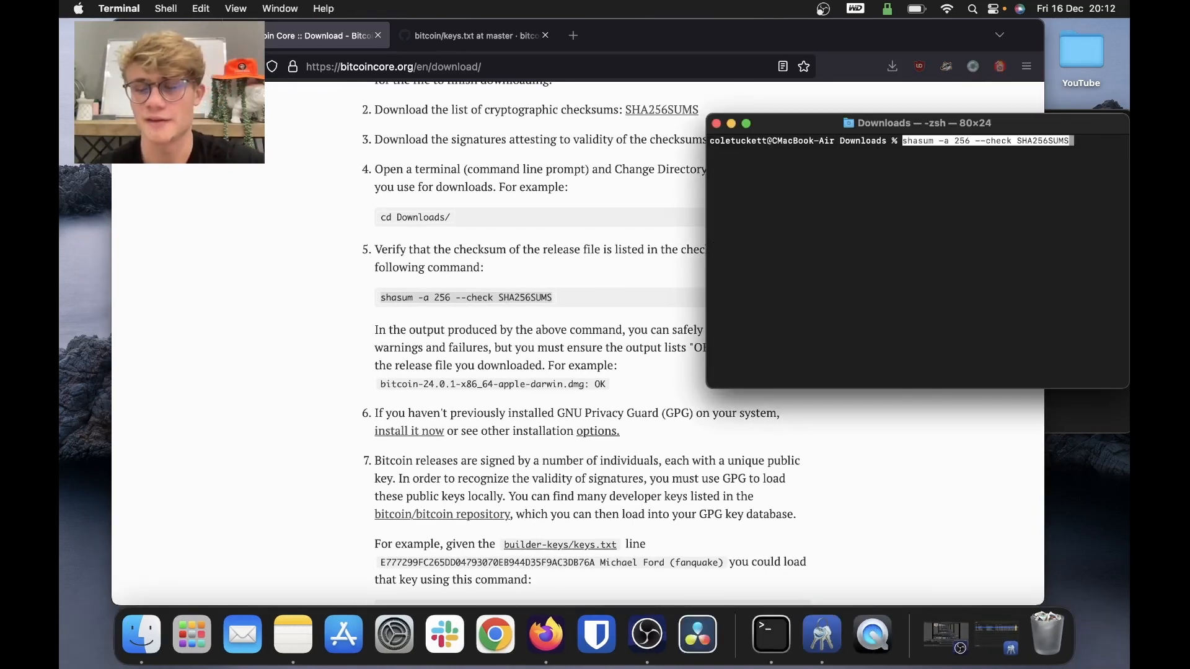
pyautogui.press('Return')
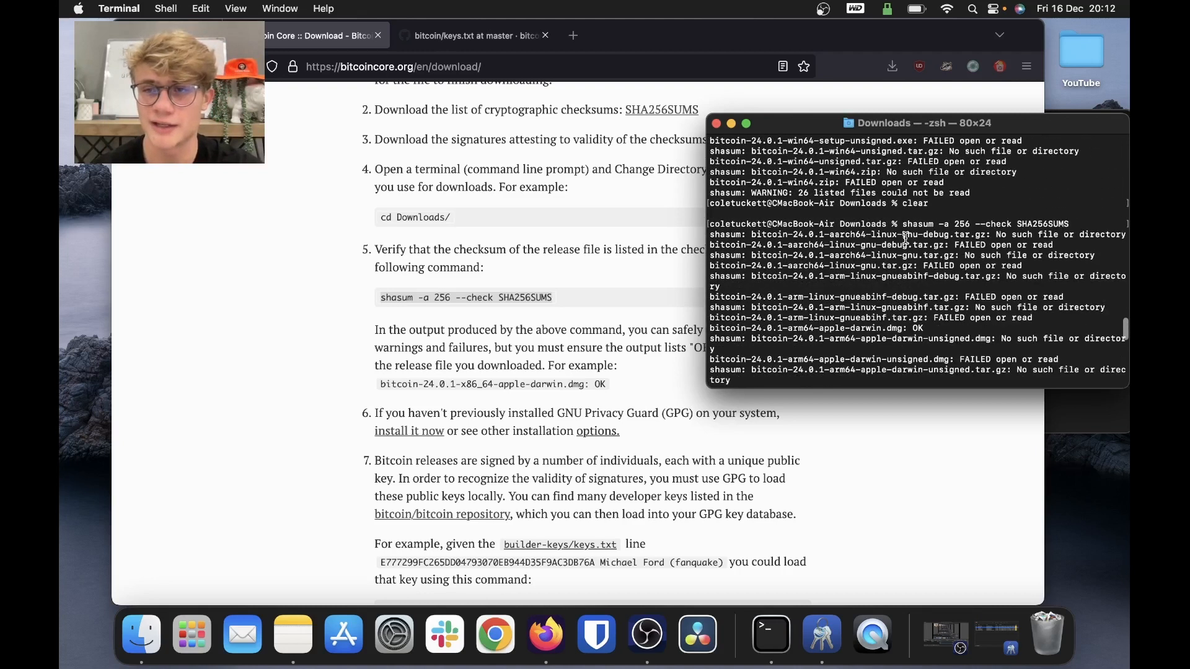
pyautogui.scroll(-3)
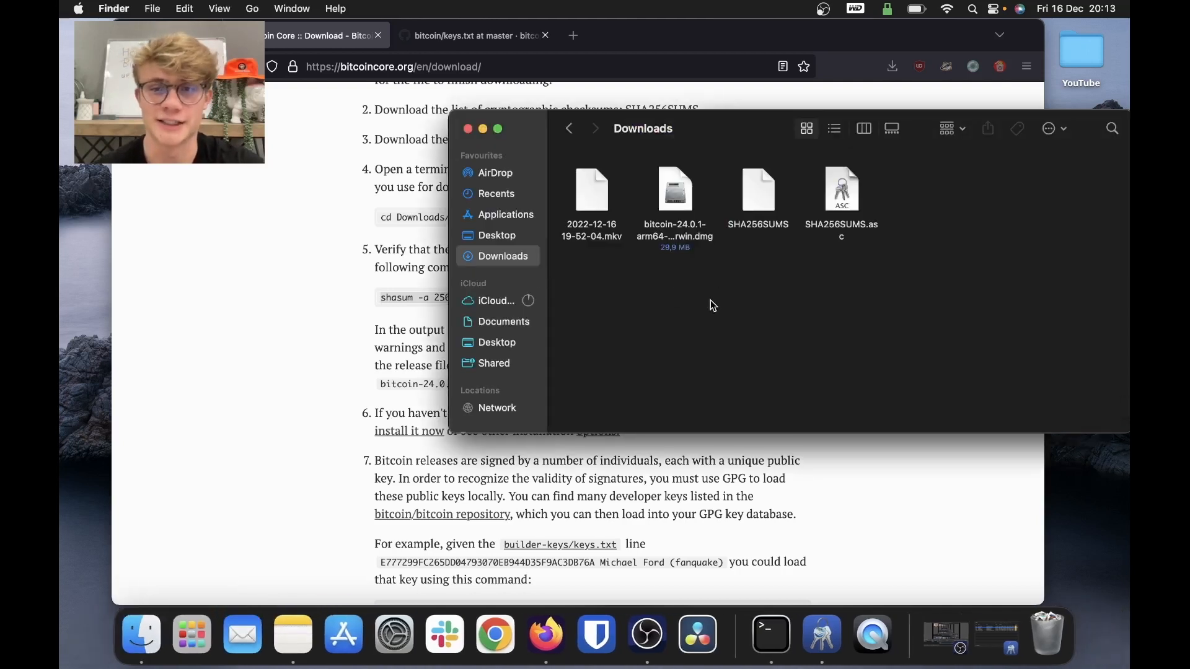
pyautogui.moveTo(753, 196)
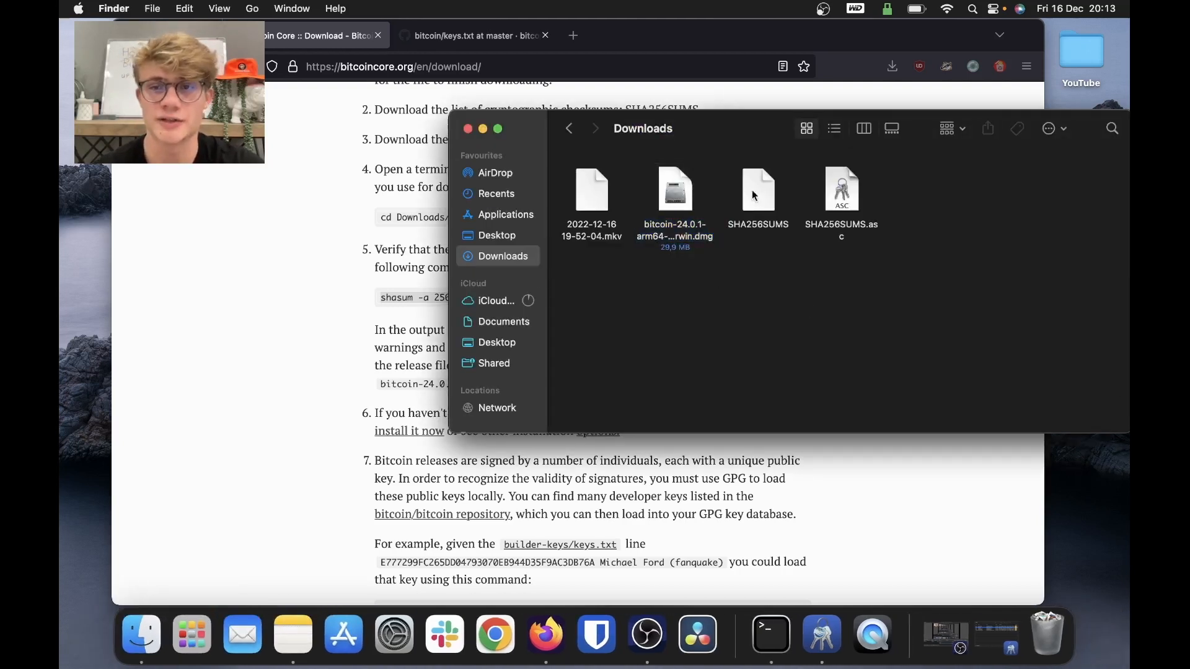
pyautogui.scroll(-3)
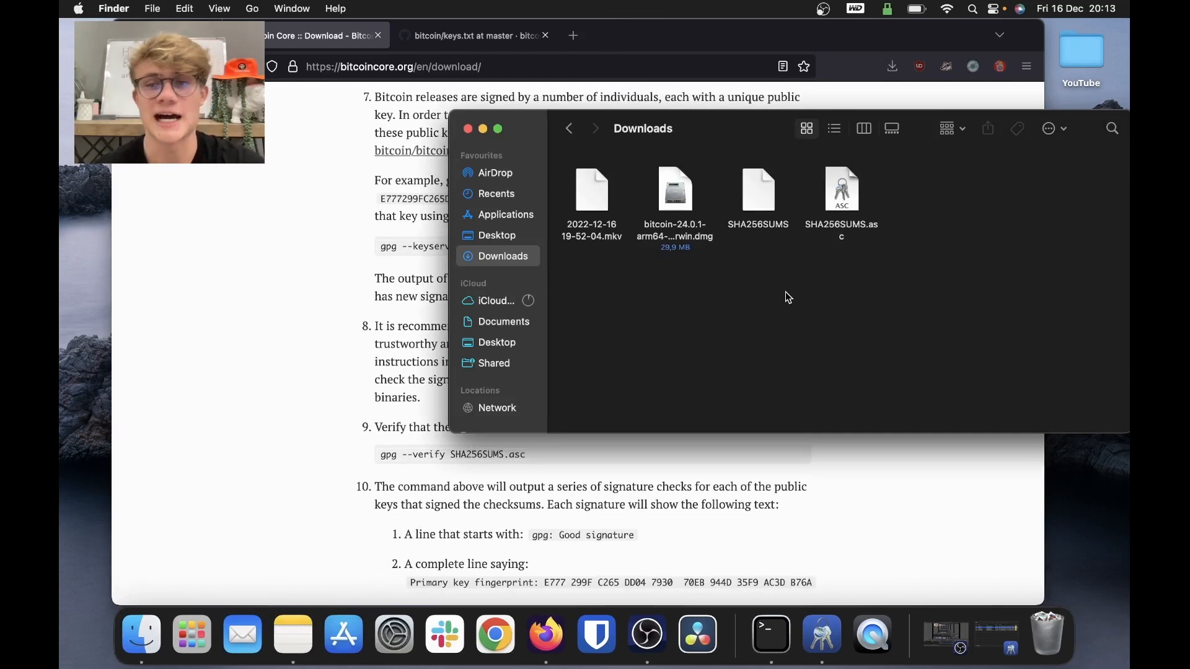
pyautogui.click(758, 190)
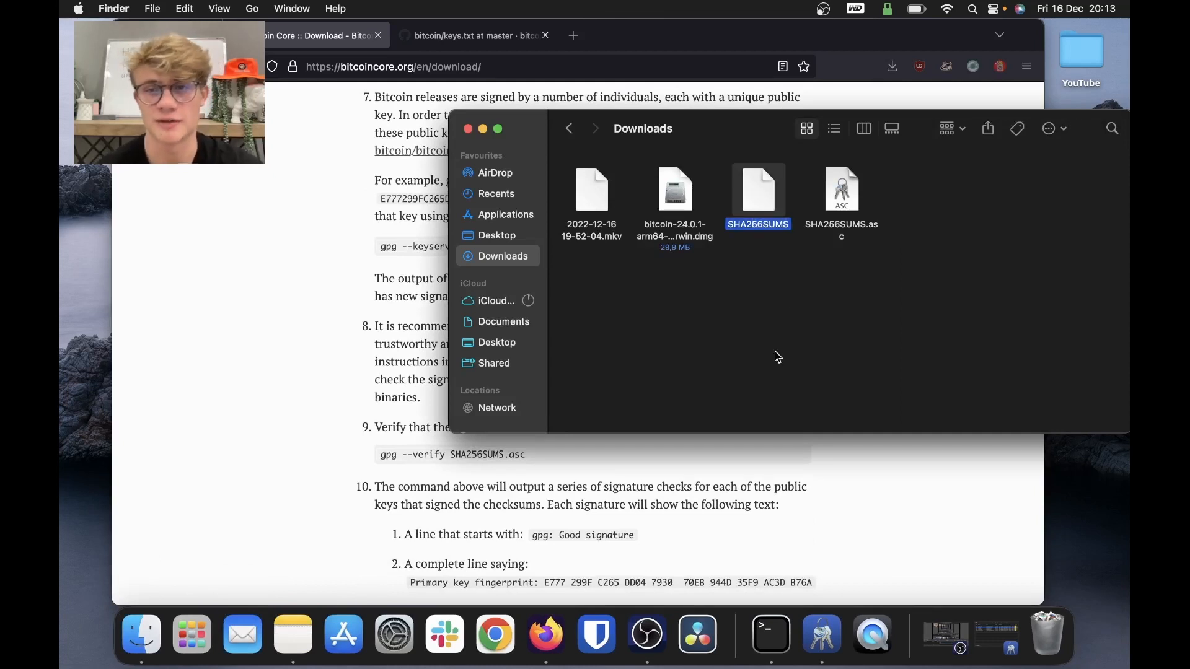
pyautogui.click(778, 357)
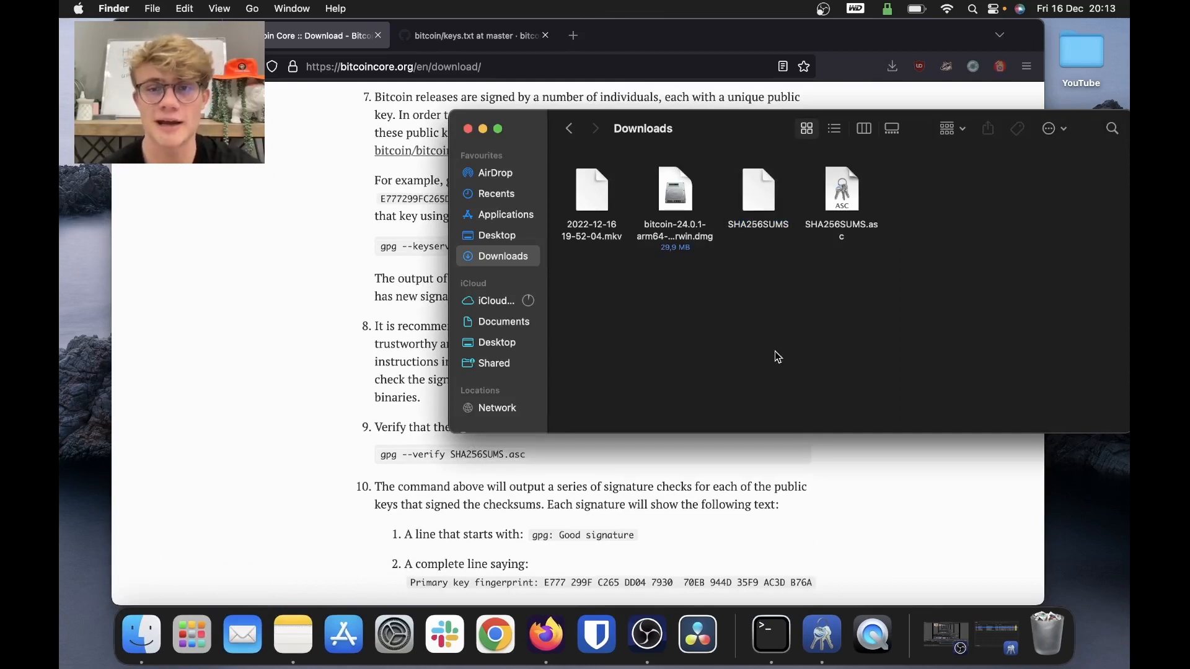